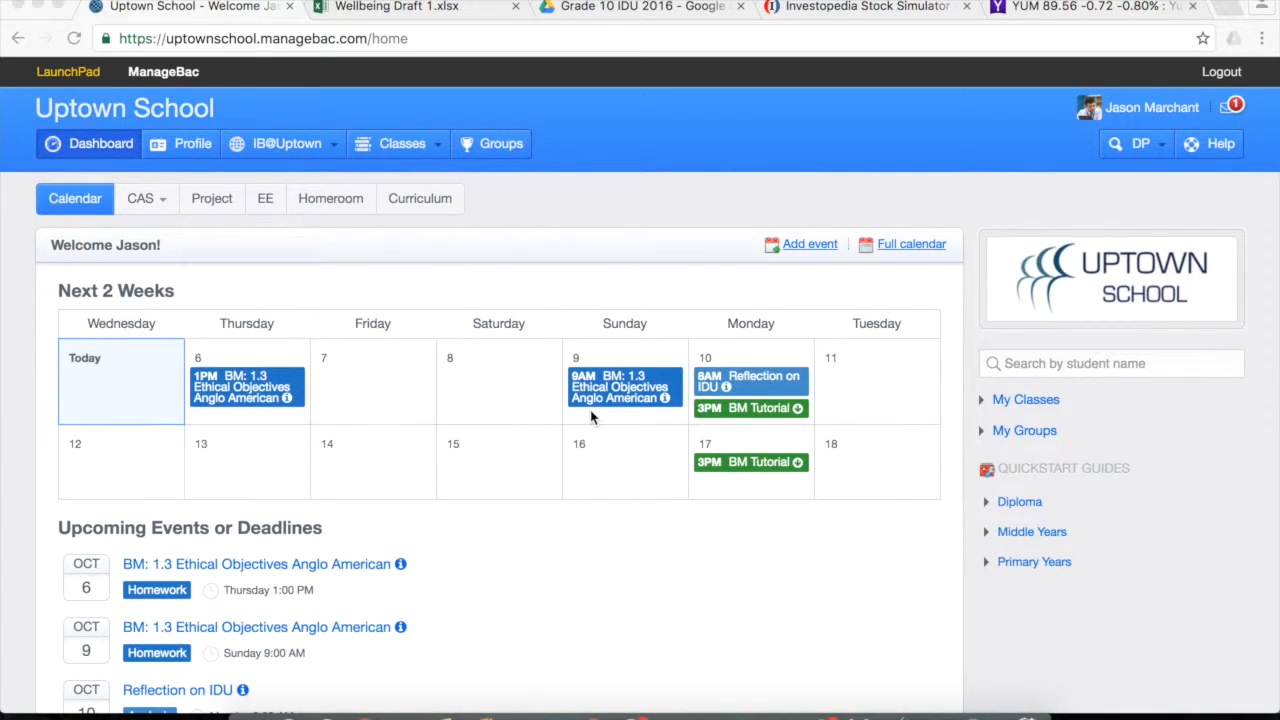
pyautogui.moveTo(628, 412)
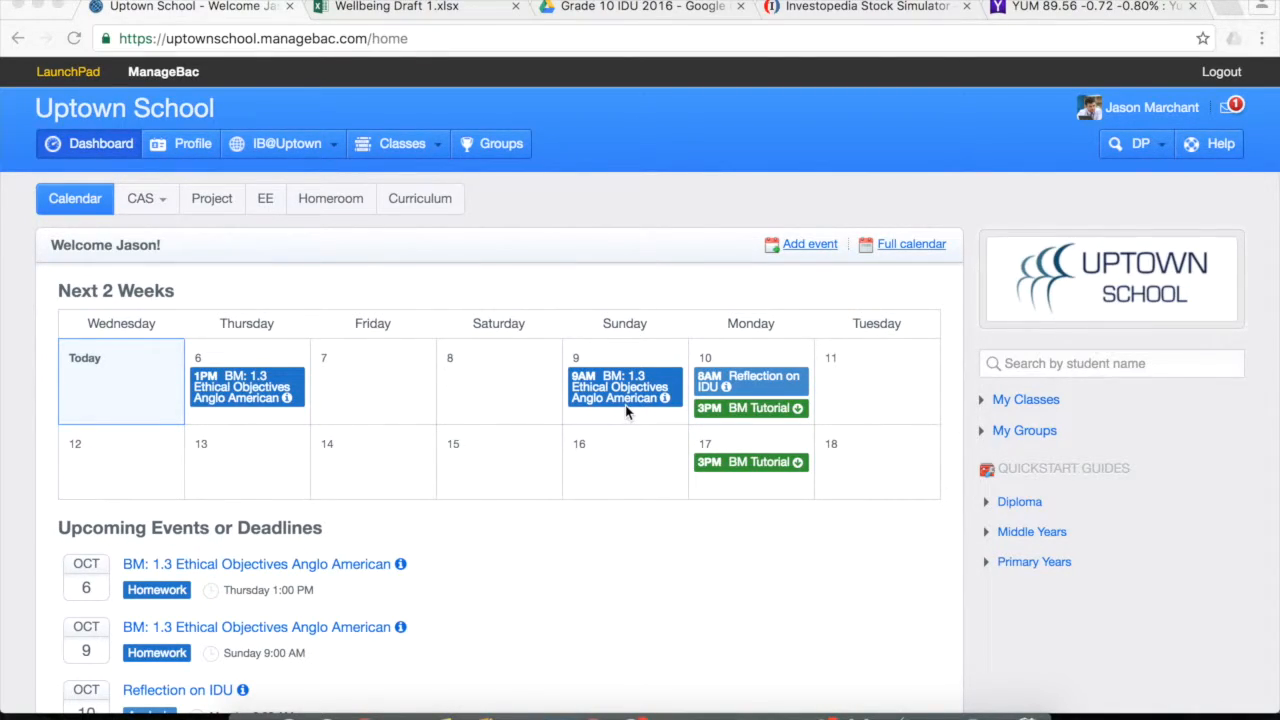
pyautogui.moveTo(996, 264)
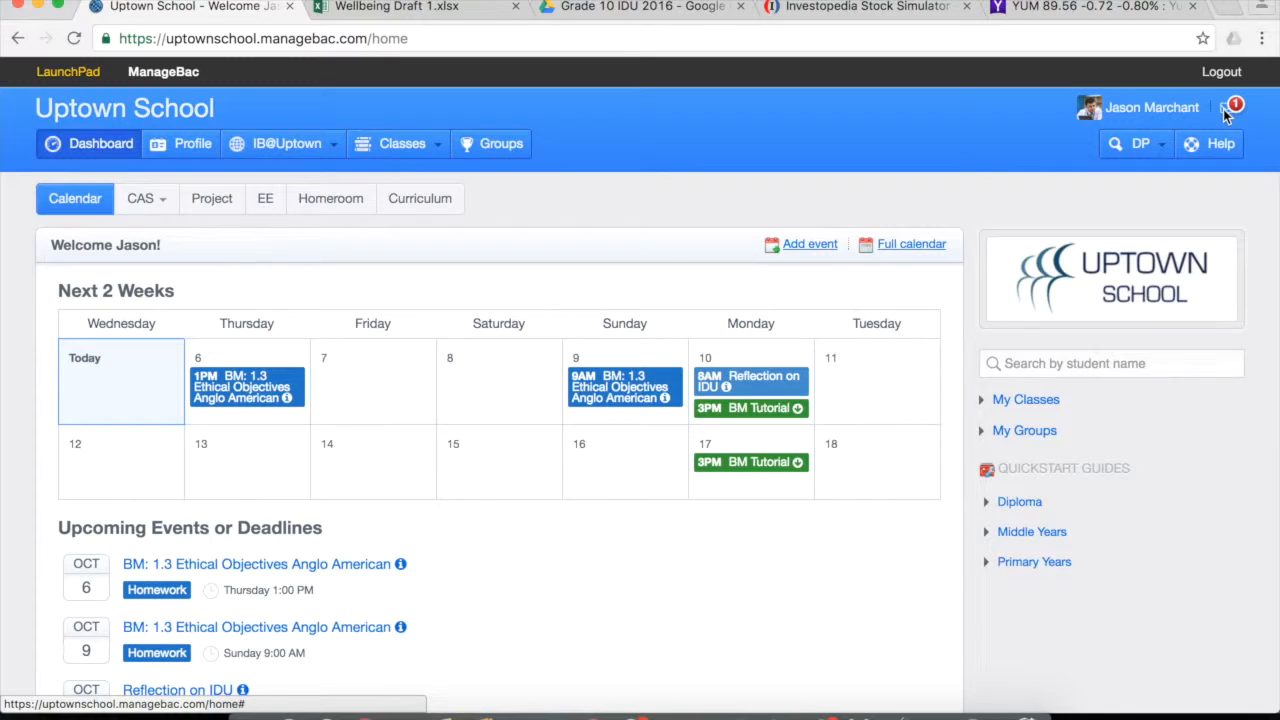
pyautogui.moveTo(1240, 110)
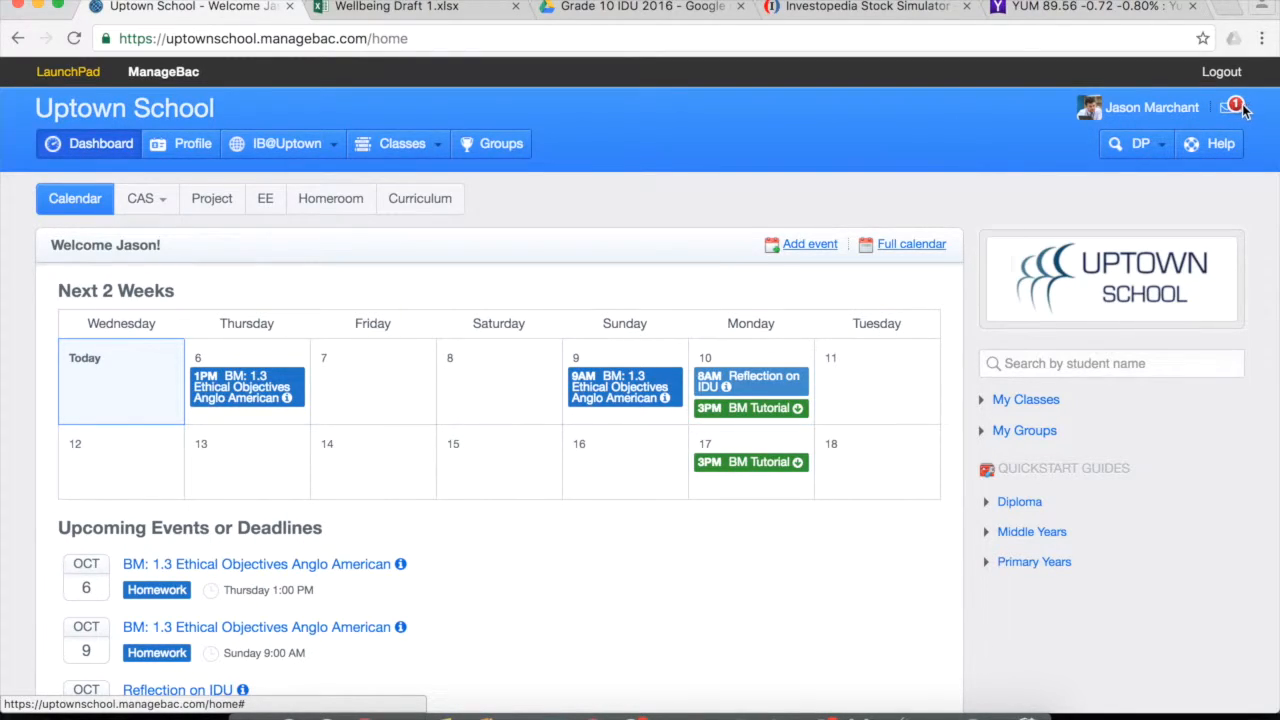
# - Read the SA and CAS Daily Digest message in the notifications, then dismiss it
pyautogui.click(1232, 108)
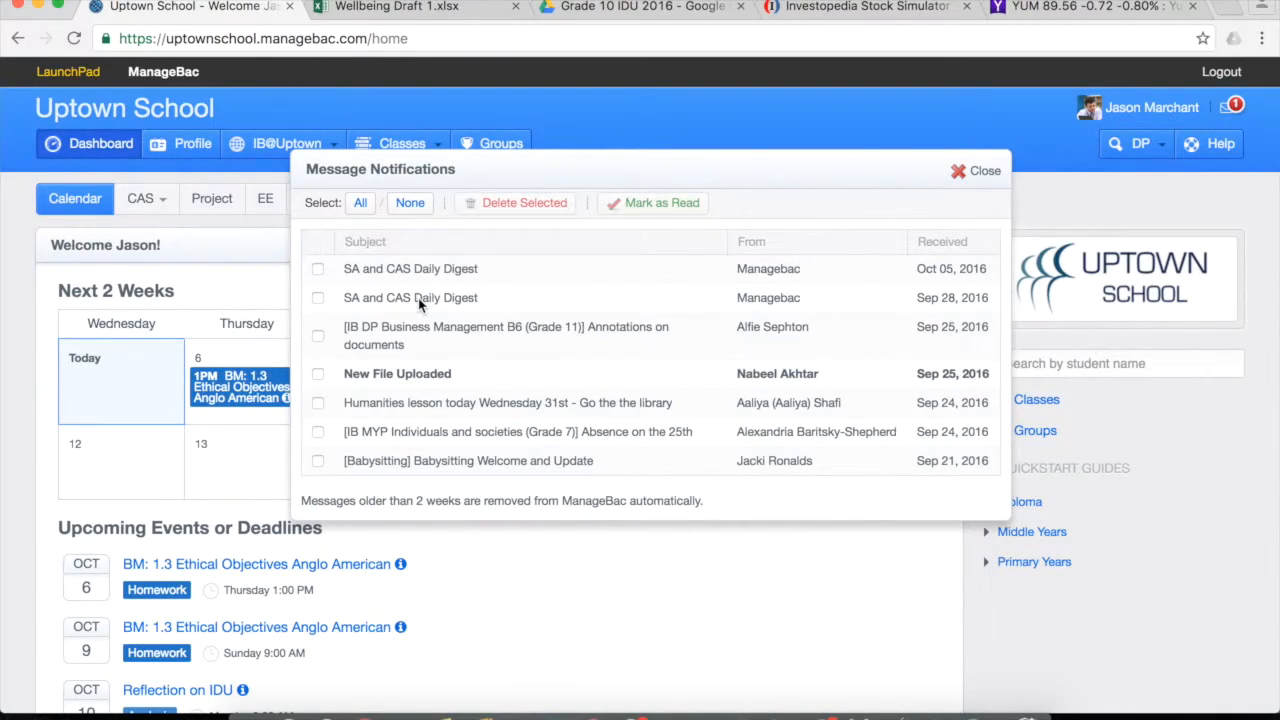
pyautogui.click(410, 296)
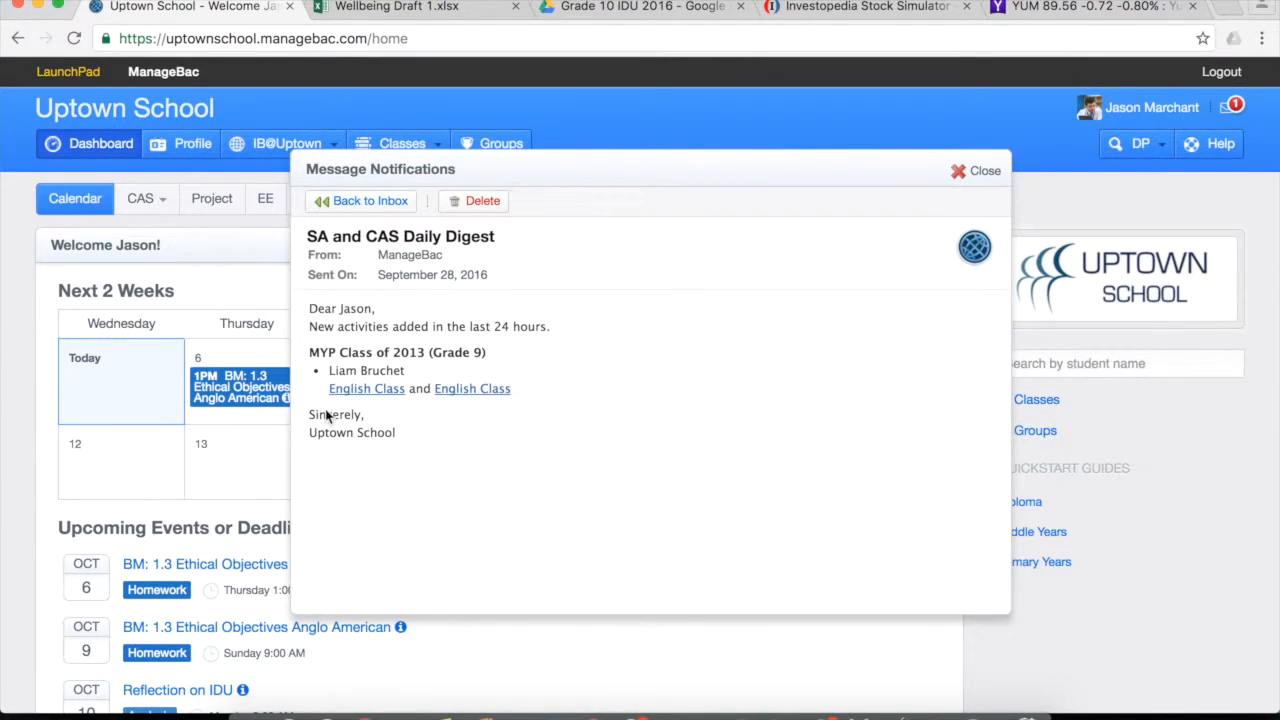
pyautogui.moveTo(452, 436)
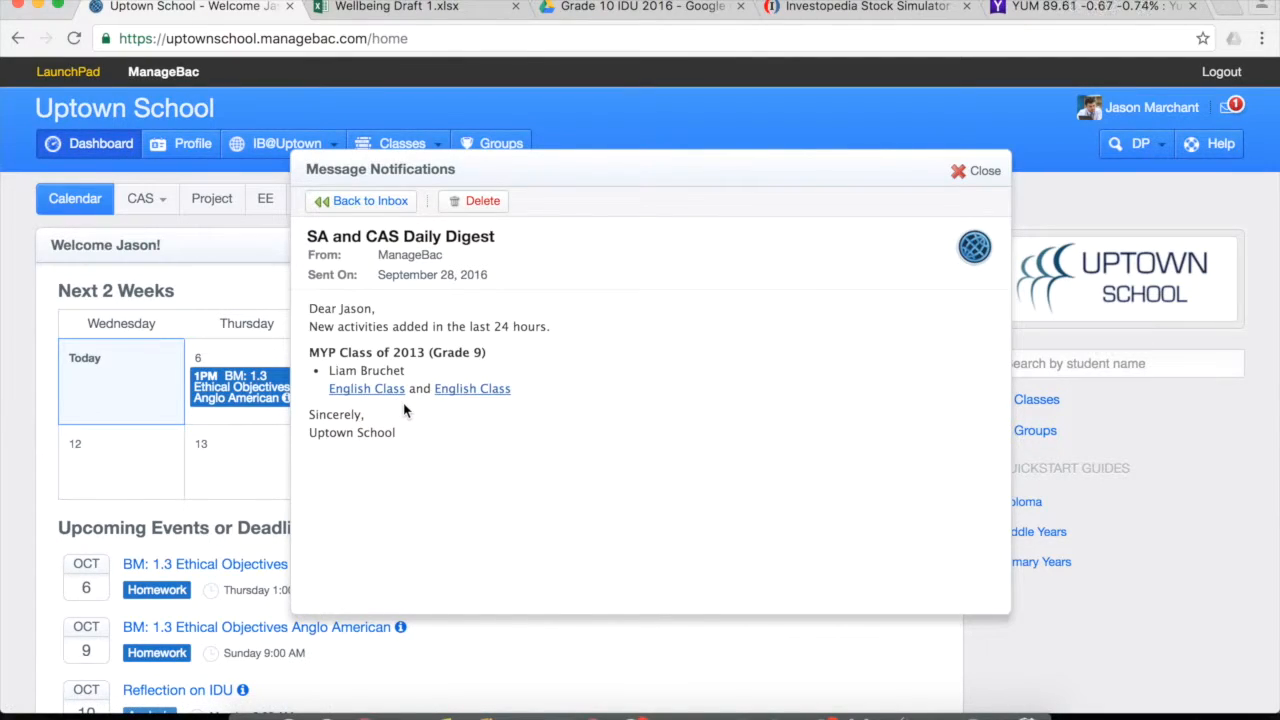
pyautogui.moveTo(472, 420)
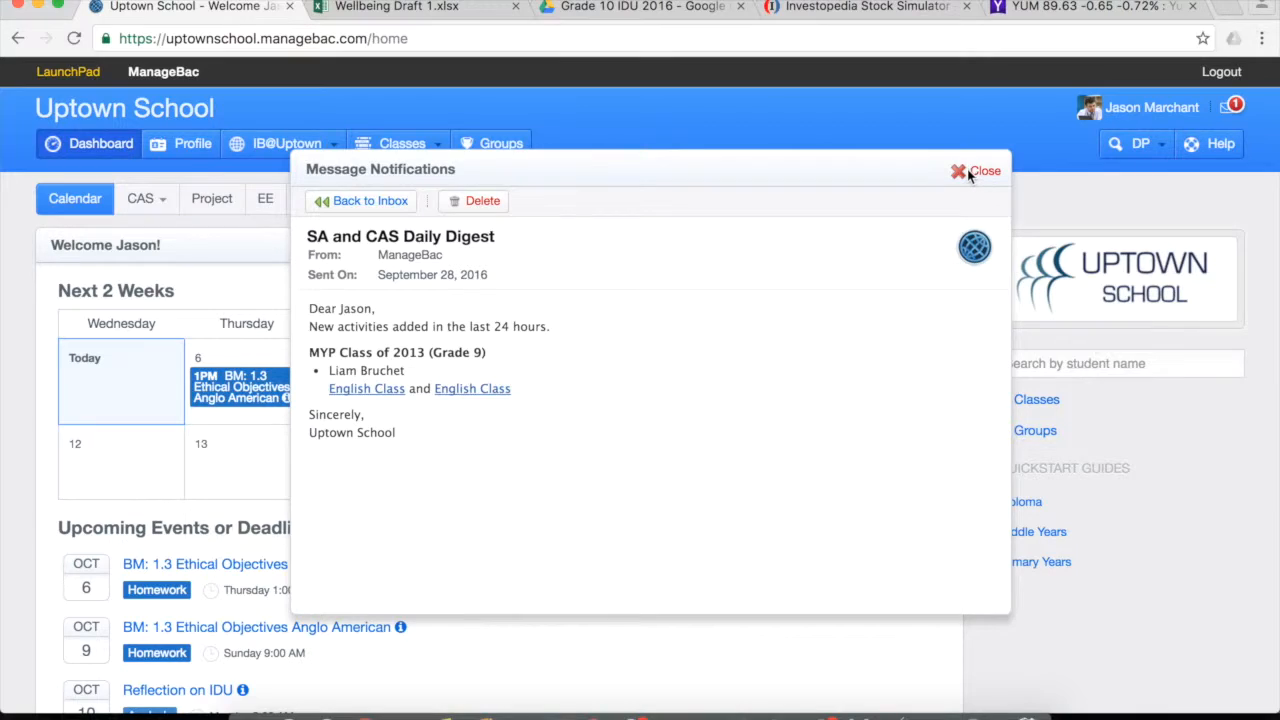
pyautogui.click(976, 172)
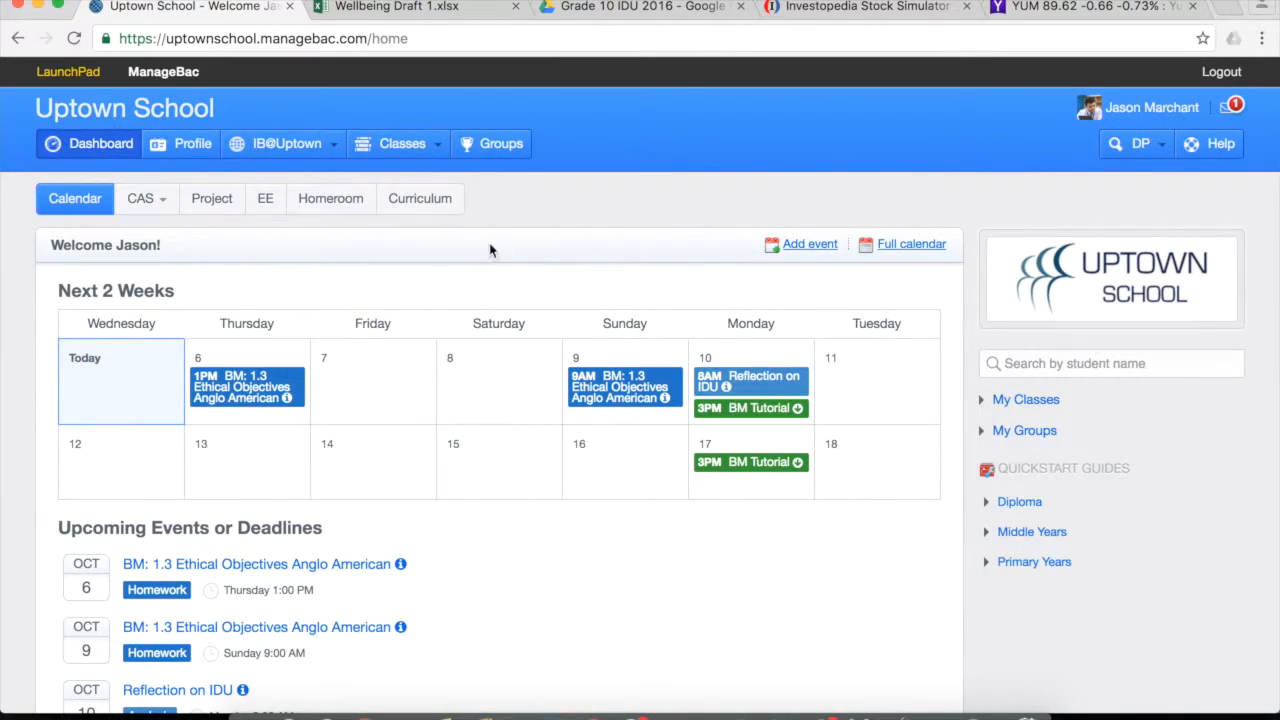
# - Load the MYP Class of 2012 (Grade 10) SA roster from the year-group class list
pyautogui.click(288, 144)
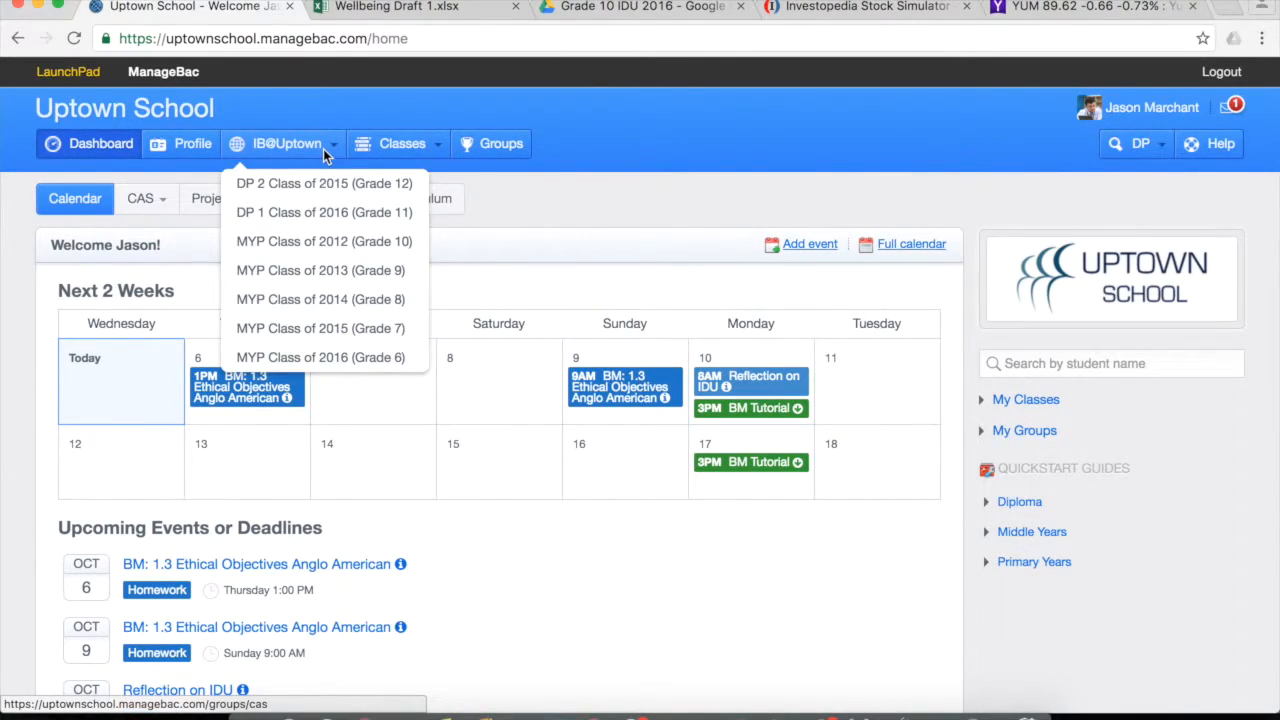
pyautogui.moveTo(300, 156)
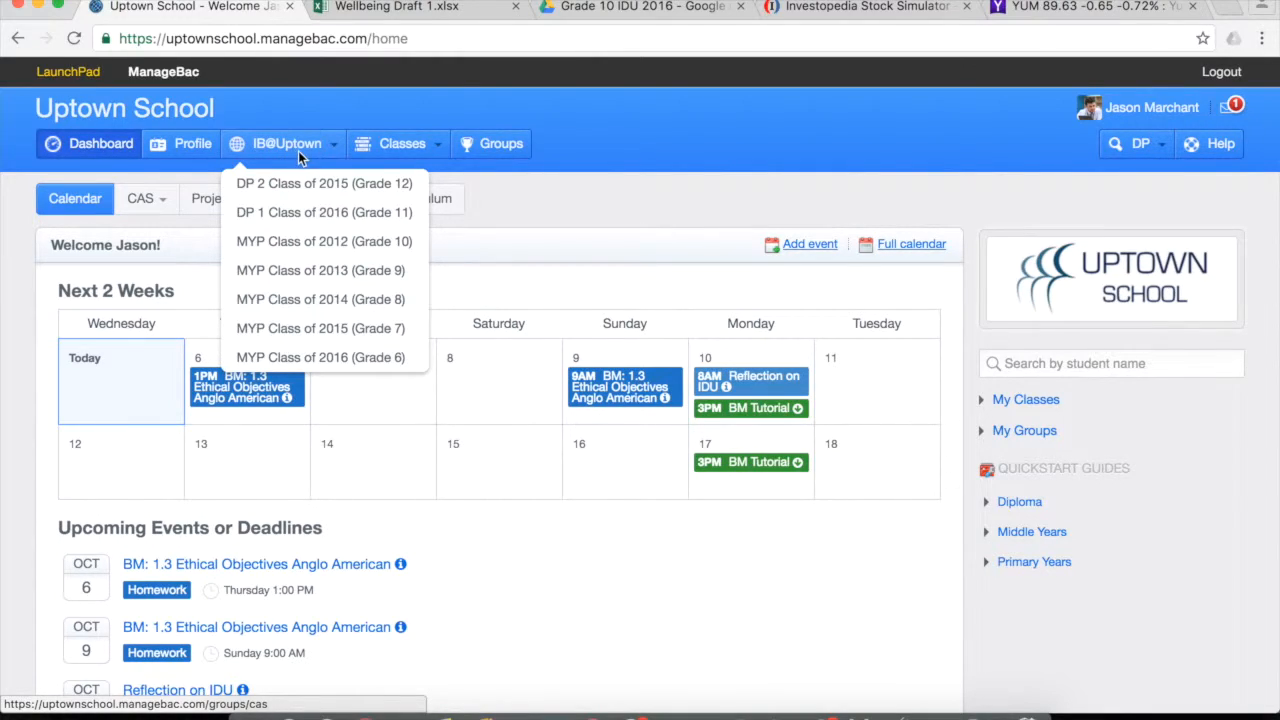
pyautogui.moveTo(324, 240)
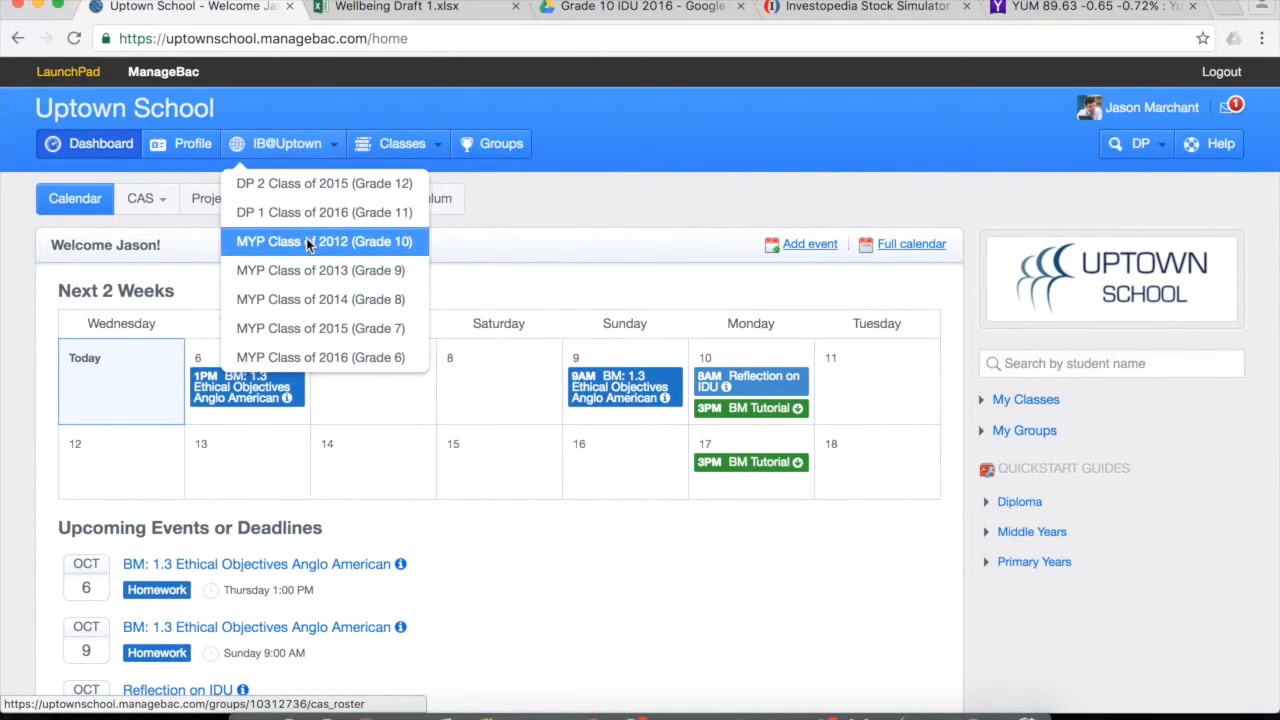
pyautogui.click(324, 240)
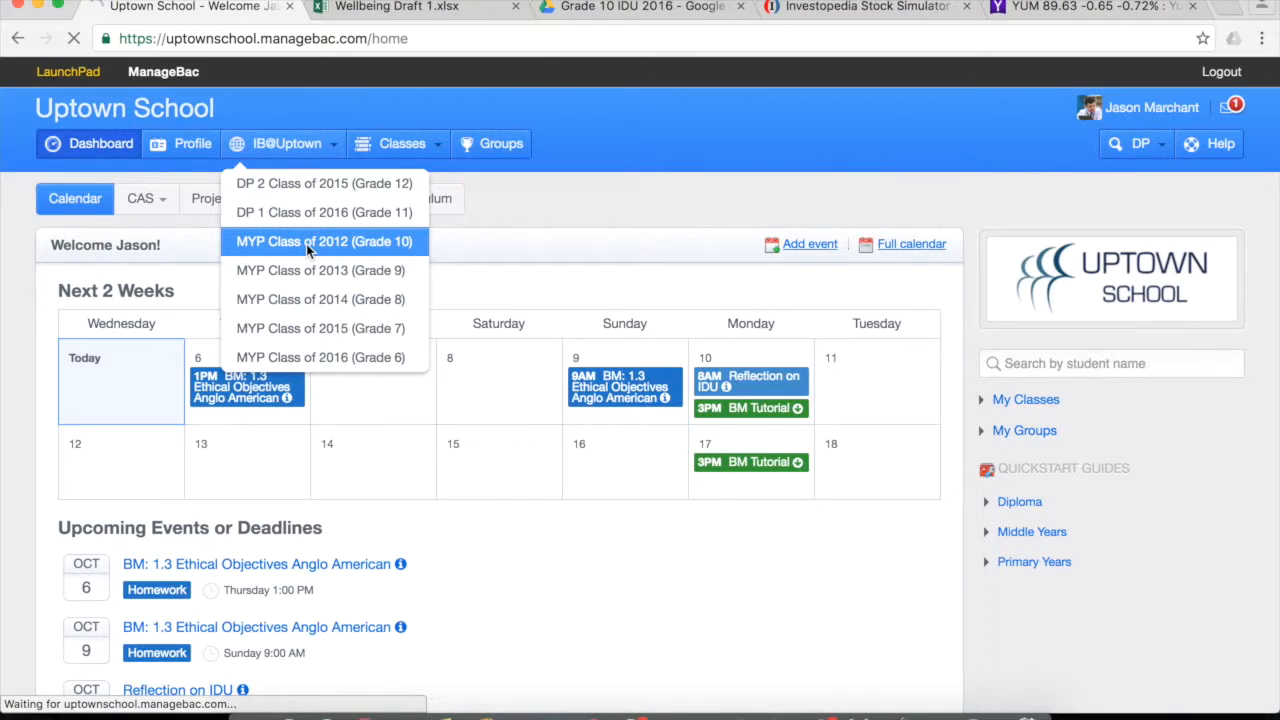
pyautogui.click(324, 240)
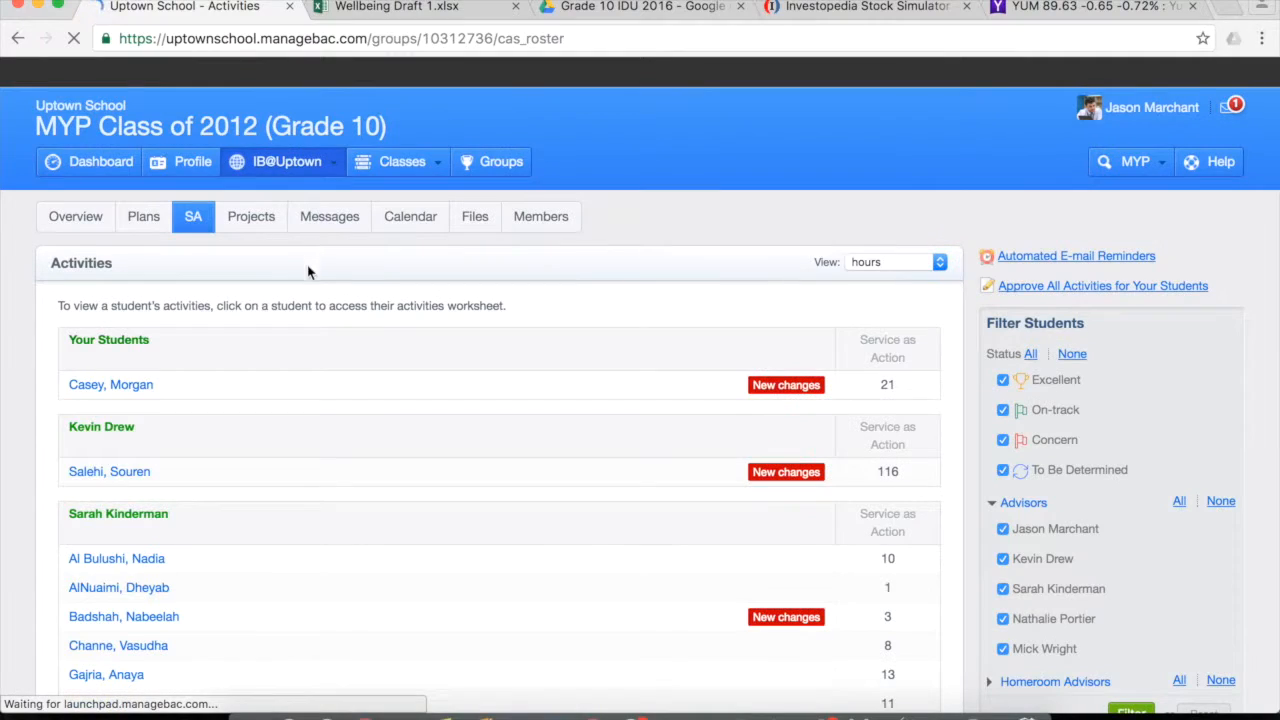
pyautogui.scroll(-3)
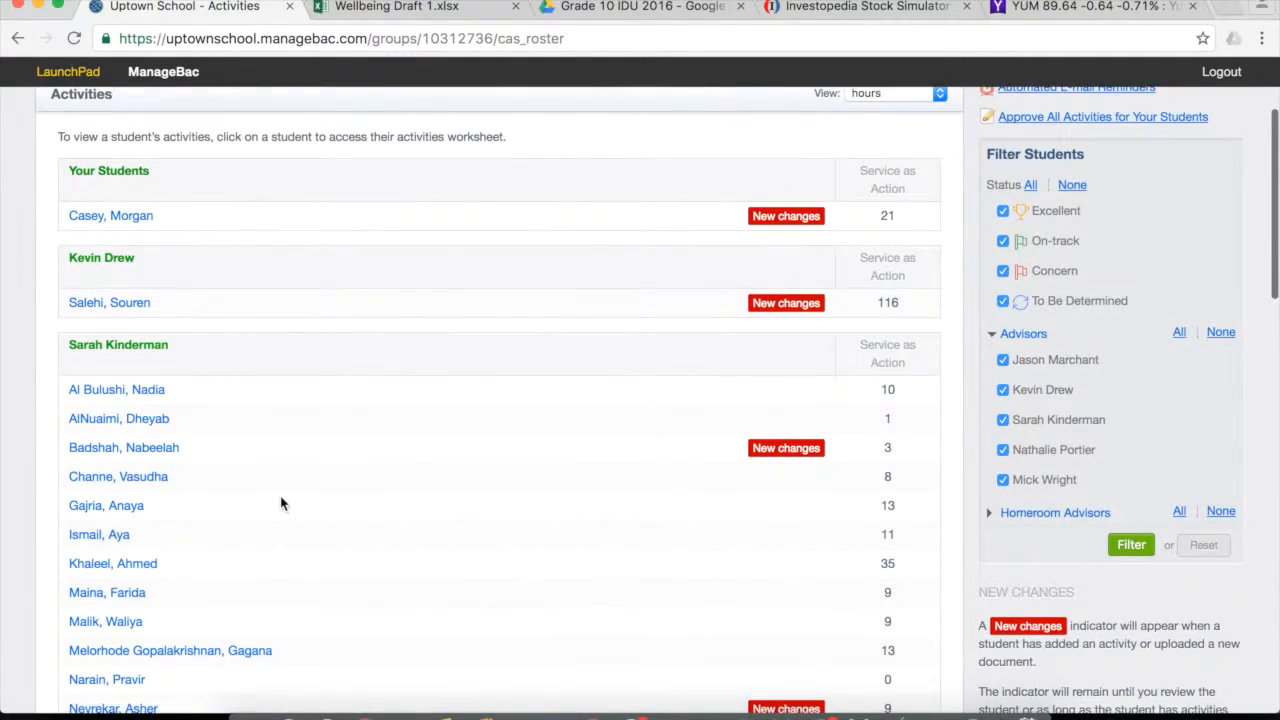
pyautogui.scroll(-3)
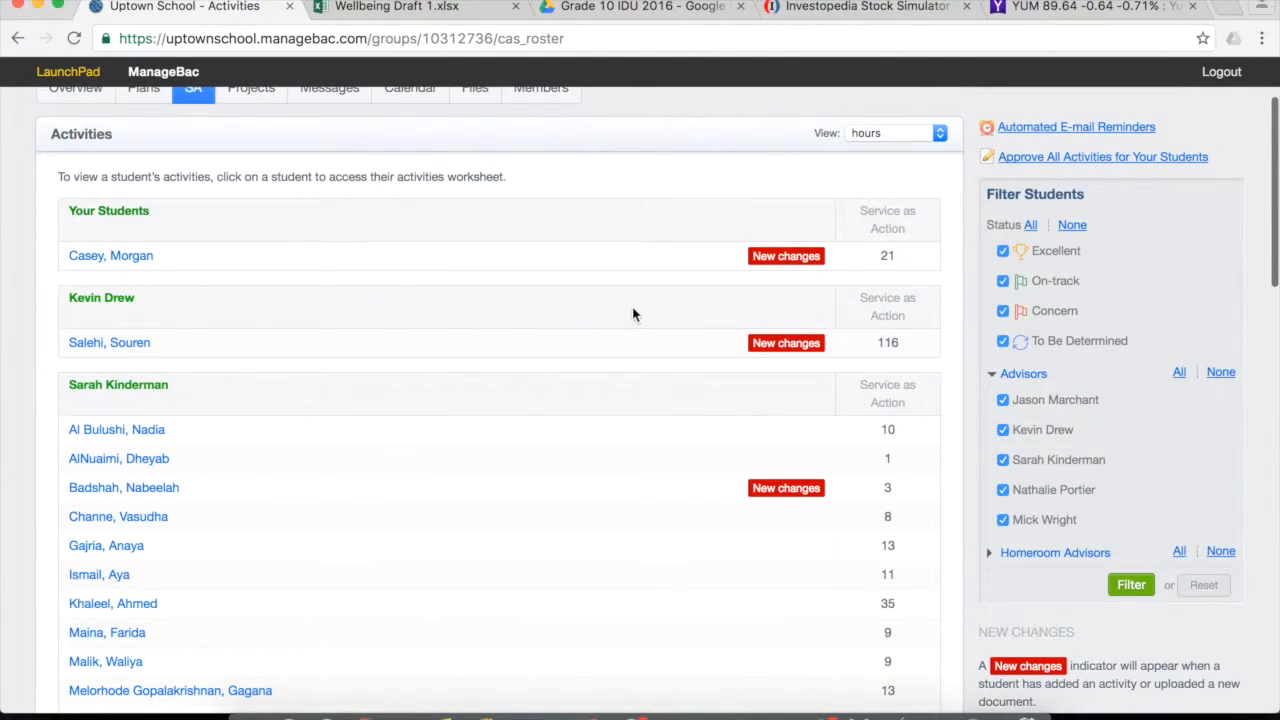
pyautogui.moveTo(776, 260)
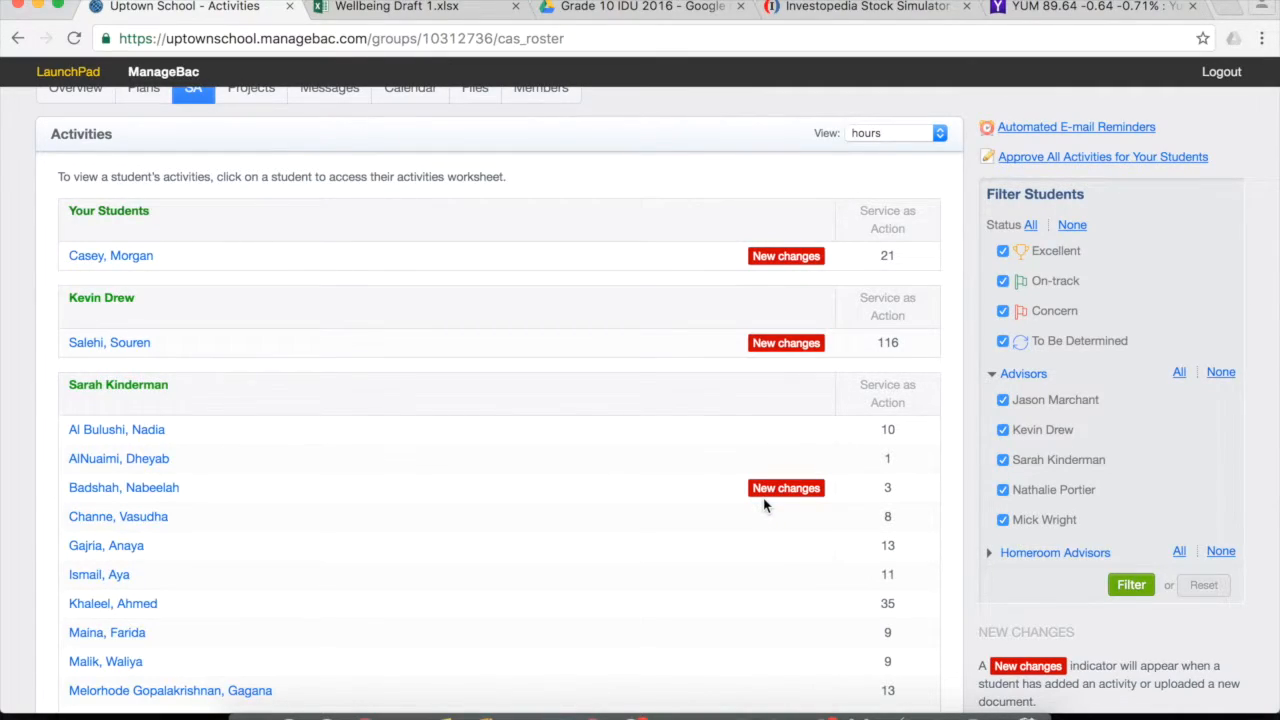
pyautogui.moveTo(456, 358)
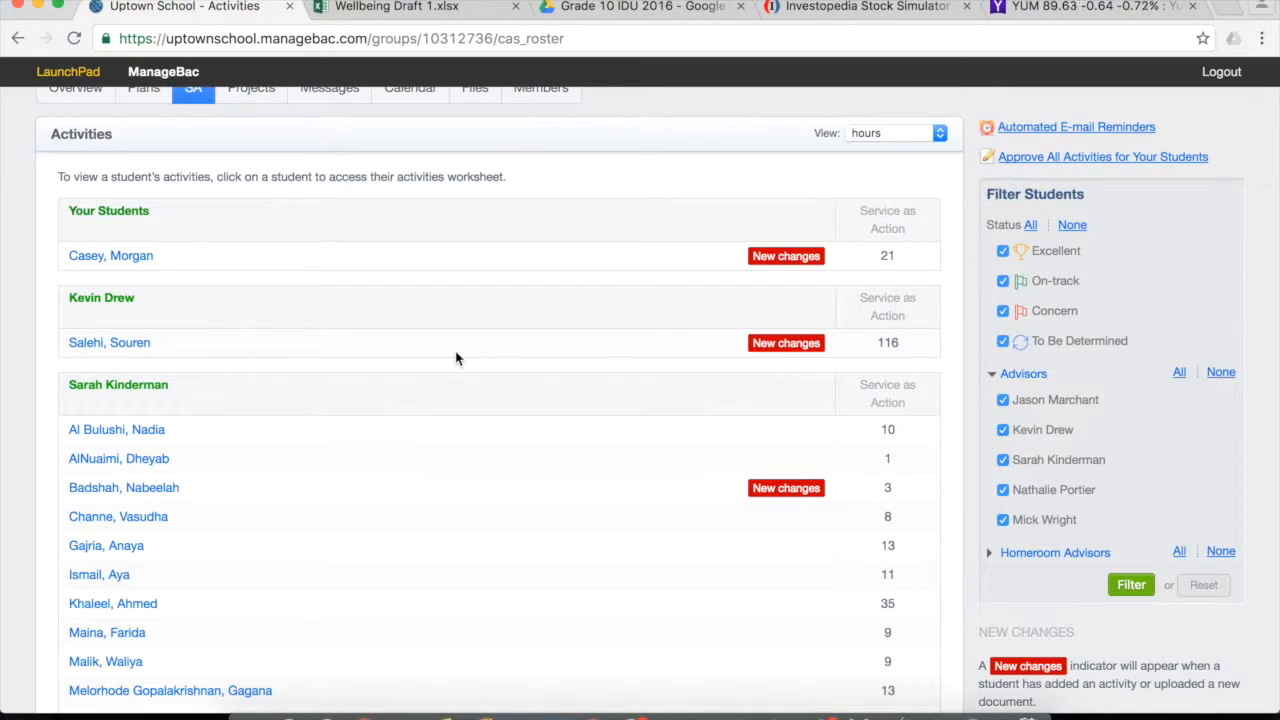
pyautogui.moveTo(216, 320)
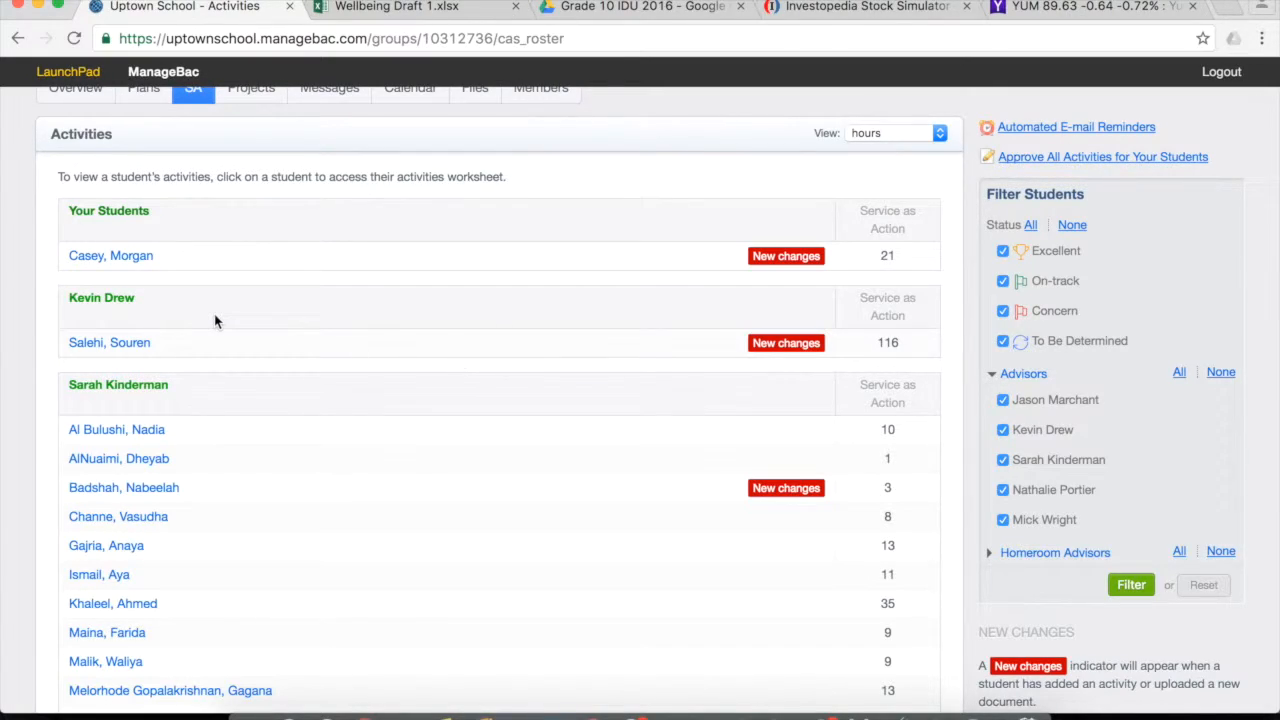
pyautogui.moveTo(110, 256)
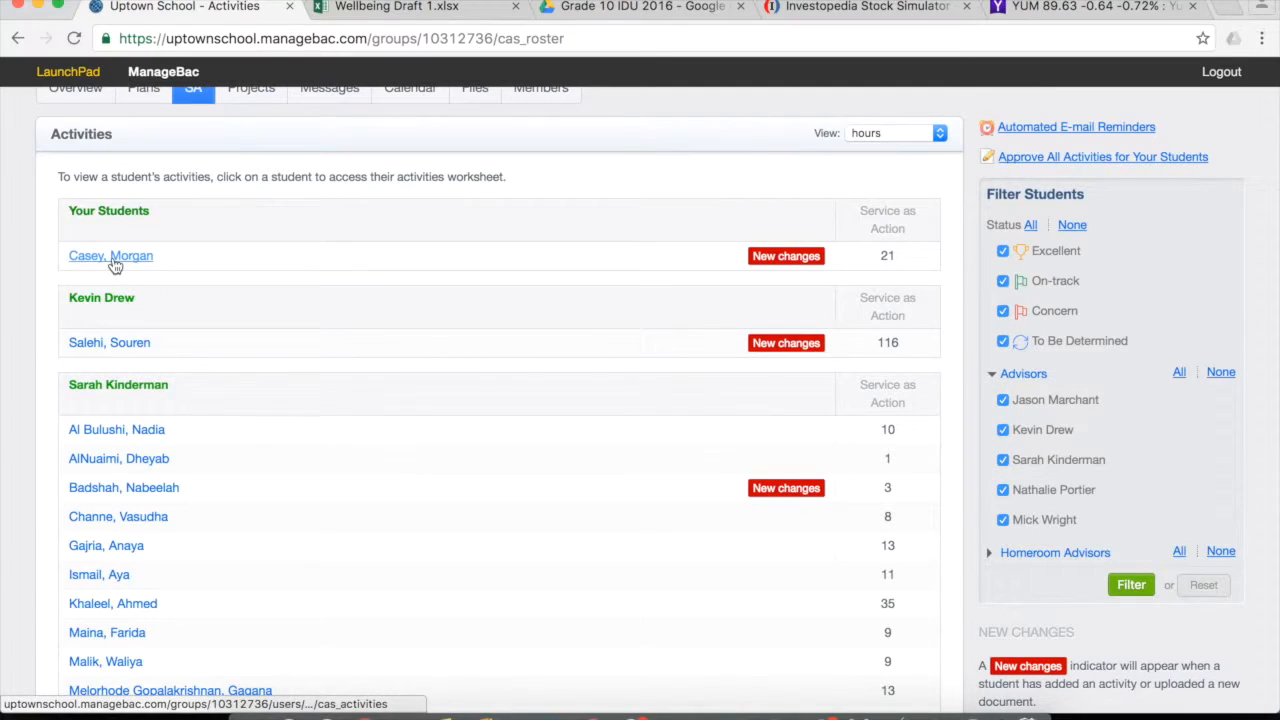
pyautogui.click(110, 256)
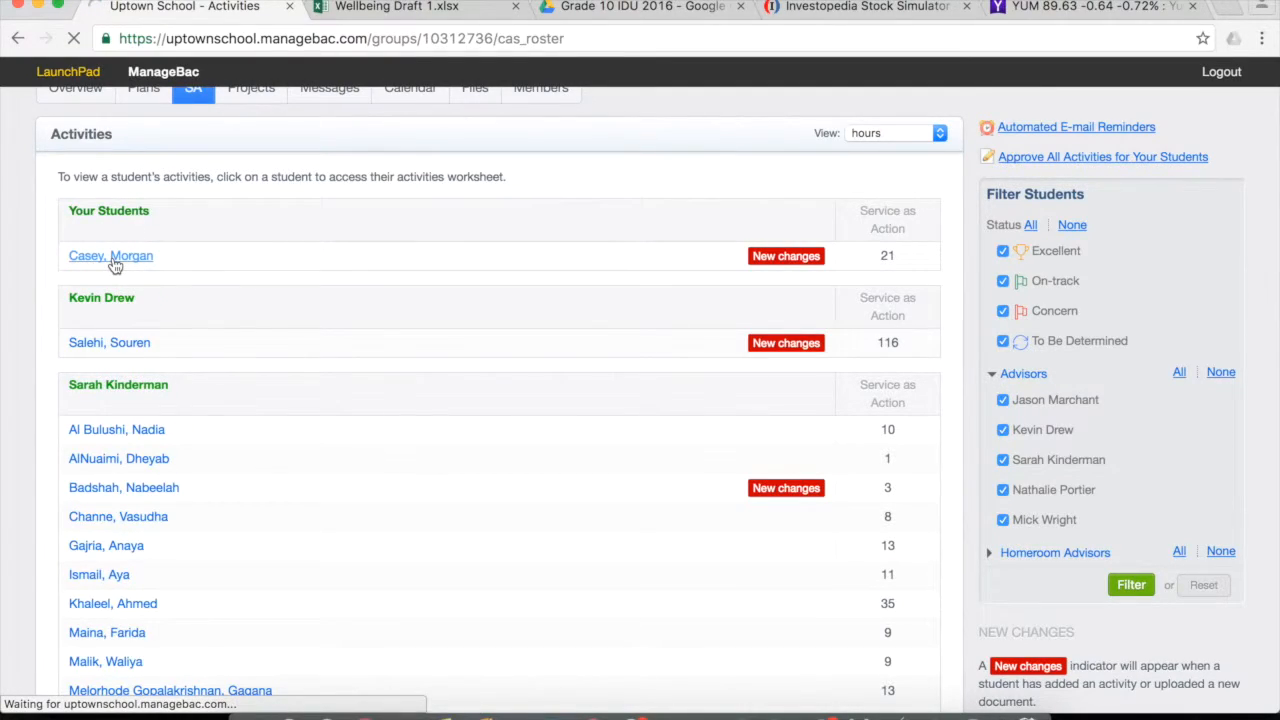
pyautogui.click(110, 256)
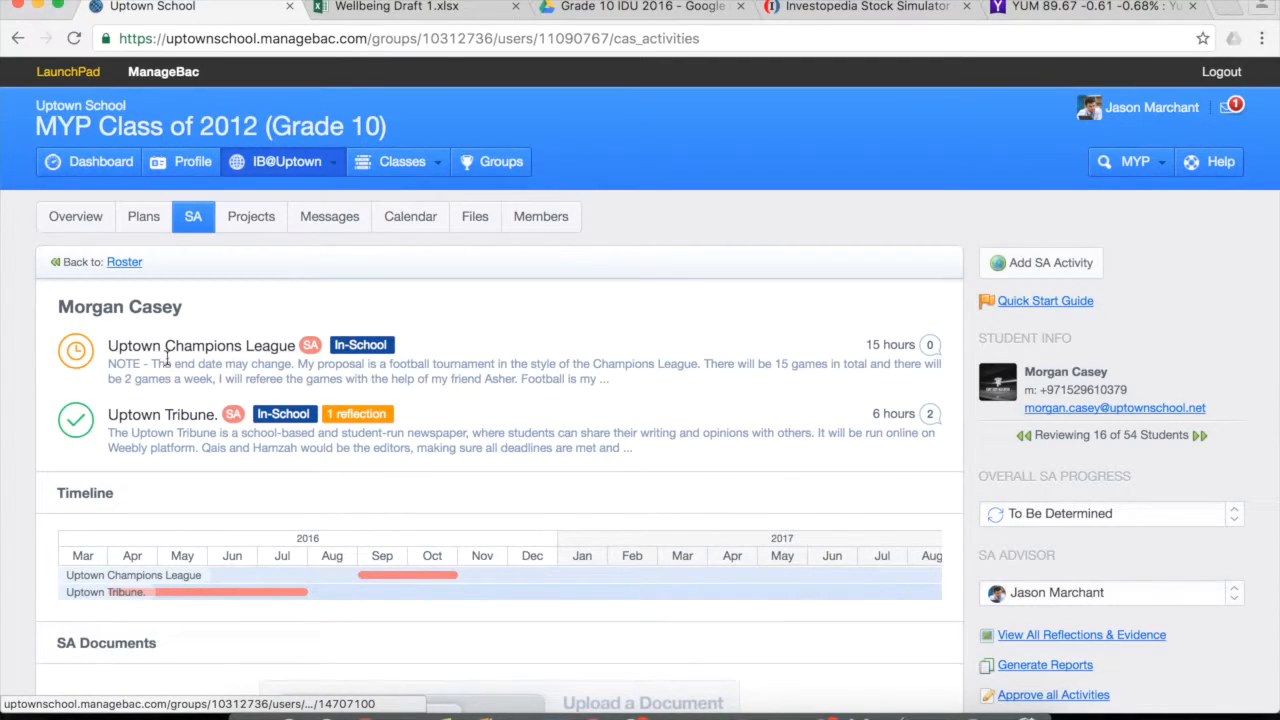
pyautogui.moveTo(162, 414)
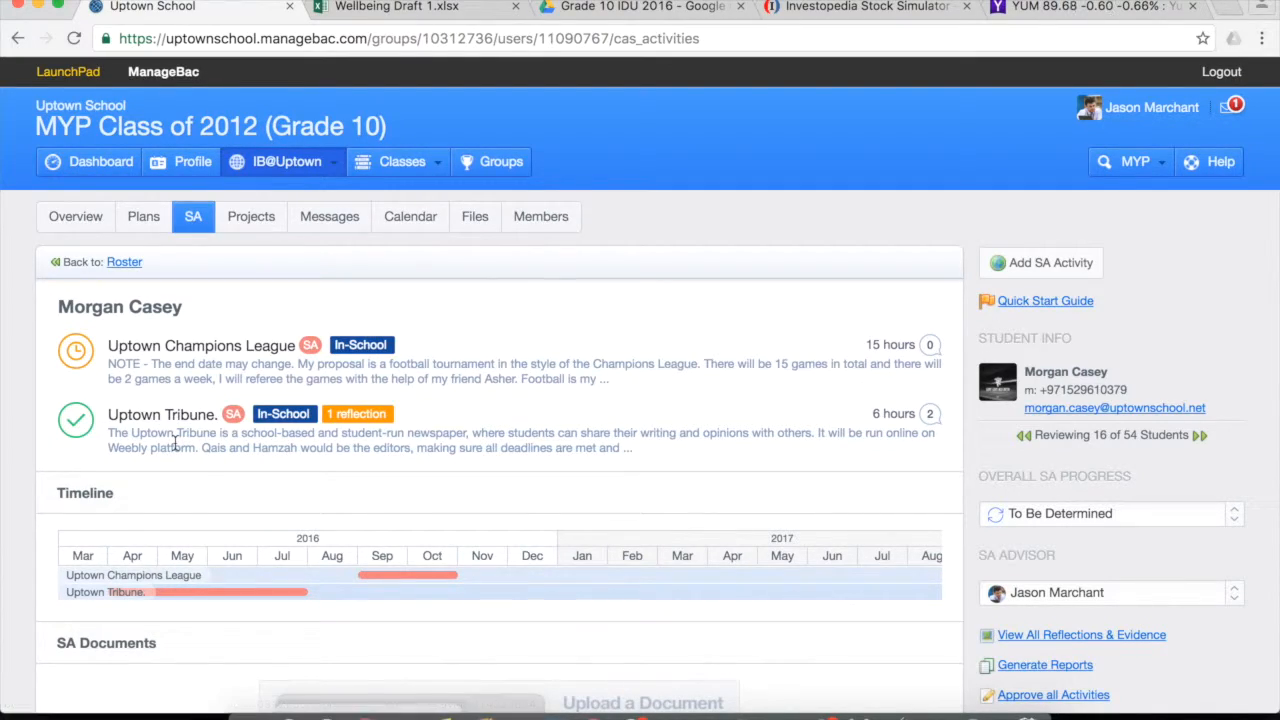
pyautogui.moveTo(130, 430)
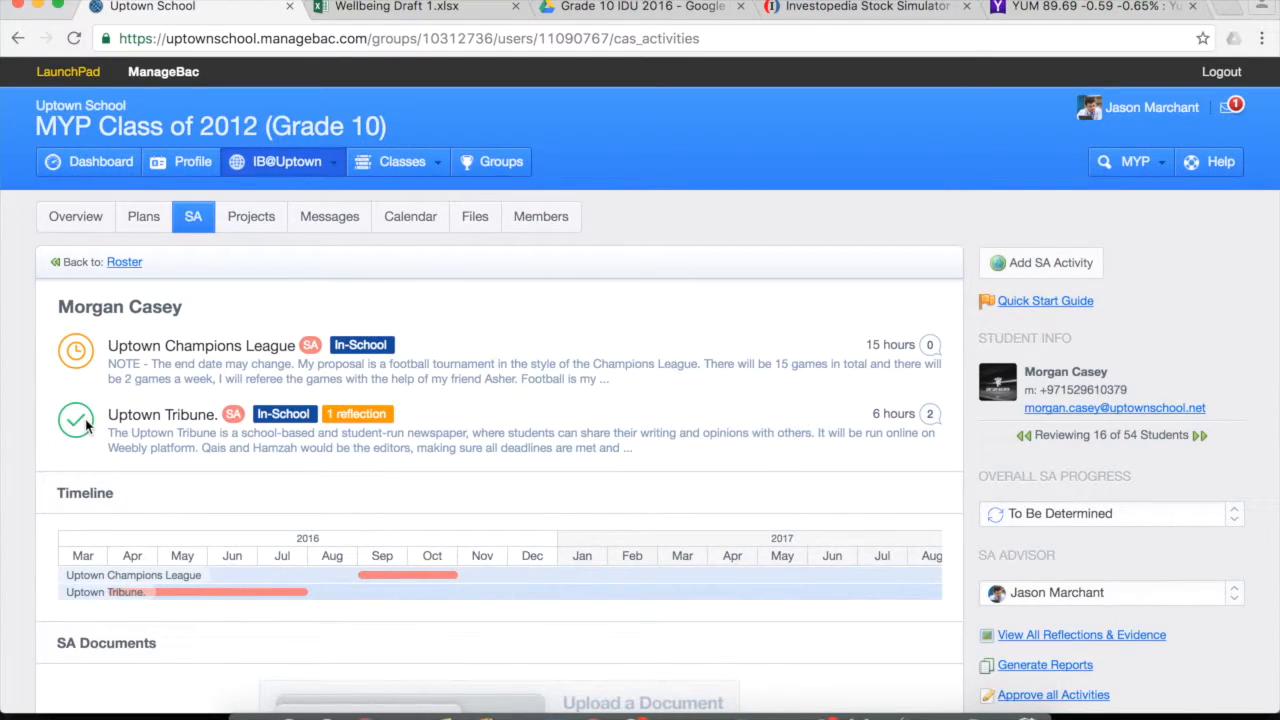
pyautogui.moveTo(116, 362)
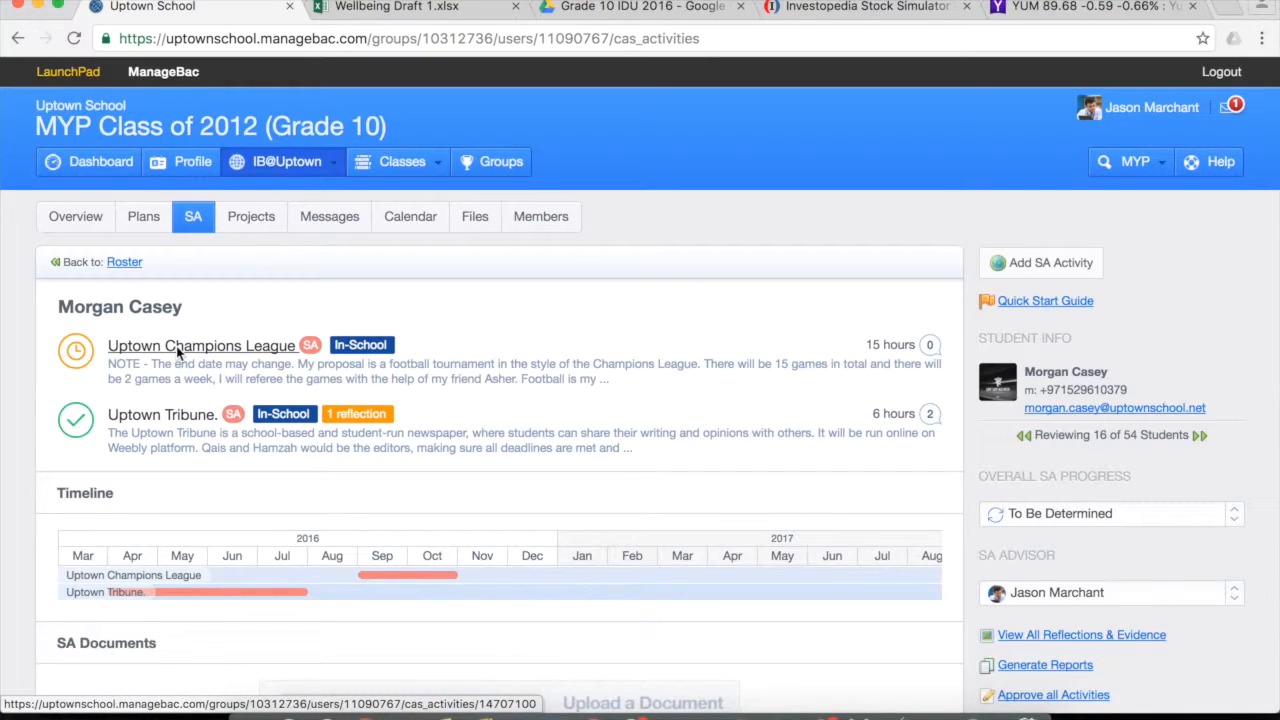
pyautogui.click(200, 344)
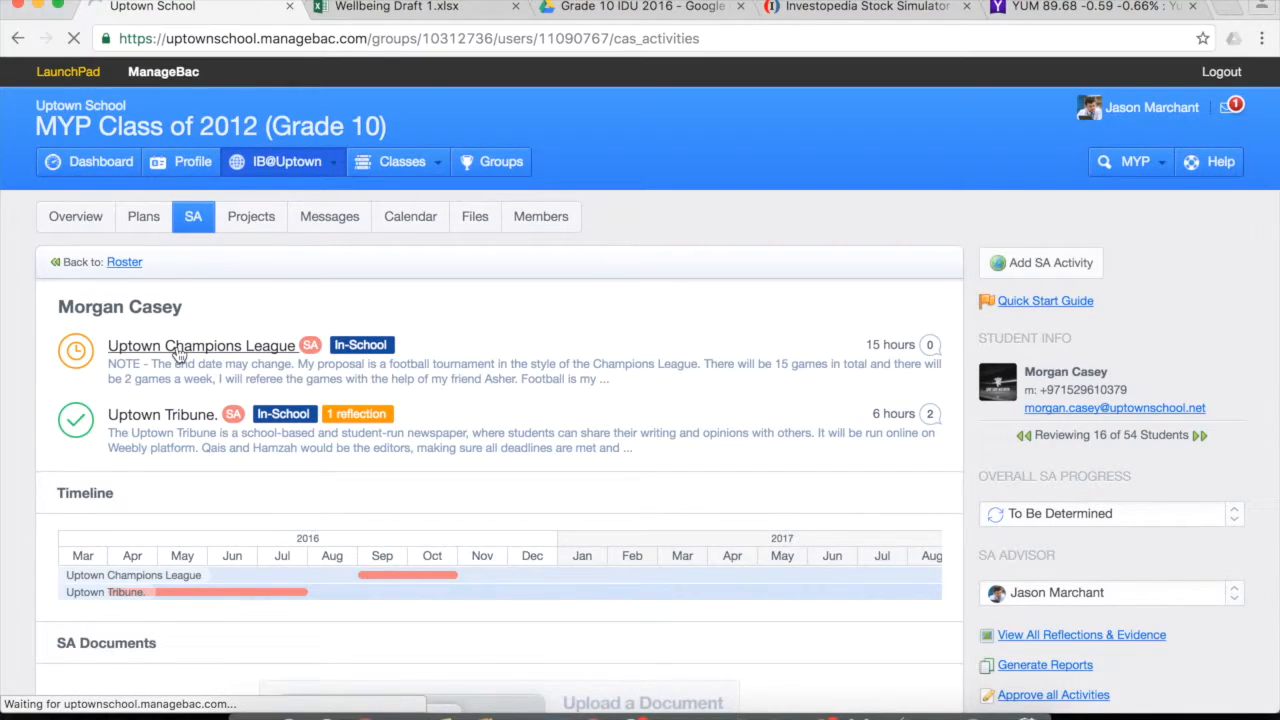
pyautogui.click(200, 344)
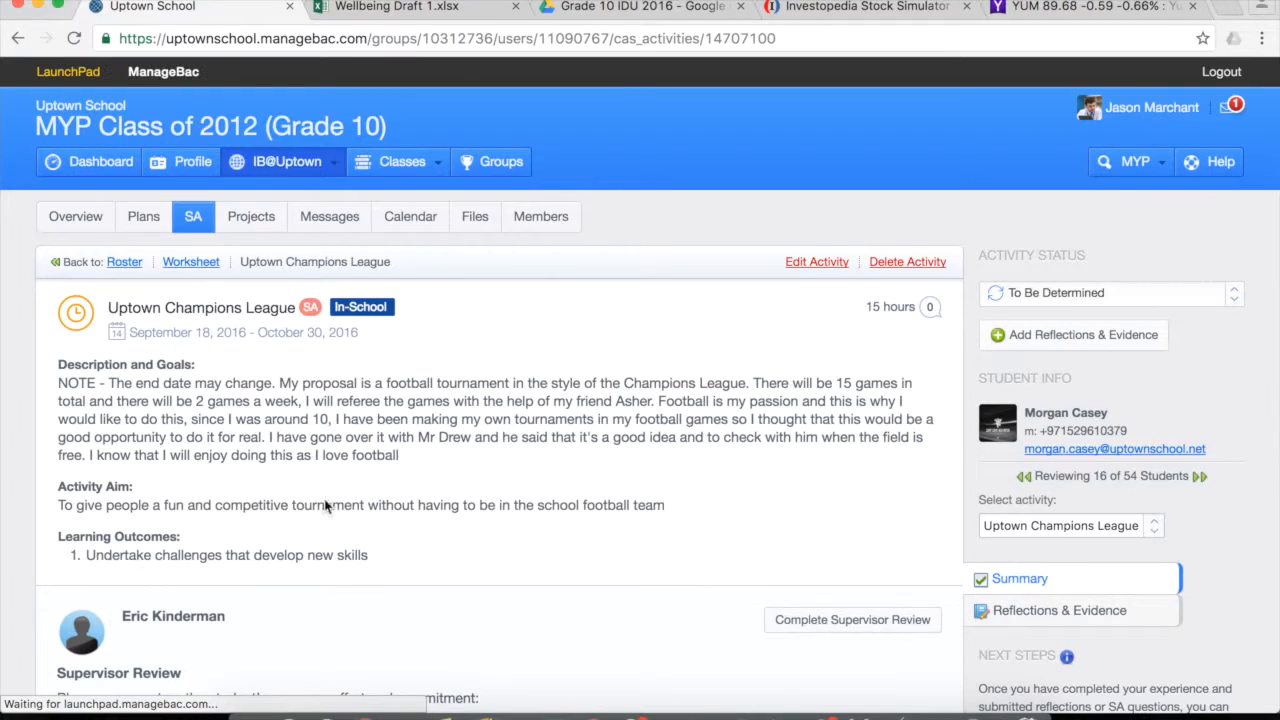
pyautogui.scroll(-3)
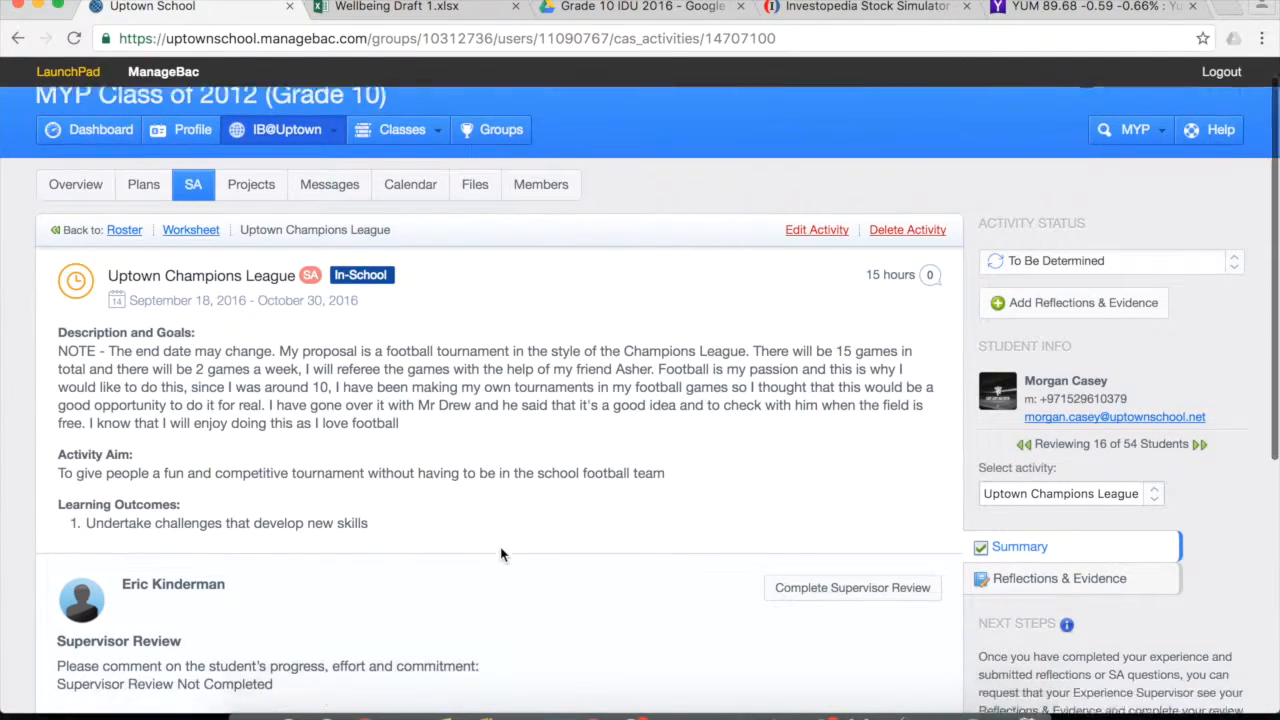
pyautogui.scroll(-3)
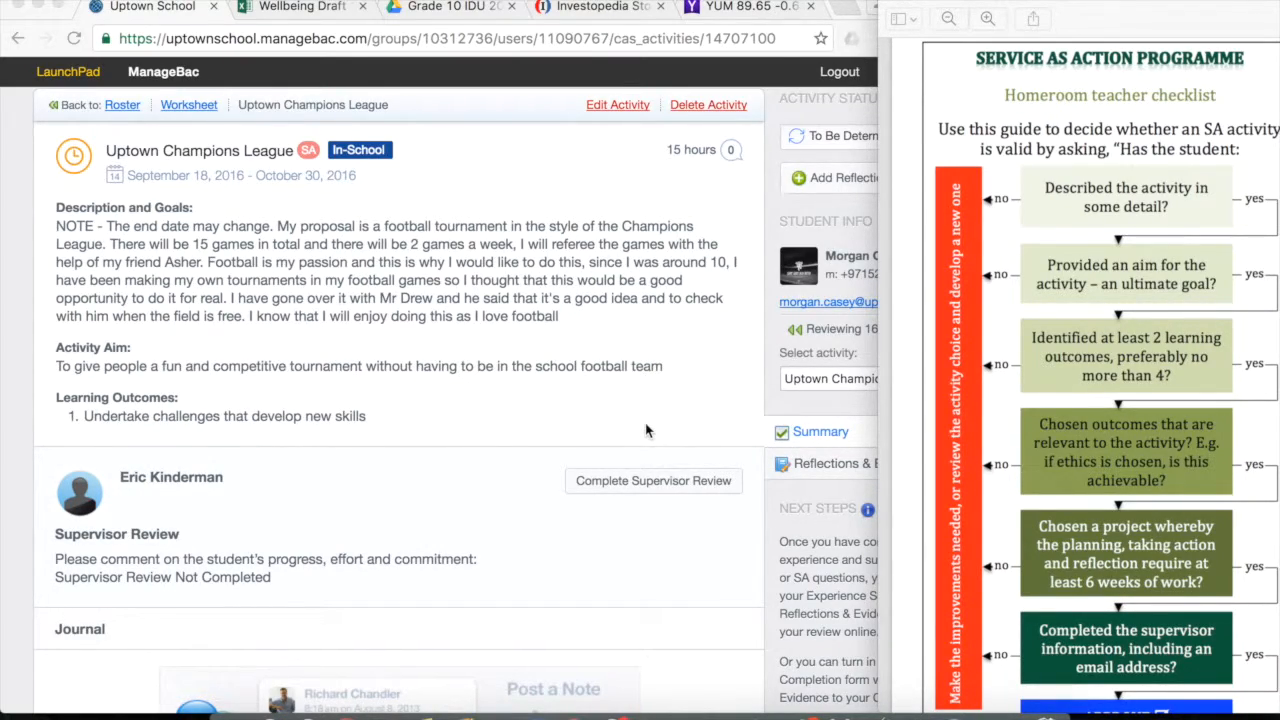
pyautogui.moveTo(1130, 120)
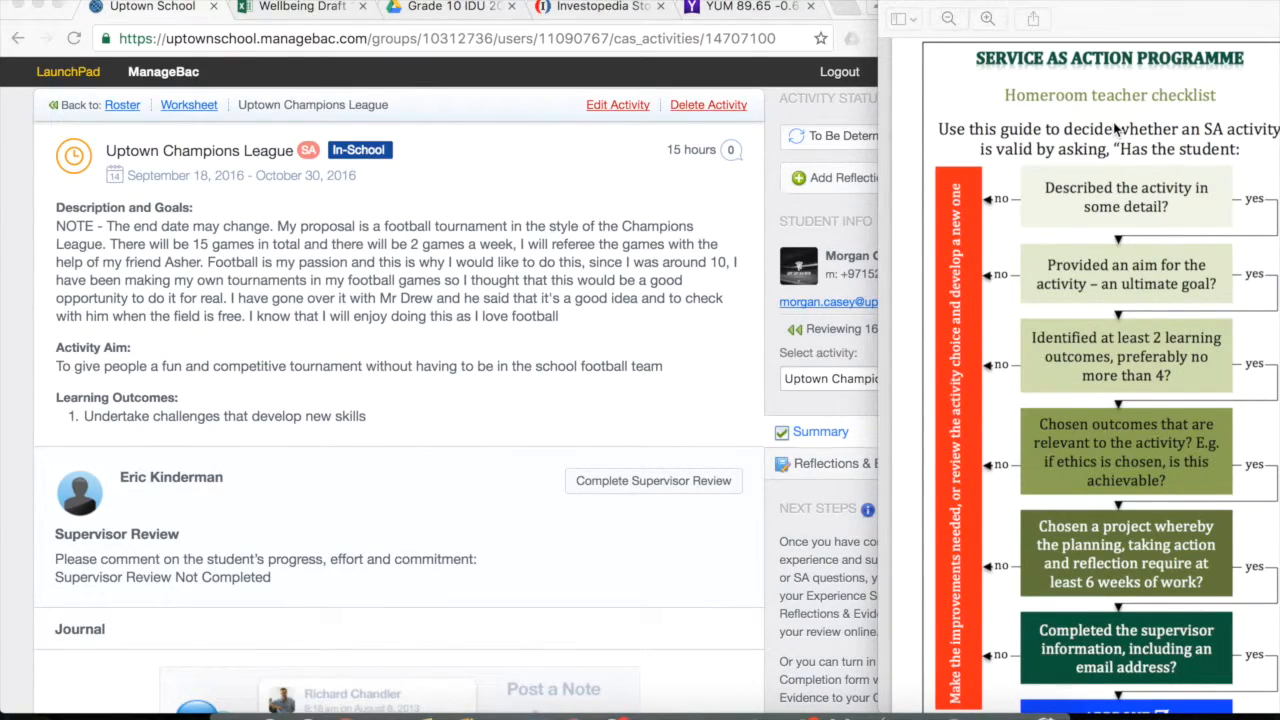
pyautogui.moveTo(1136, 204)
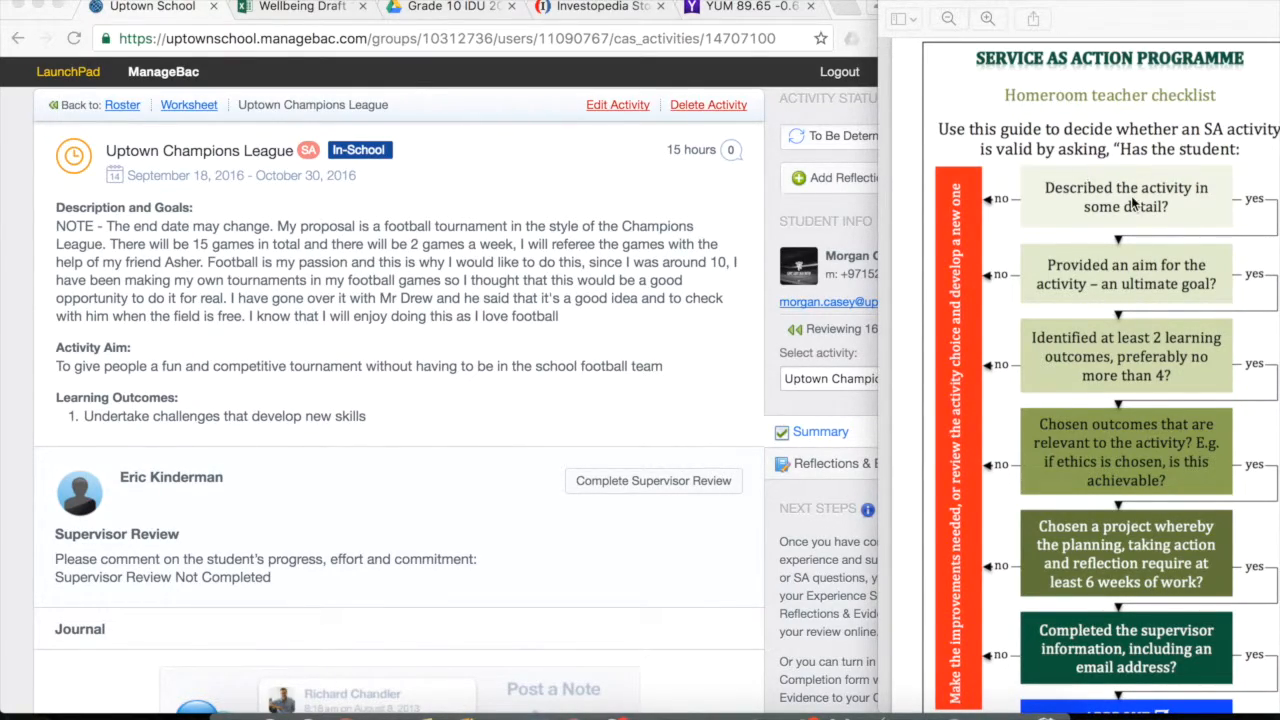
pyautogui.moveTo(492, 172)
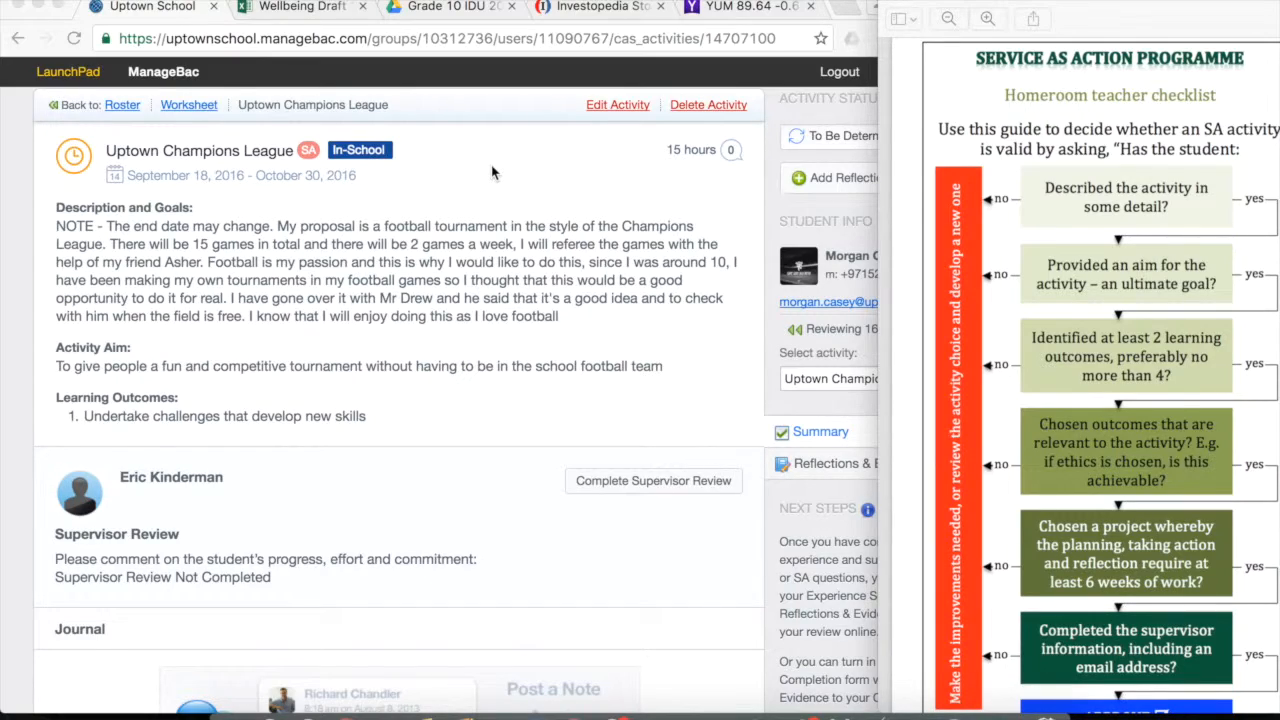
pyautogui.moveTo(1064, 224)
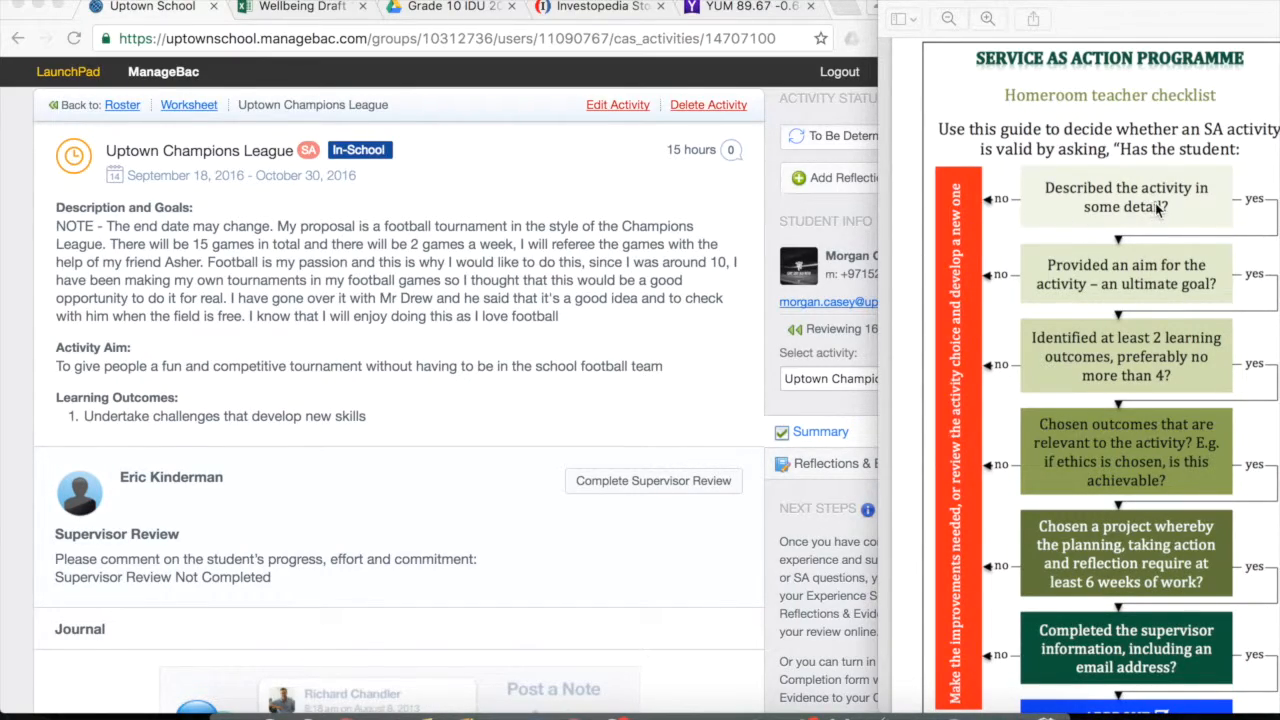
pyautogui.moveTo(368, 332)
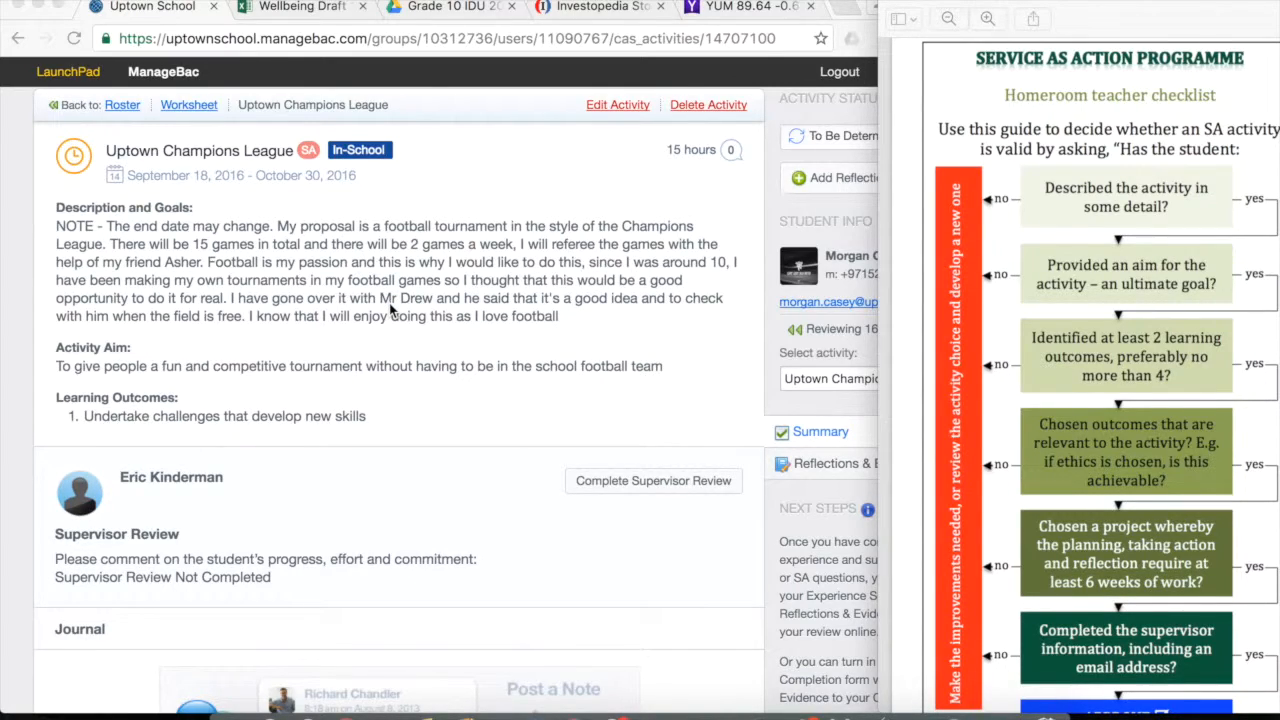
pyautogui.moveTo(1050, 328)
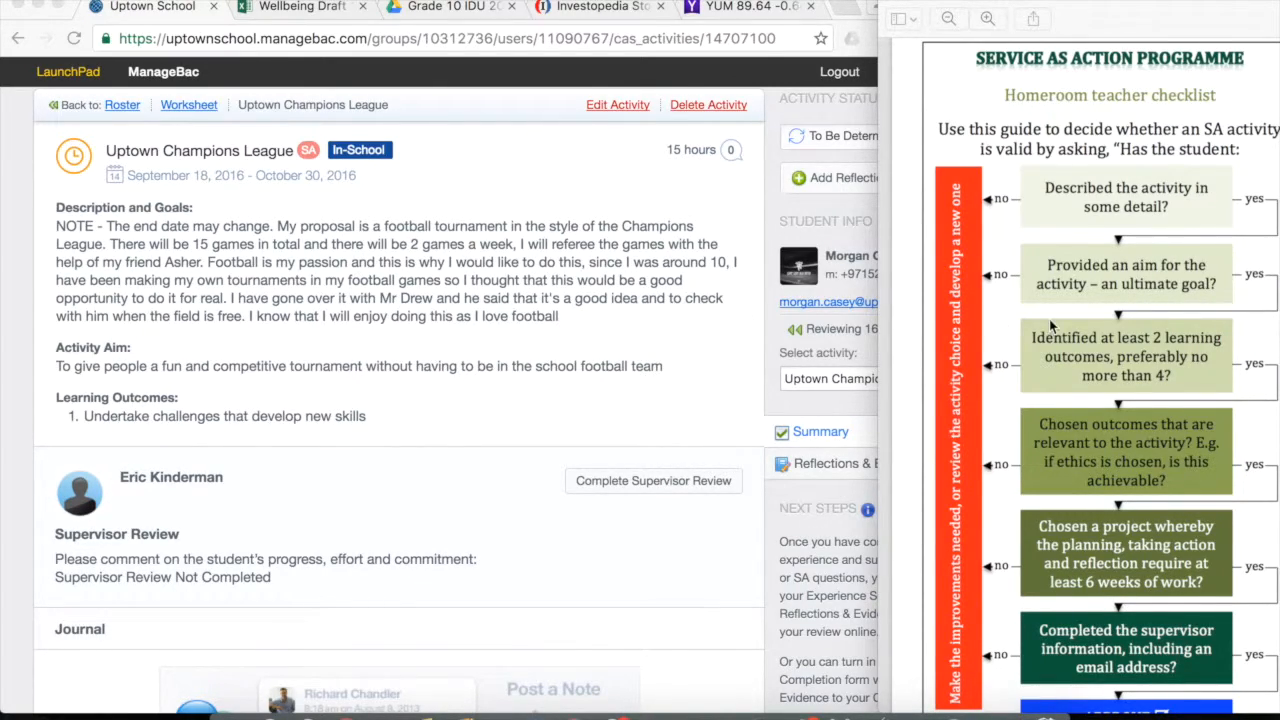
pyautogui.moveTo(1164, 284)
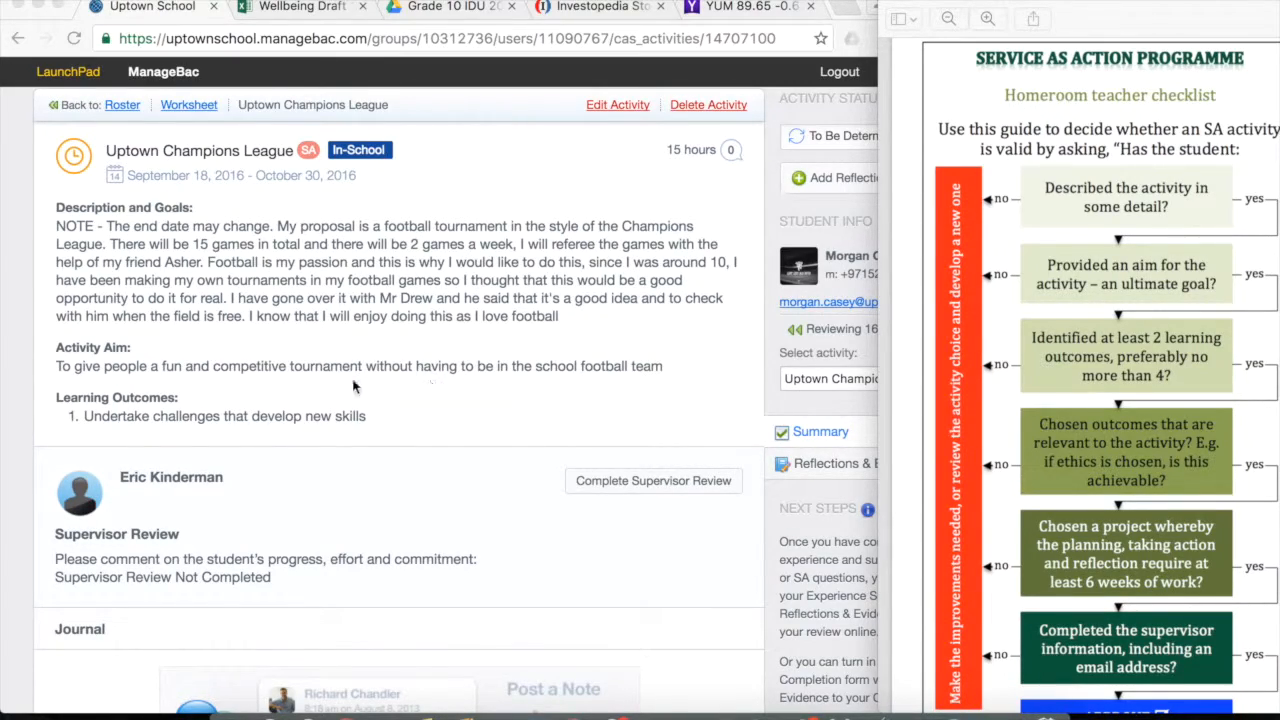
pyautogui.moveTo(364, 380)
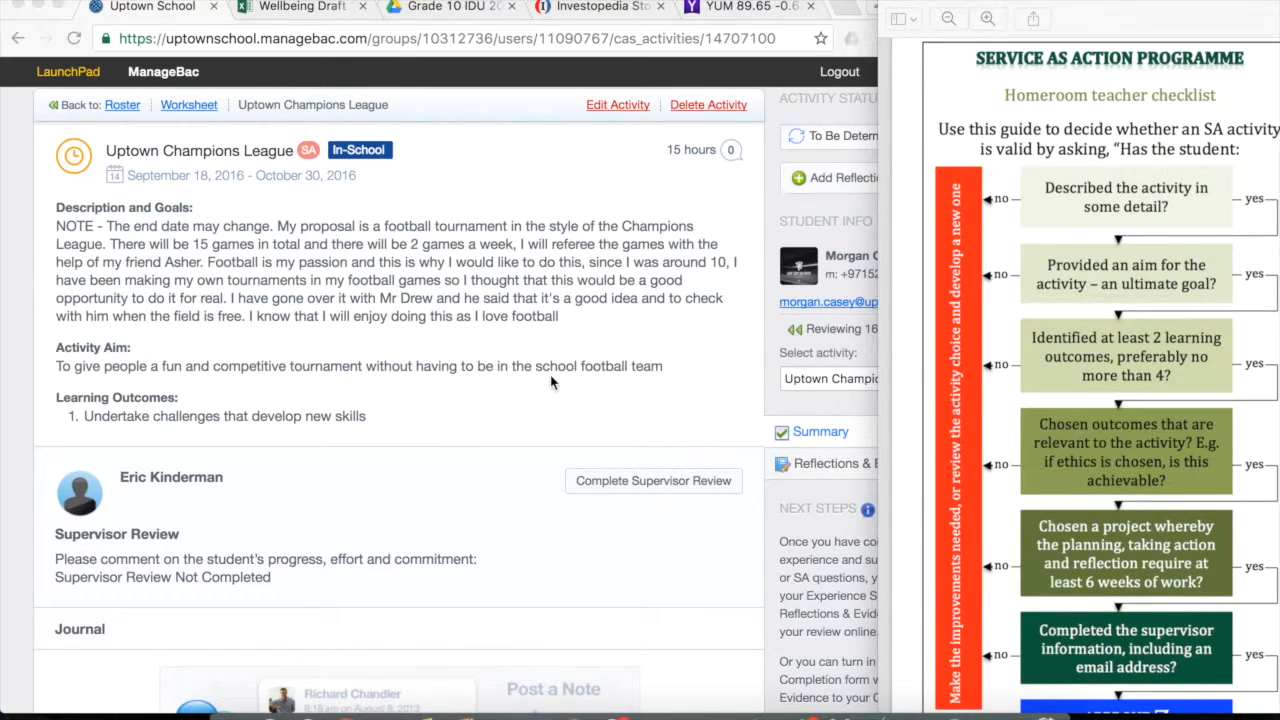
pyautogui.moveTo(1050, 374)
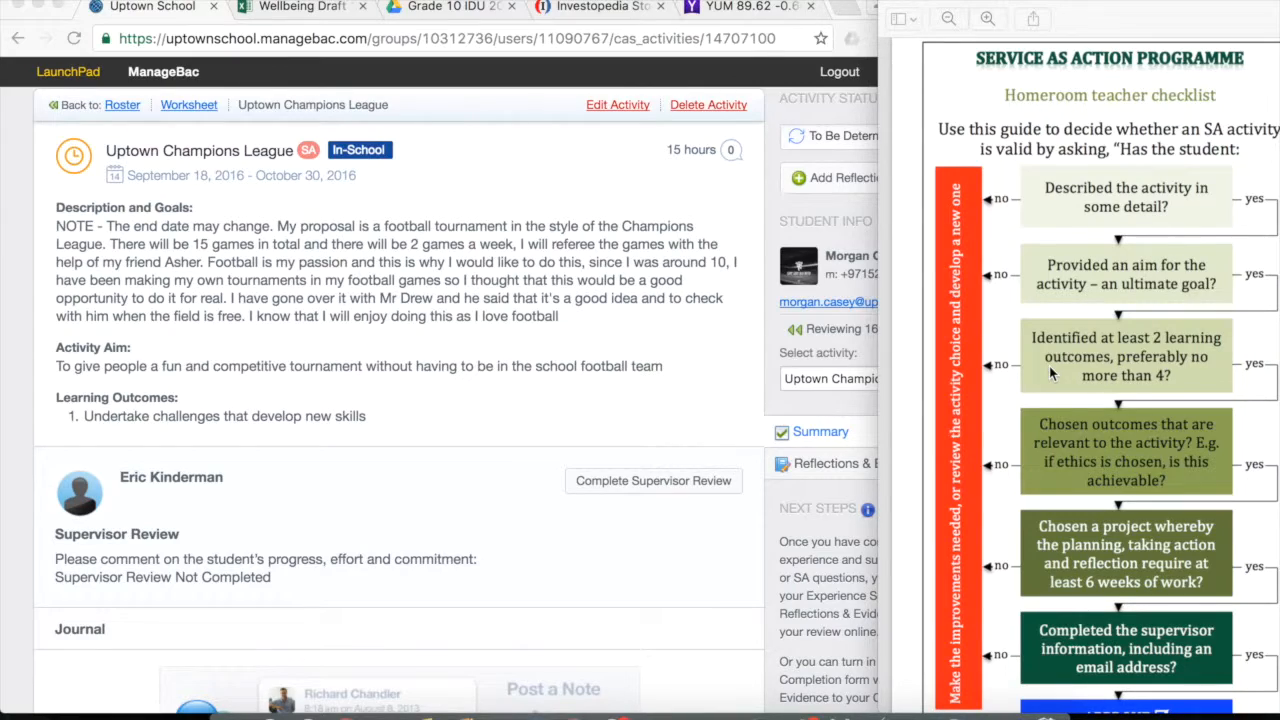
pyautogui.moveTo(438, 432)
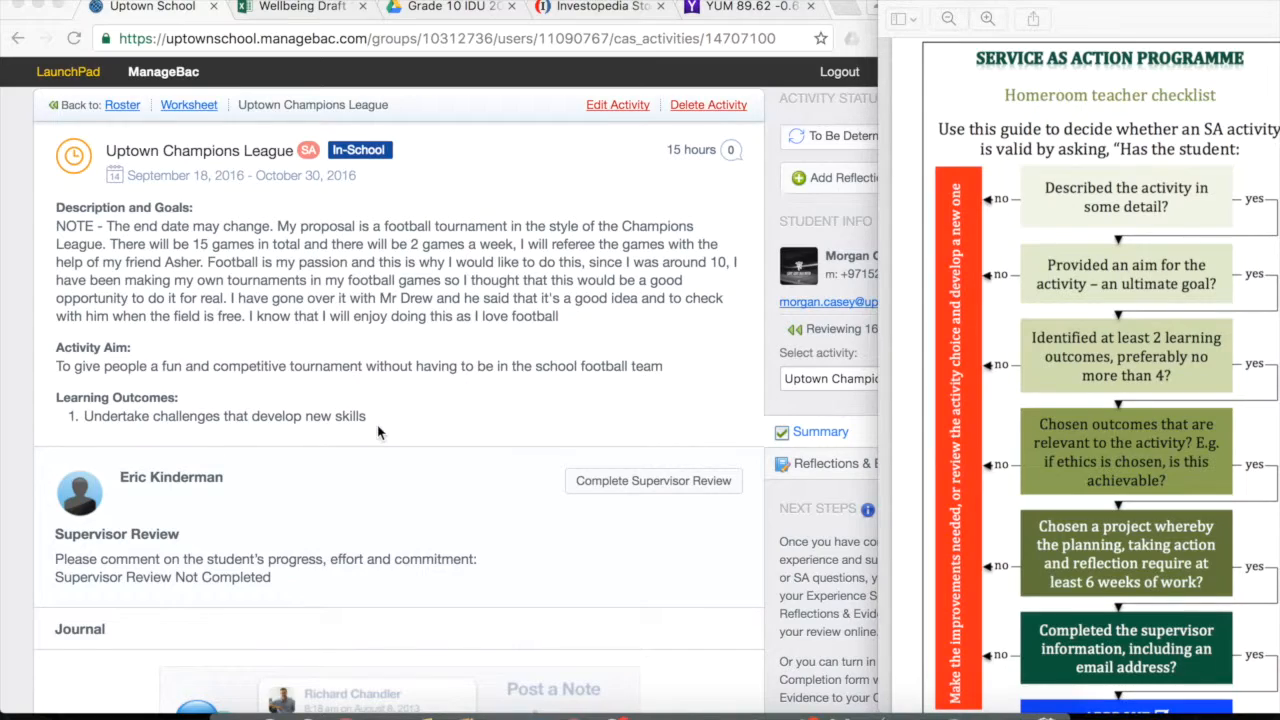
pyautogui.moveTo(420, 436)
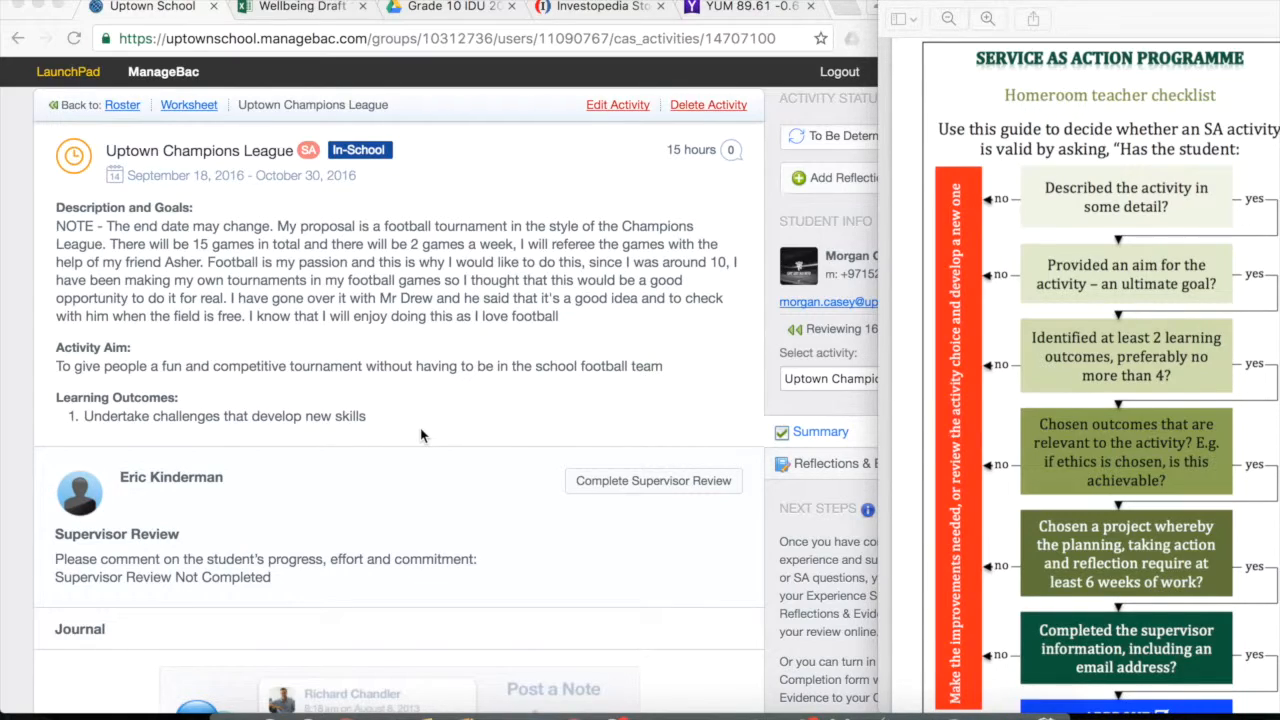
pyautogui.moveTo(464, 446)
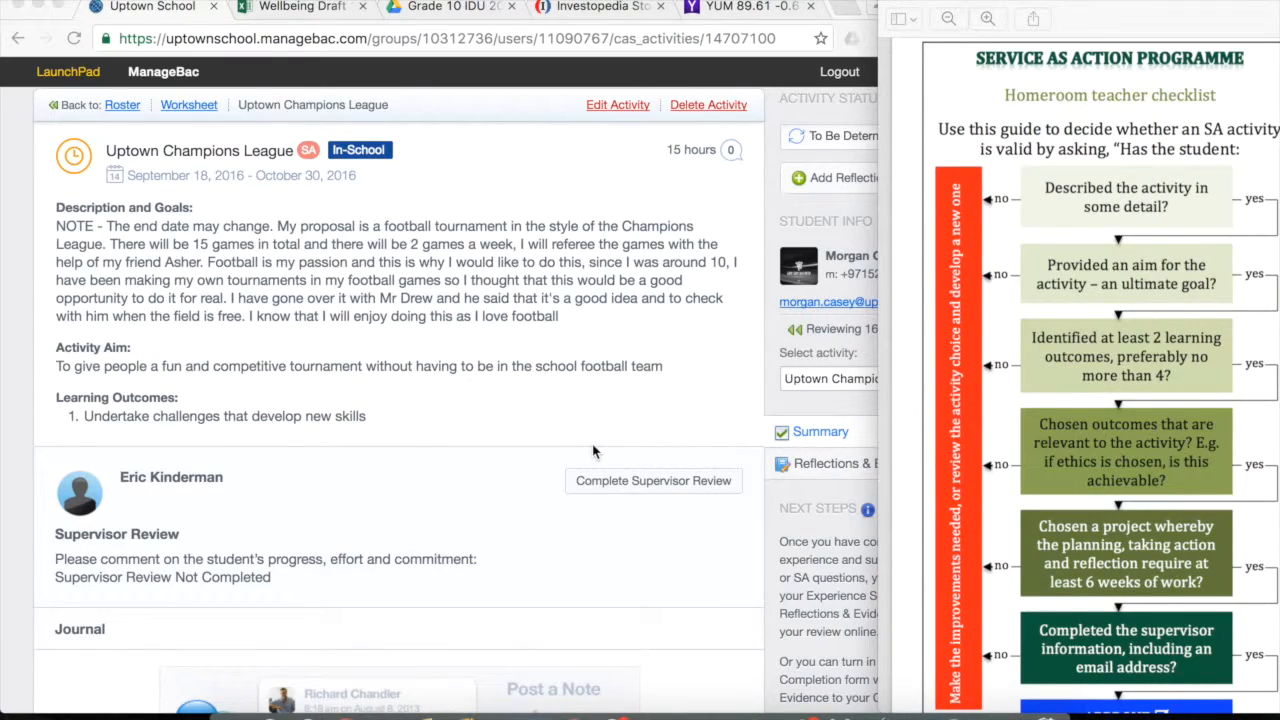
pyautogui.moveTo(1156, 424)
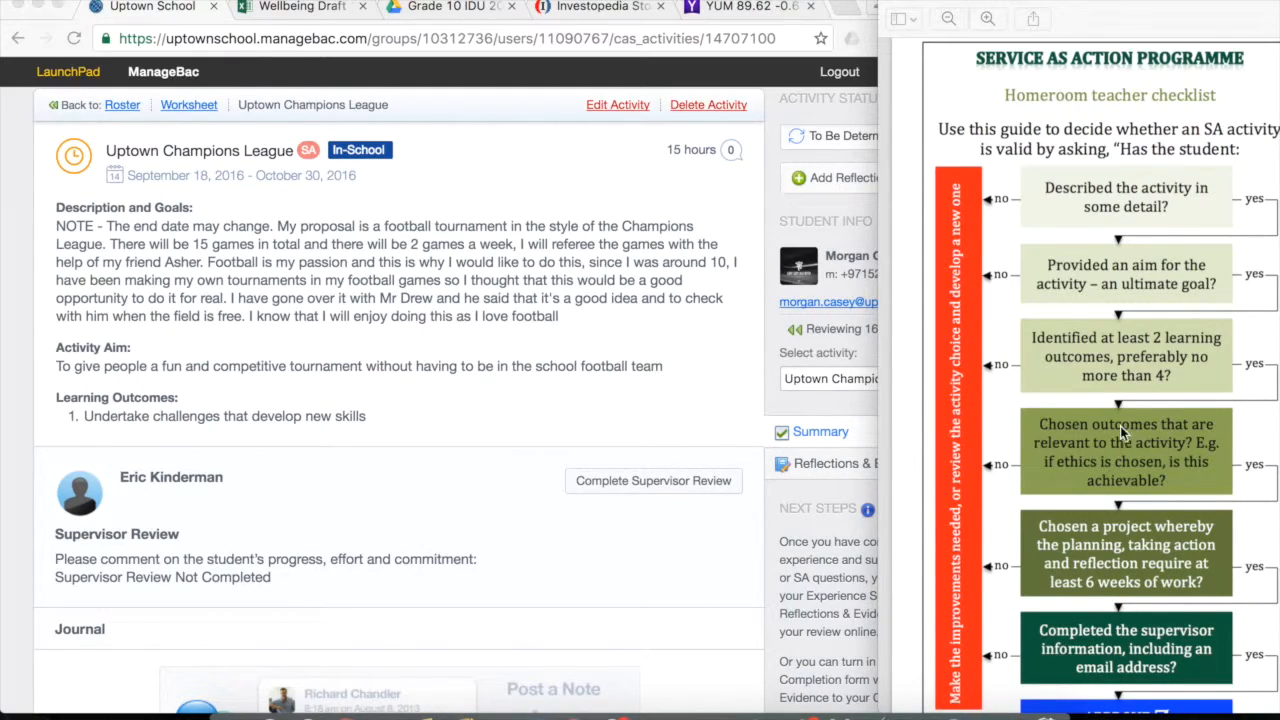
pyautogui.moveTo(1176, 456)
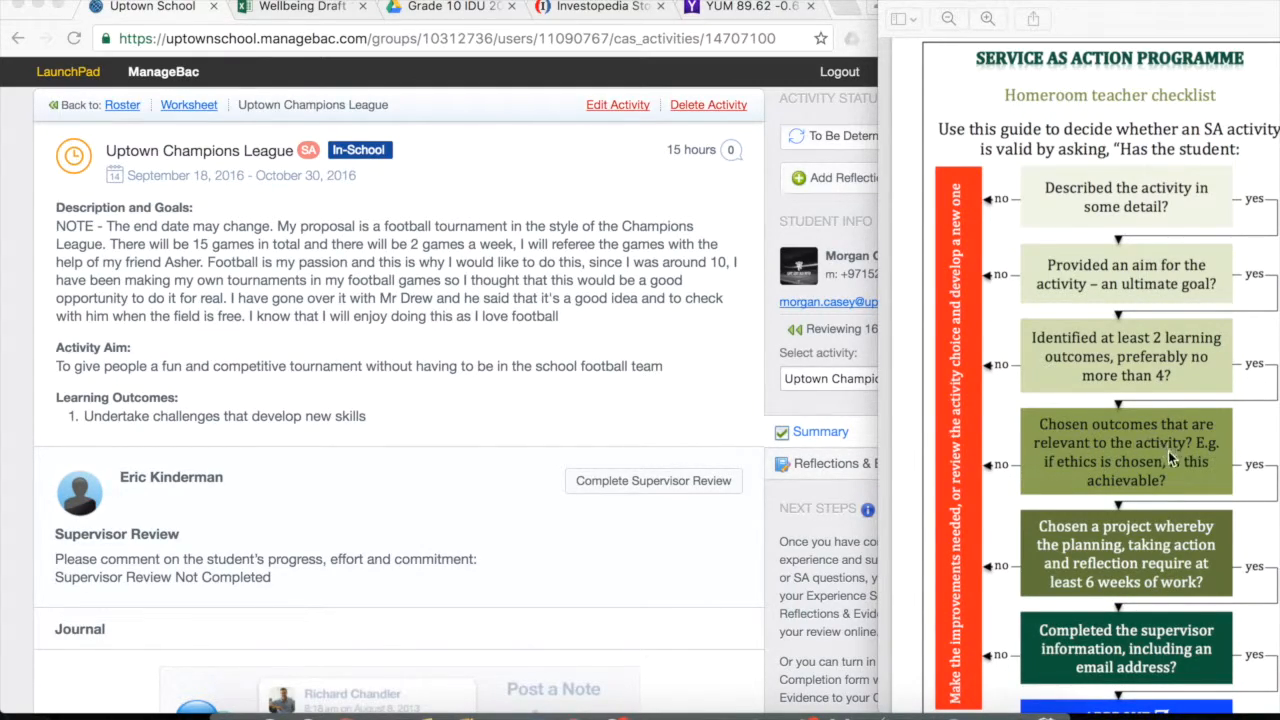
pyautogui.moveTo(672, 444)
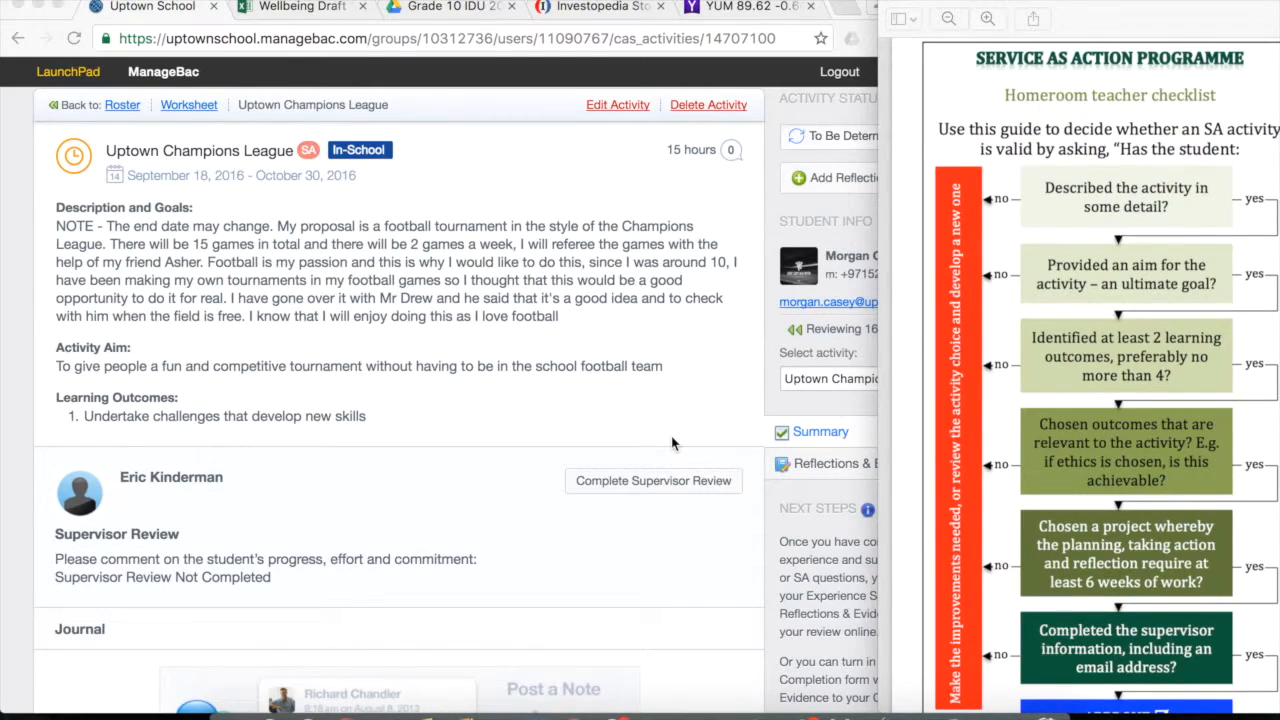
pyautogui.moveTo(136, 460)
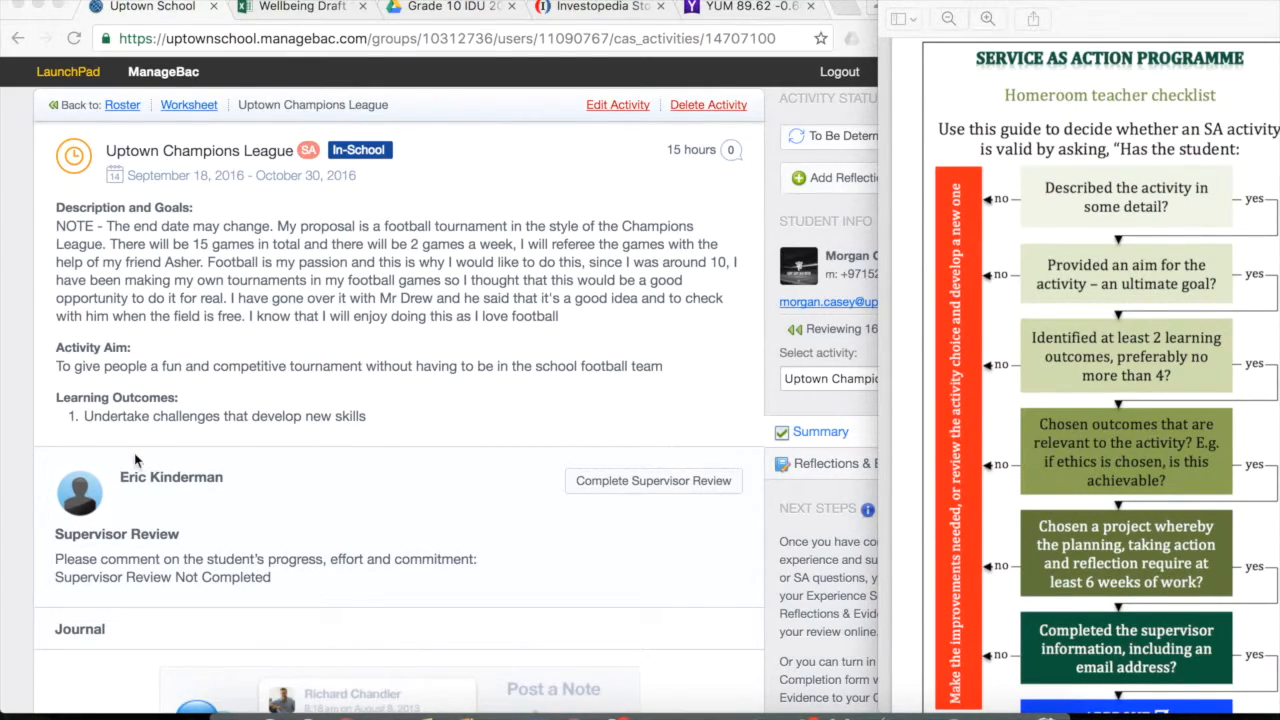
pyautogui.moveTo(336, 436)
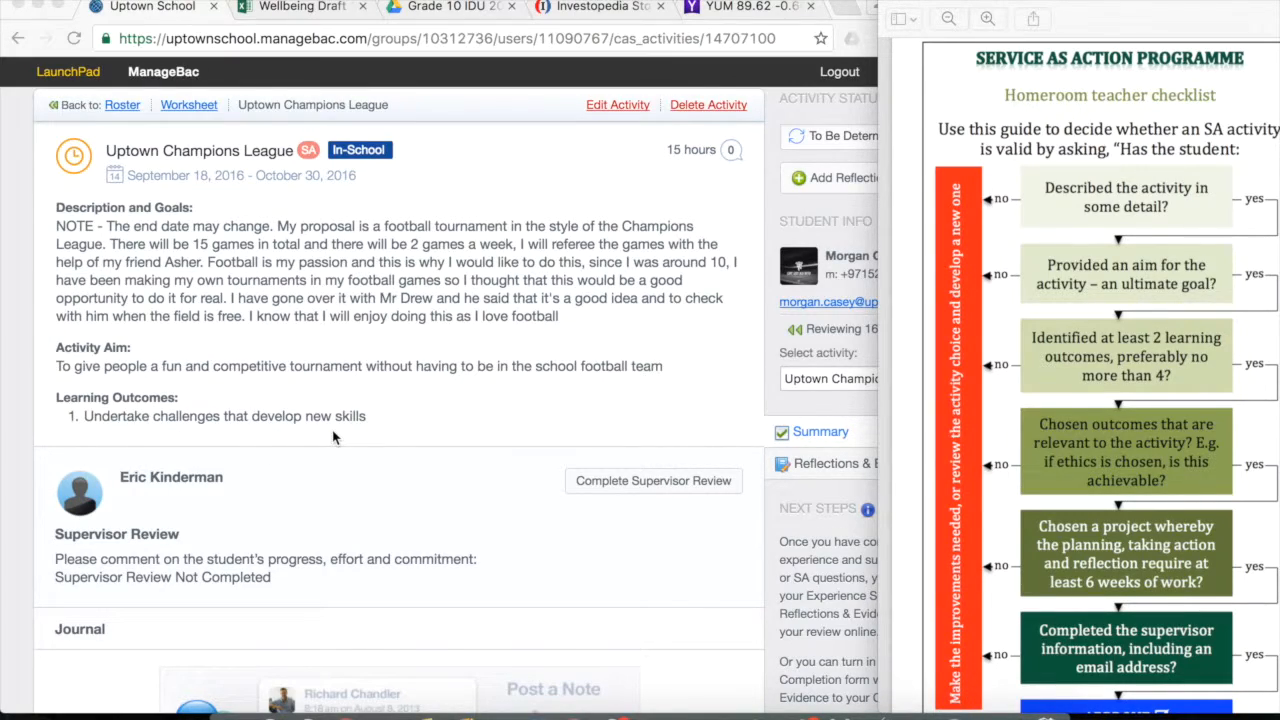
pyautogui.moveTo(352, 340)
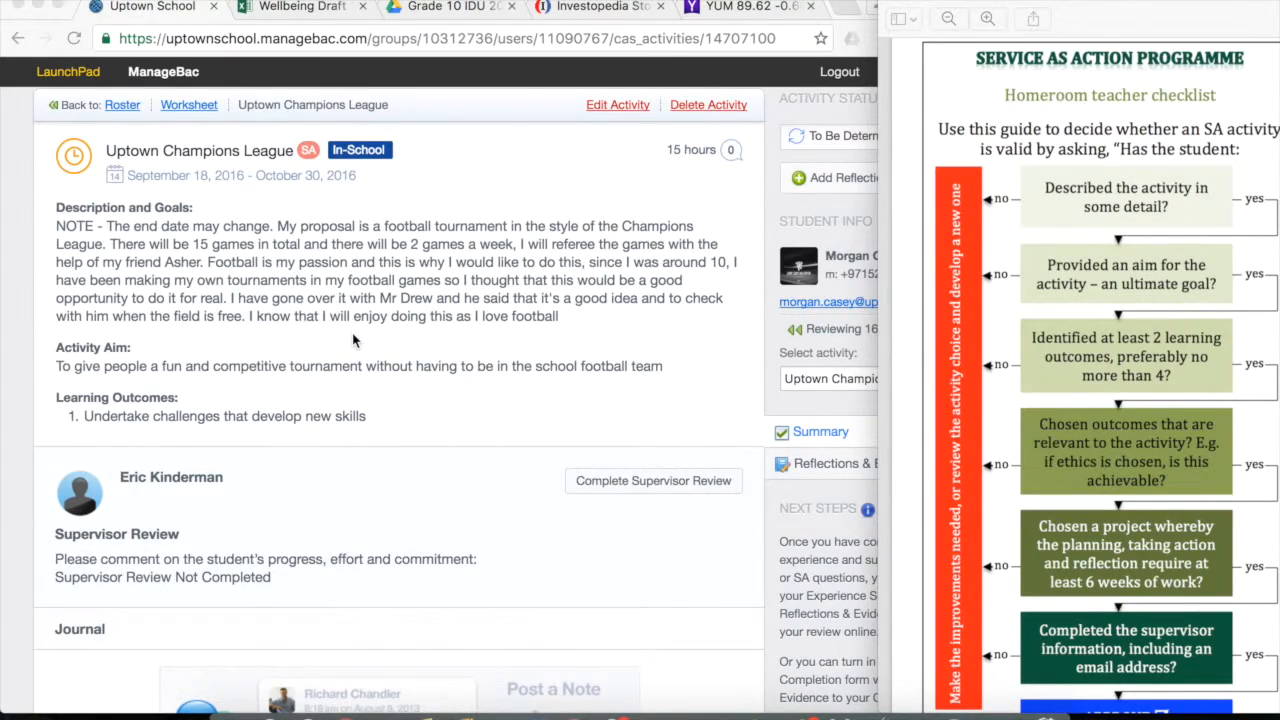
pyautogui.moveTo(422, 406)
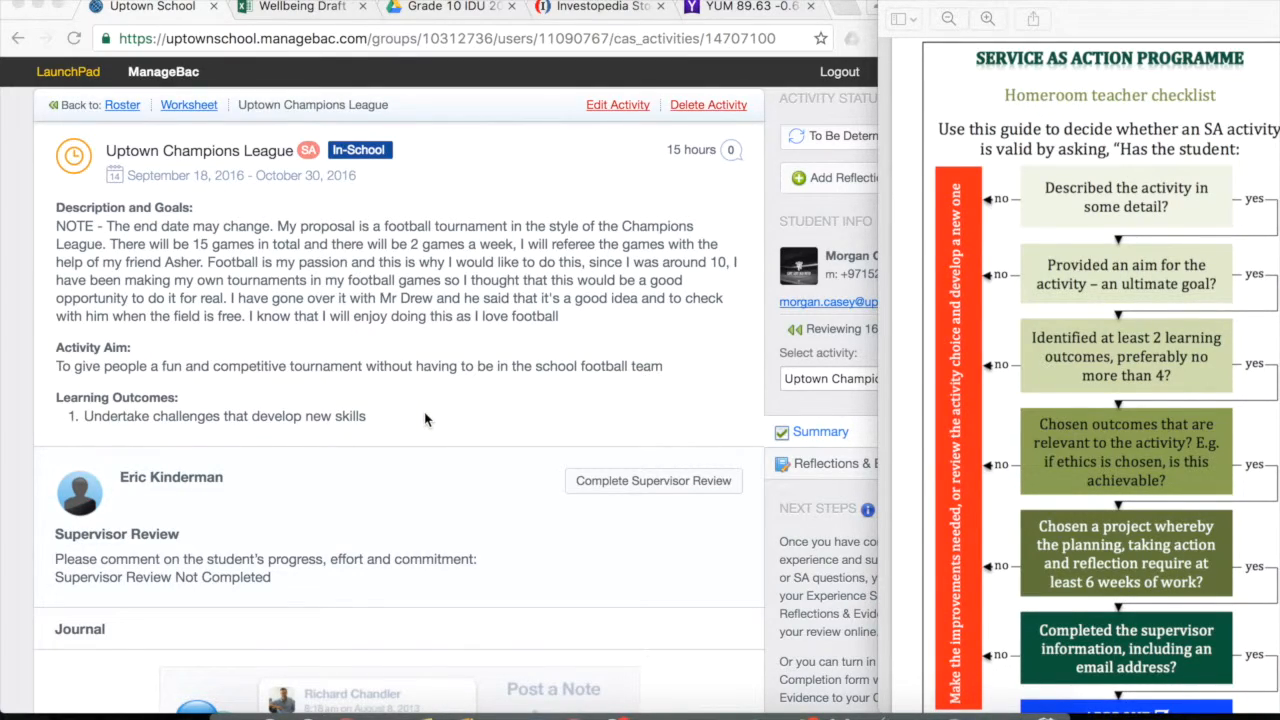
pyautogui.moveTo(440, 428)
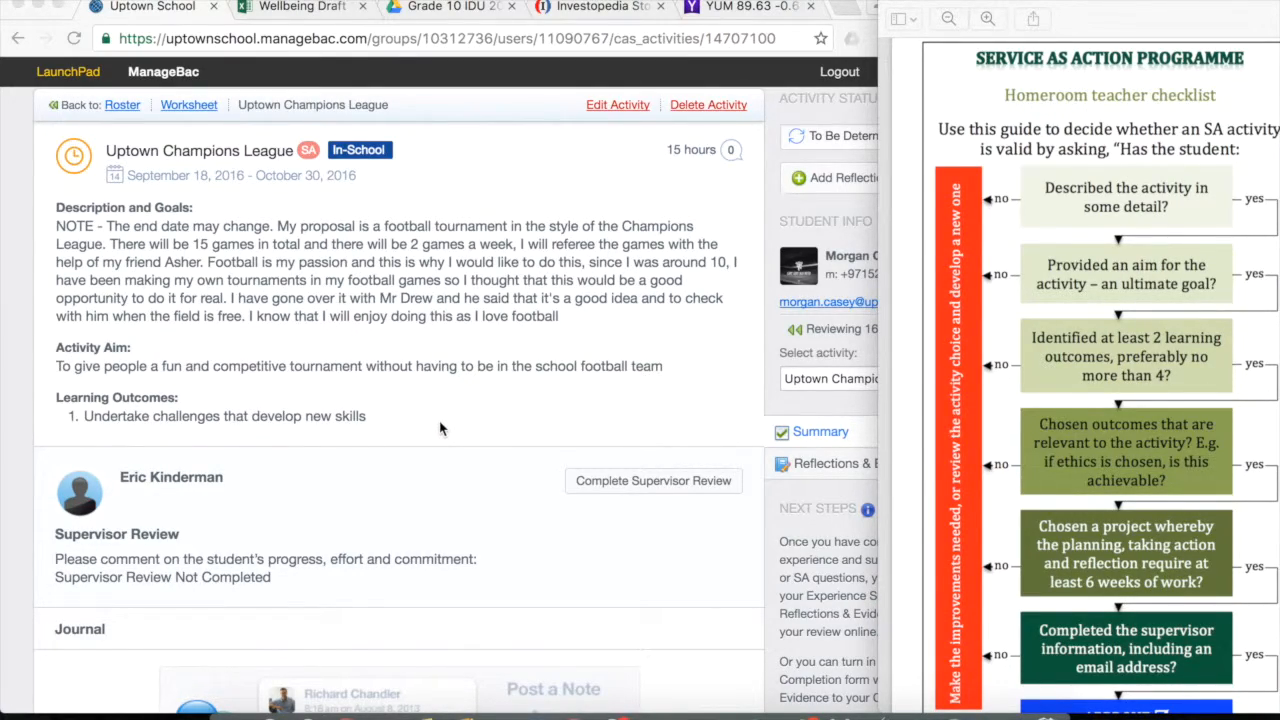
pyautogui.moveTo(1020, 484)
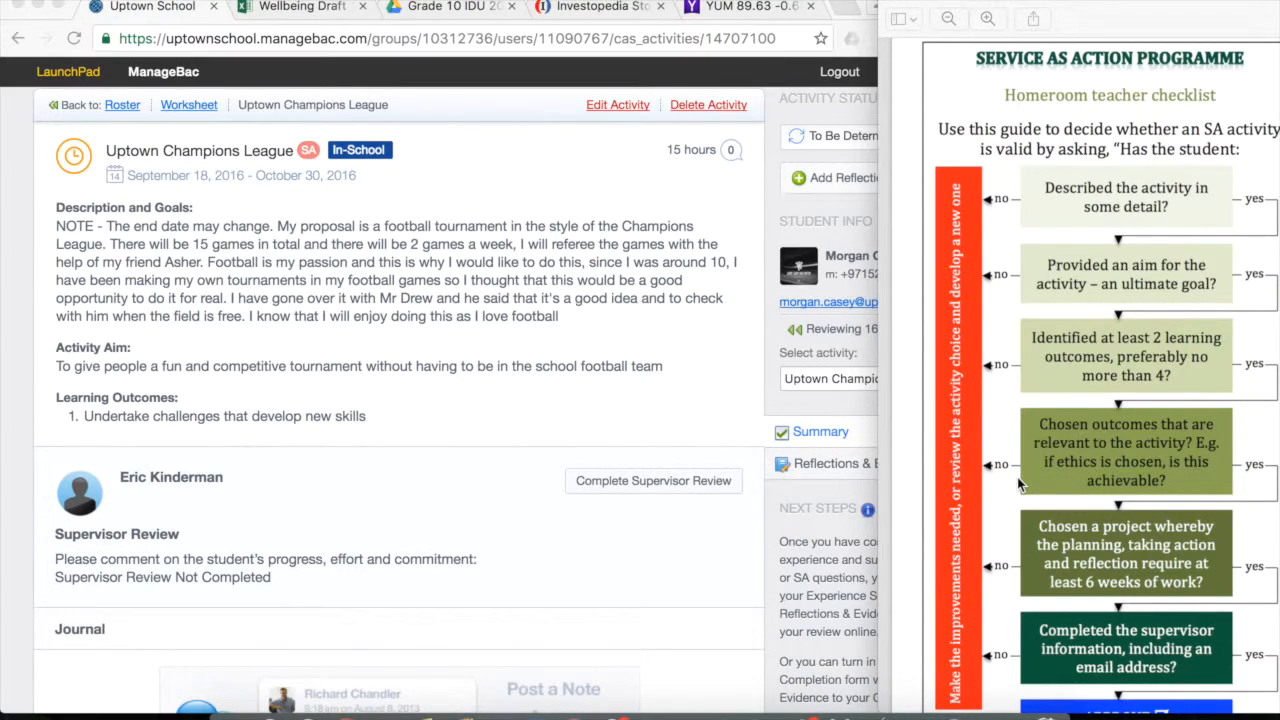
pyautogui.scroll(-3)
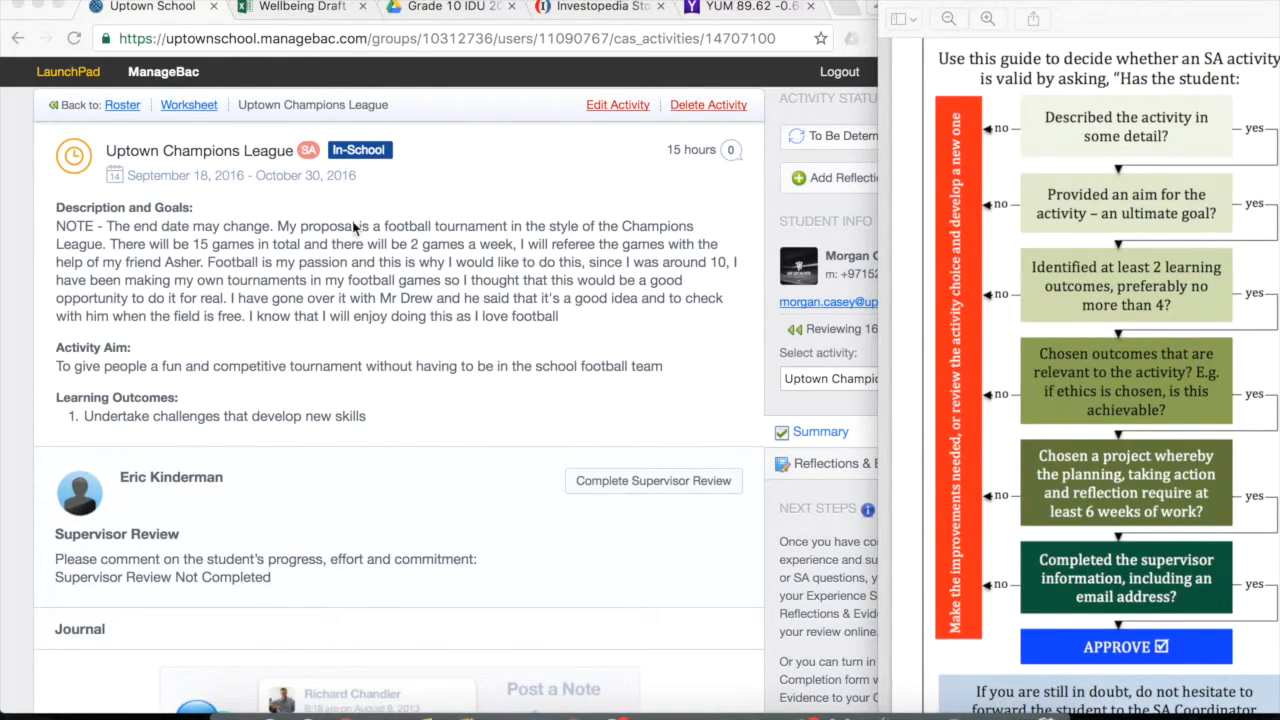
pyautogui.moveTo(416, 256)
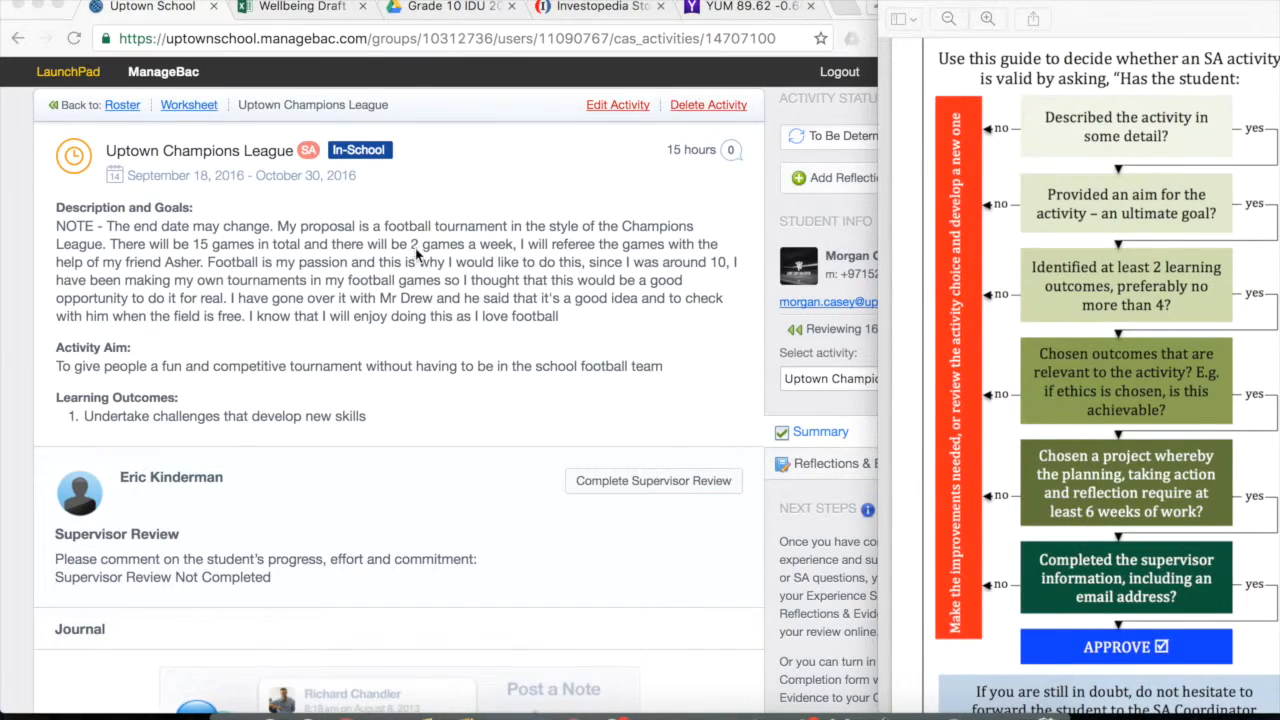
pyautogui.moveTo(596, 280)
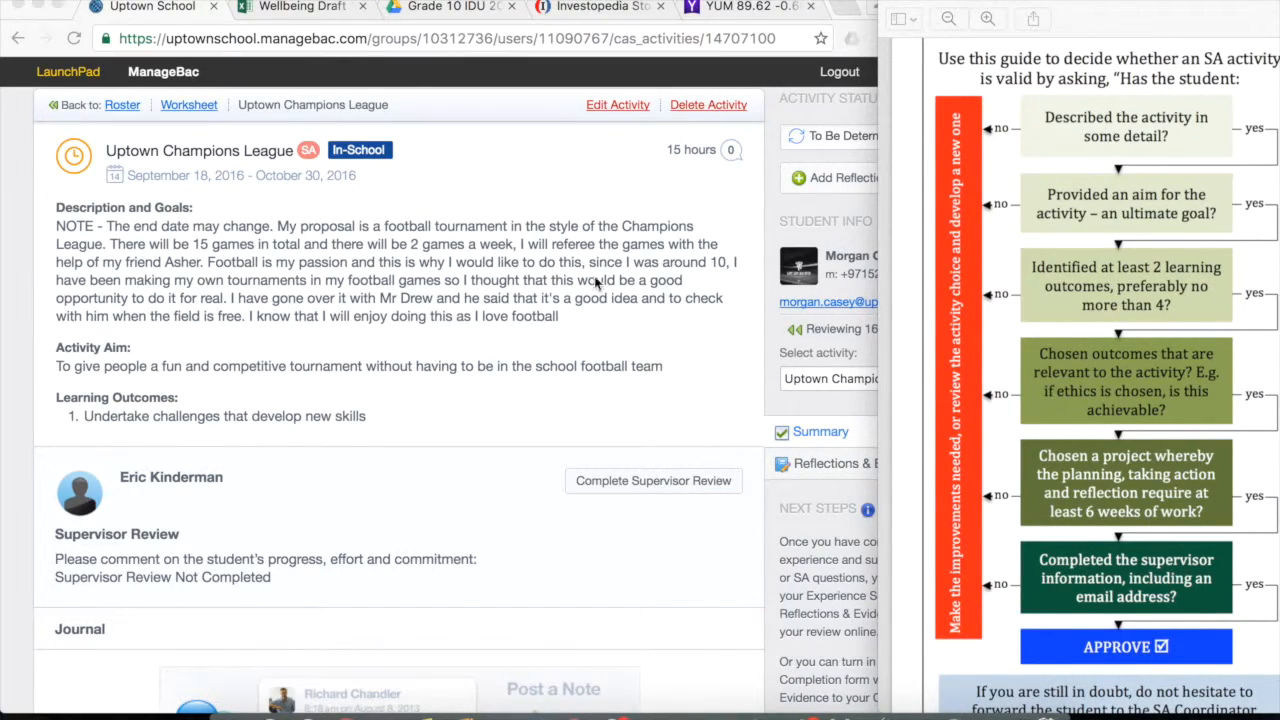
pyautogui.moveTo(444, 396)
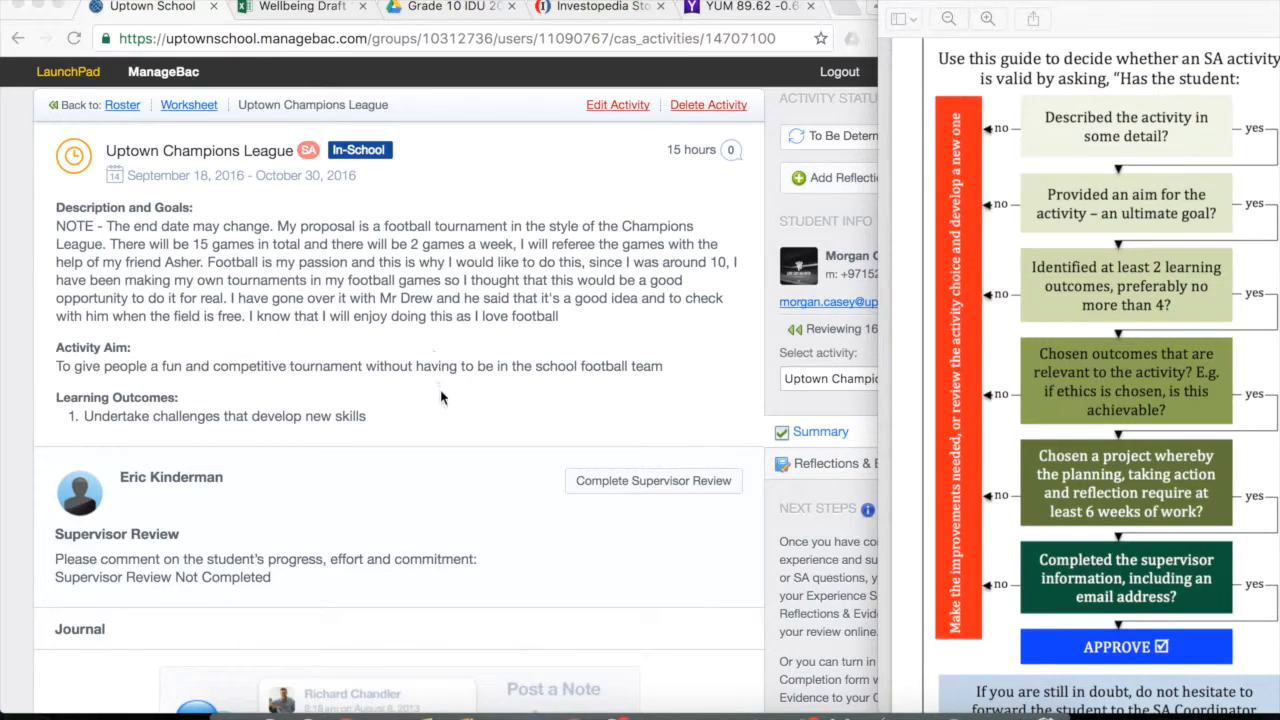
pyautogui.moveTo(1122, 560)
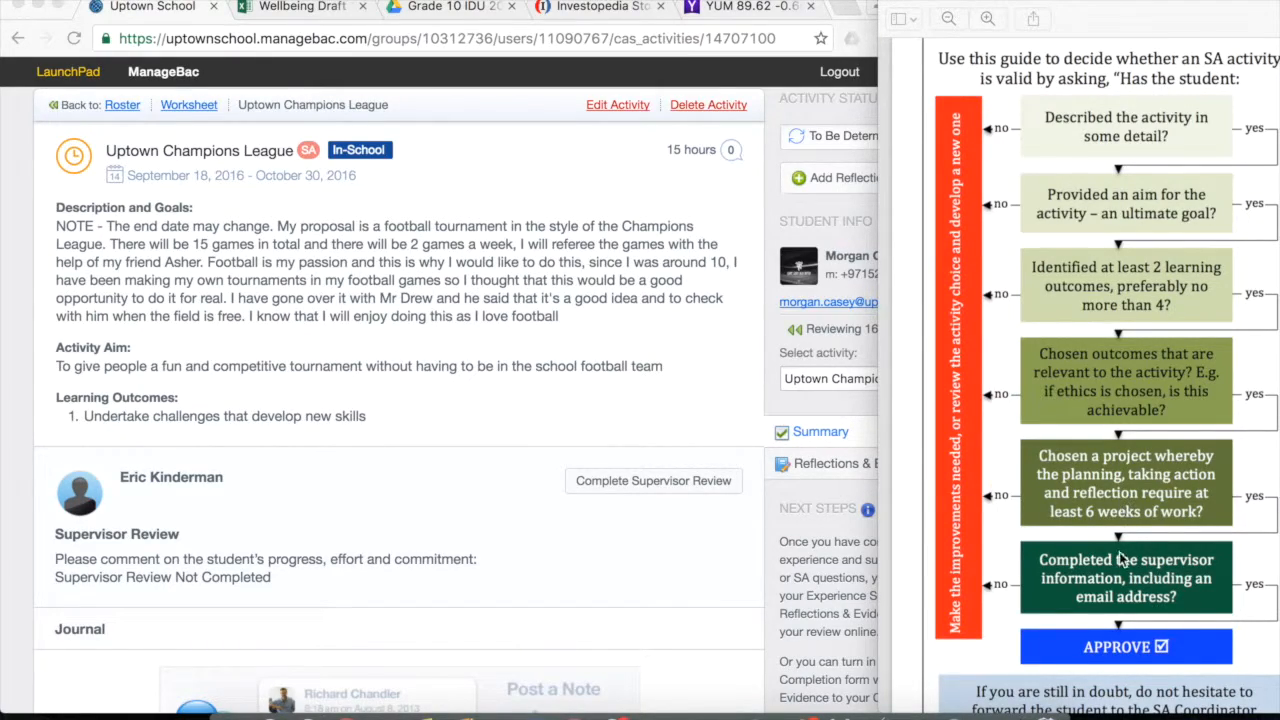
pyautogui.moveTo(724, 598)
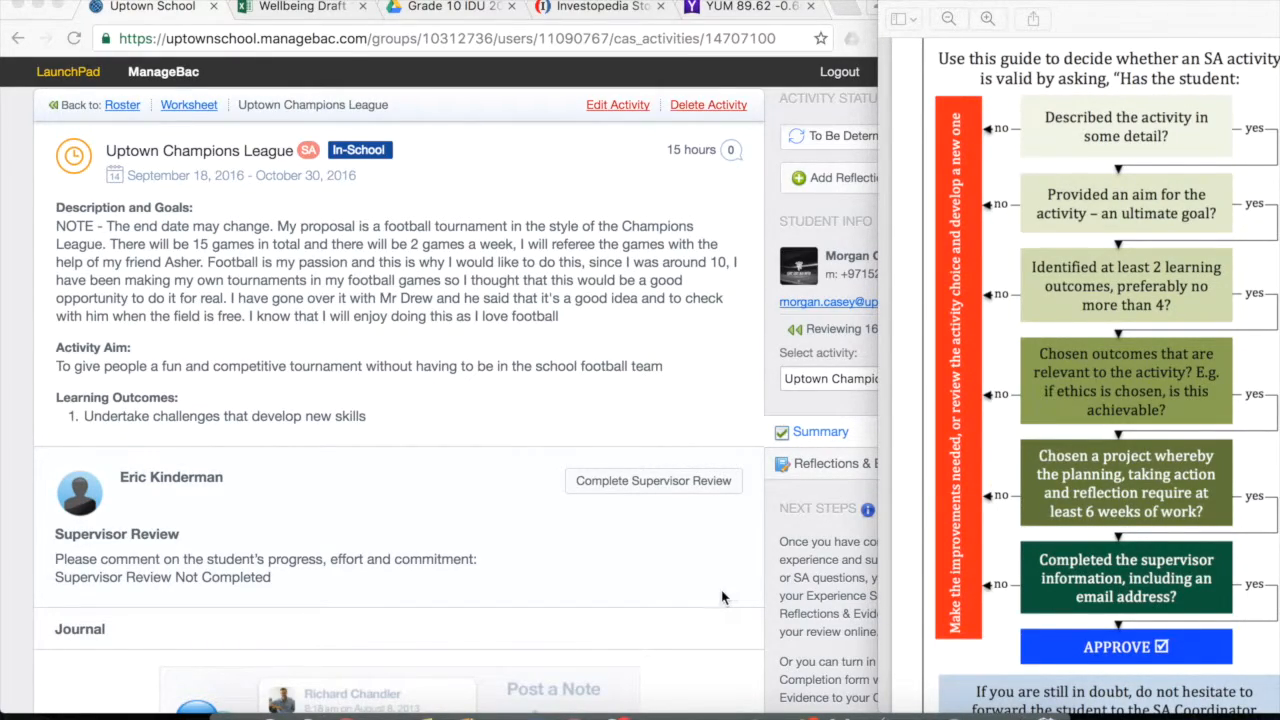
pyautogui.scroll(-3)
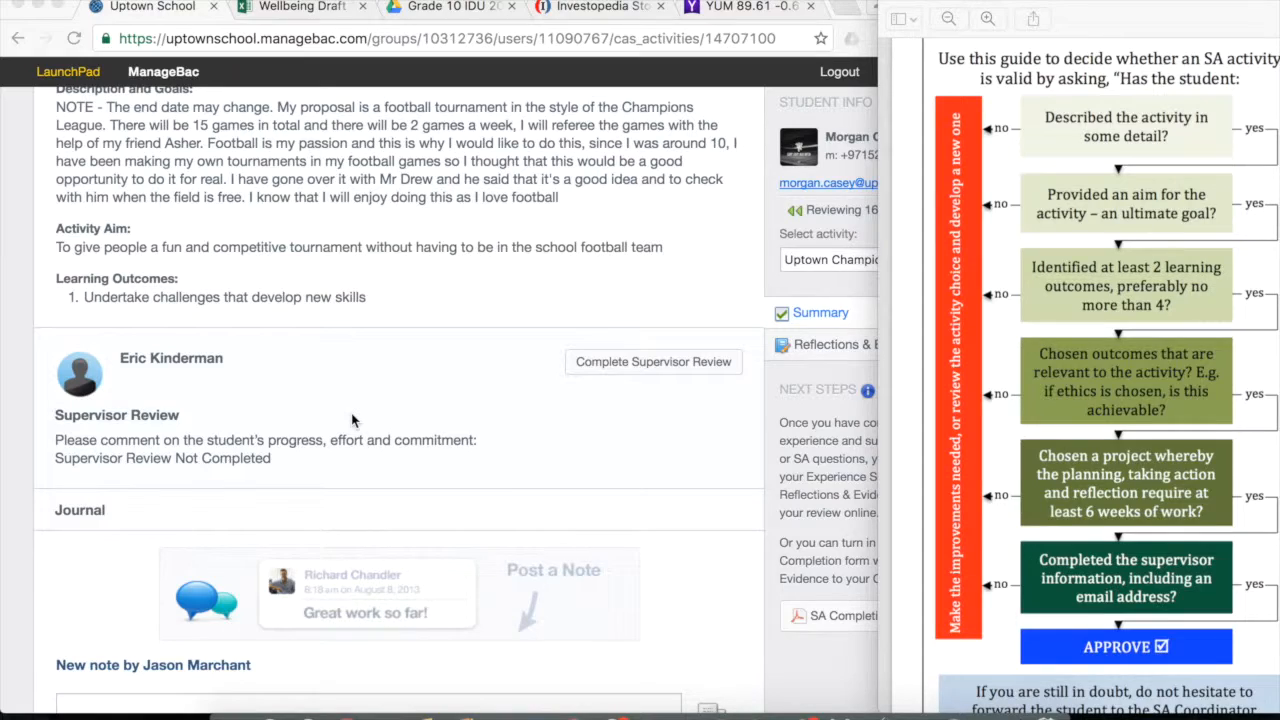
pyautogui.moveTo(496, 432)
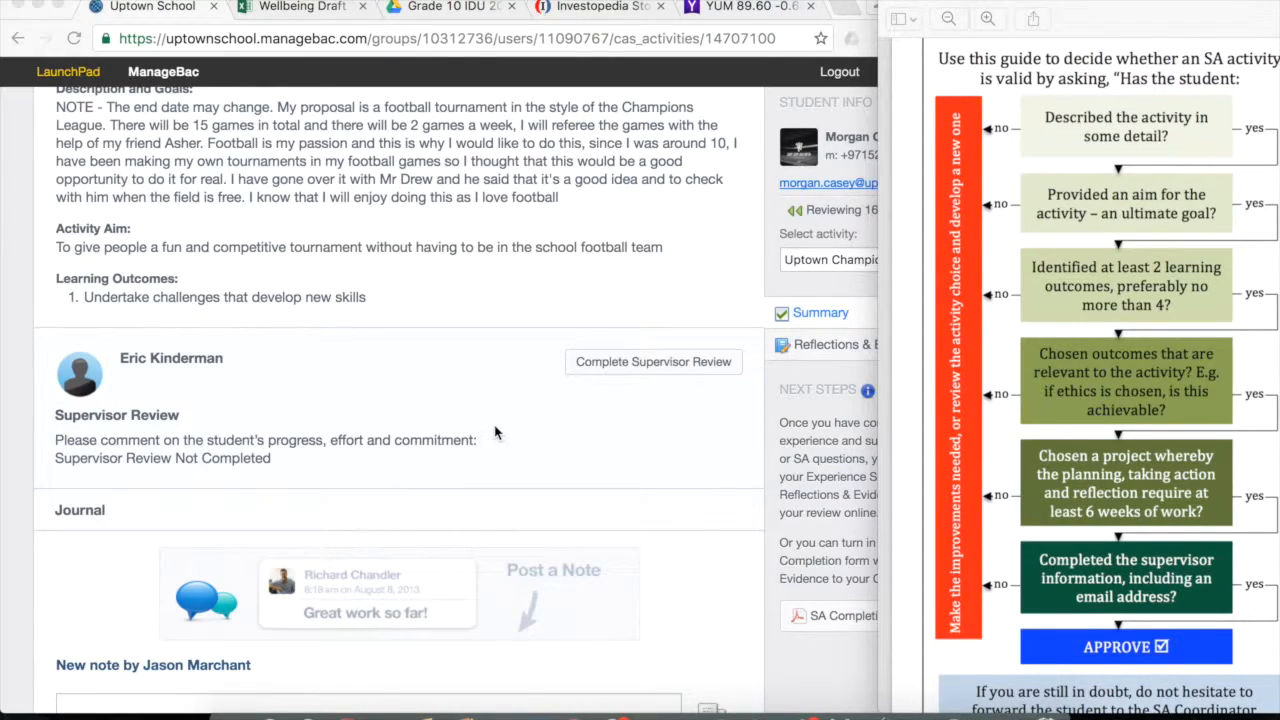
pyautogui.moveTo(920, 578)
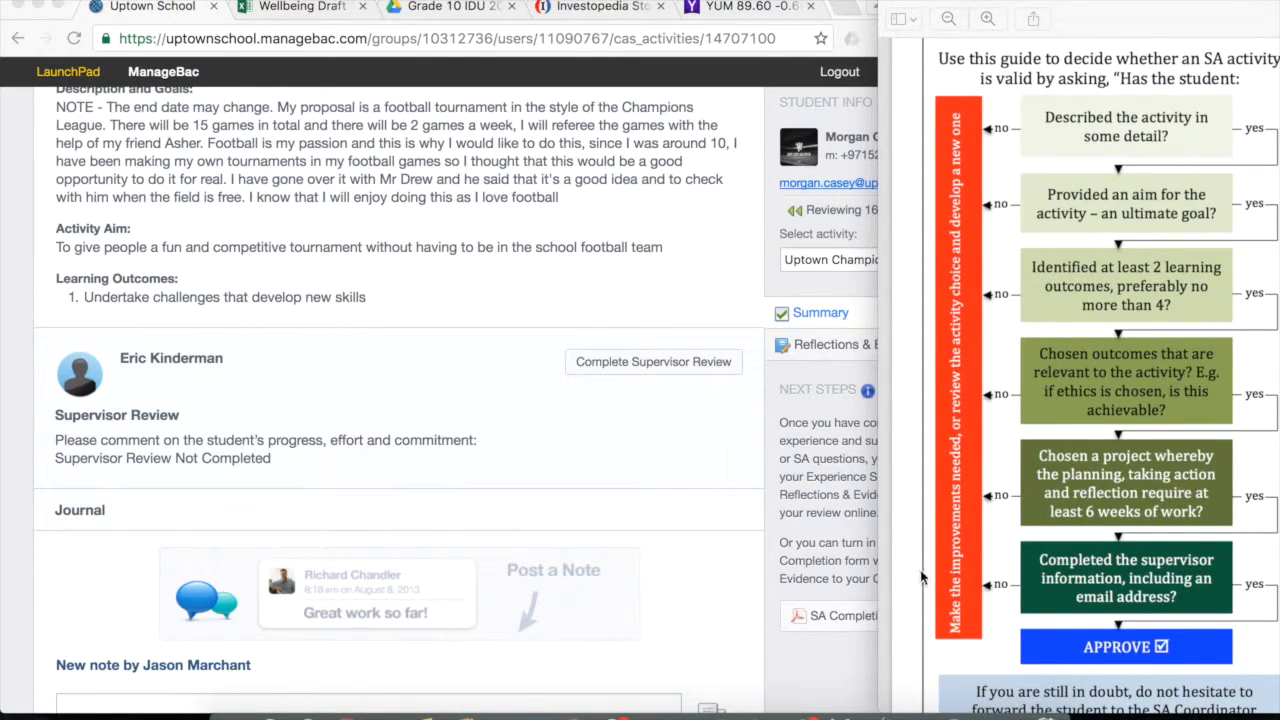
pyautogui.moveTo(996, 640)
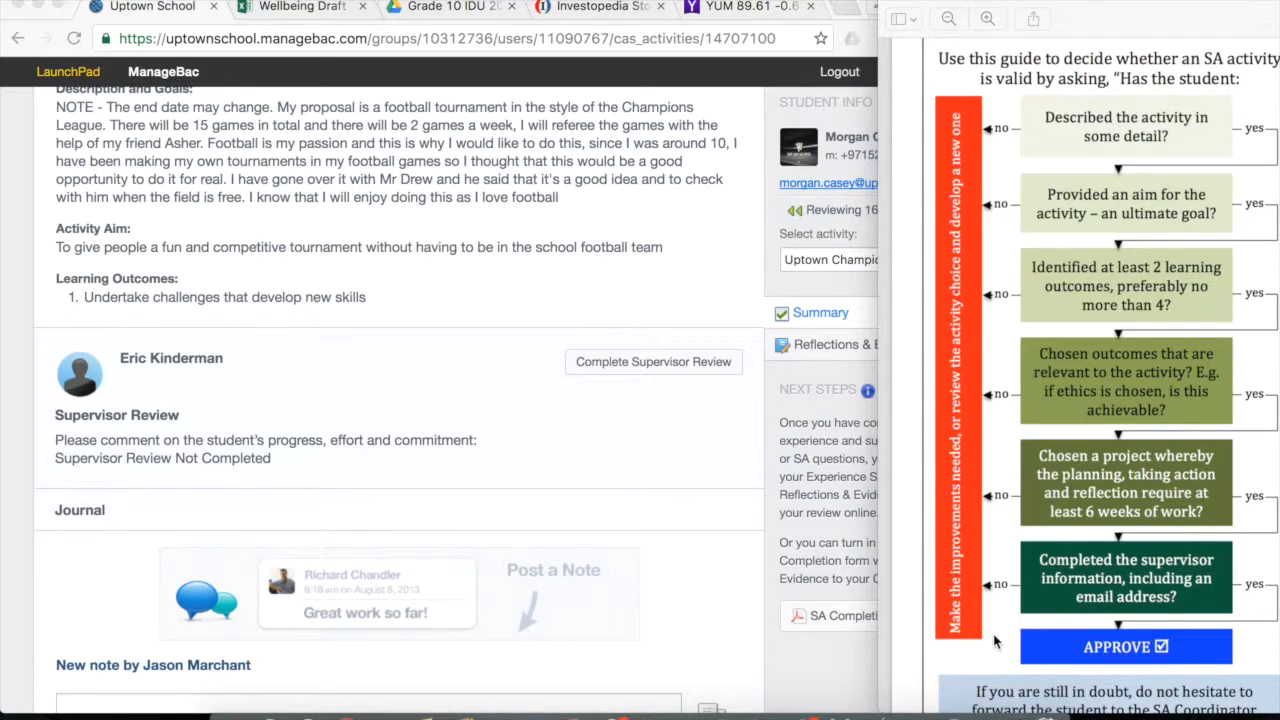
pyautogui.moveTo(904, 636)
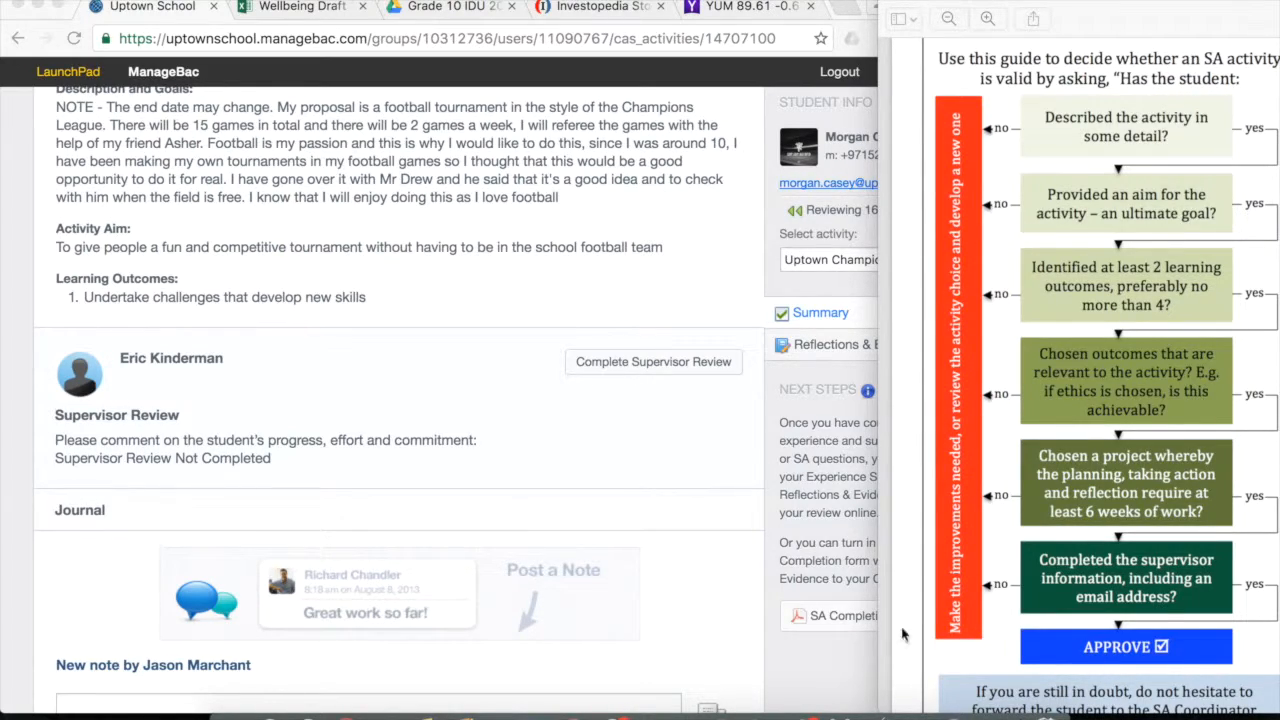
pyautogui.moveTo(670, 588)
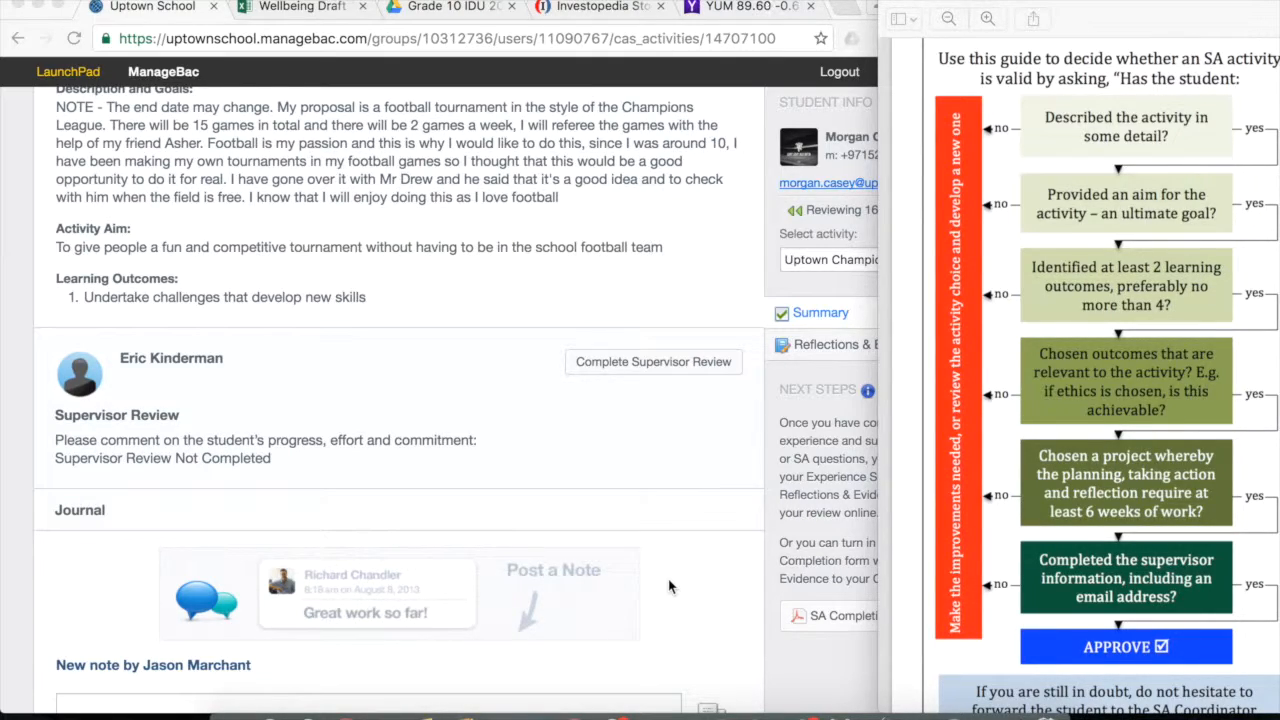
pyautogui.scroll(-3)
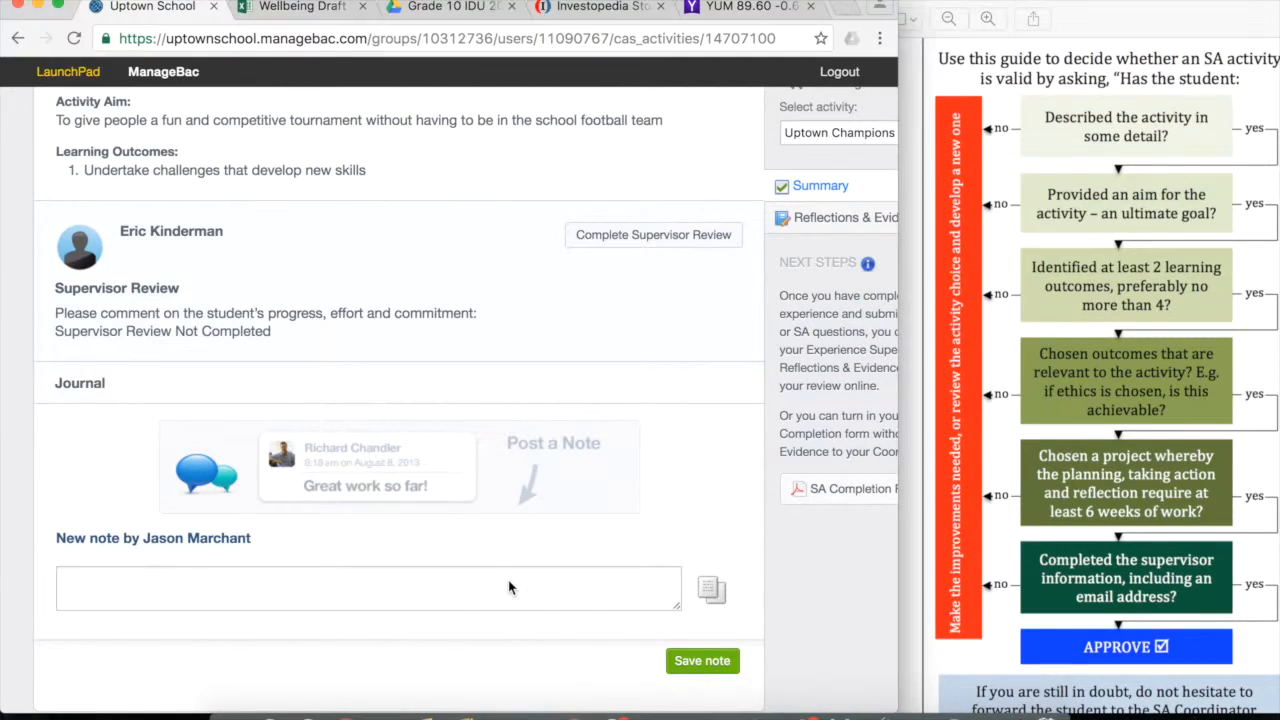
pyautogui.click(368, 588)
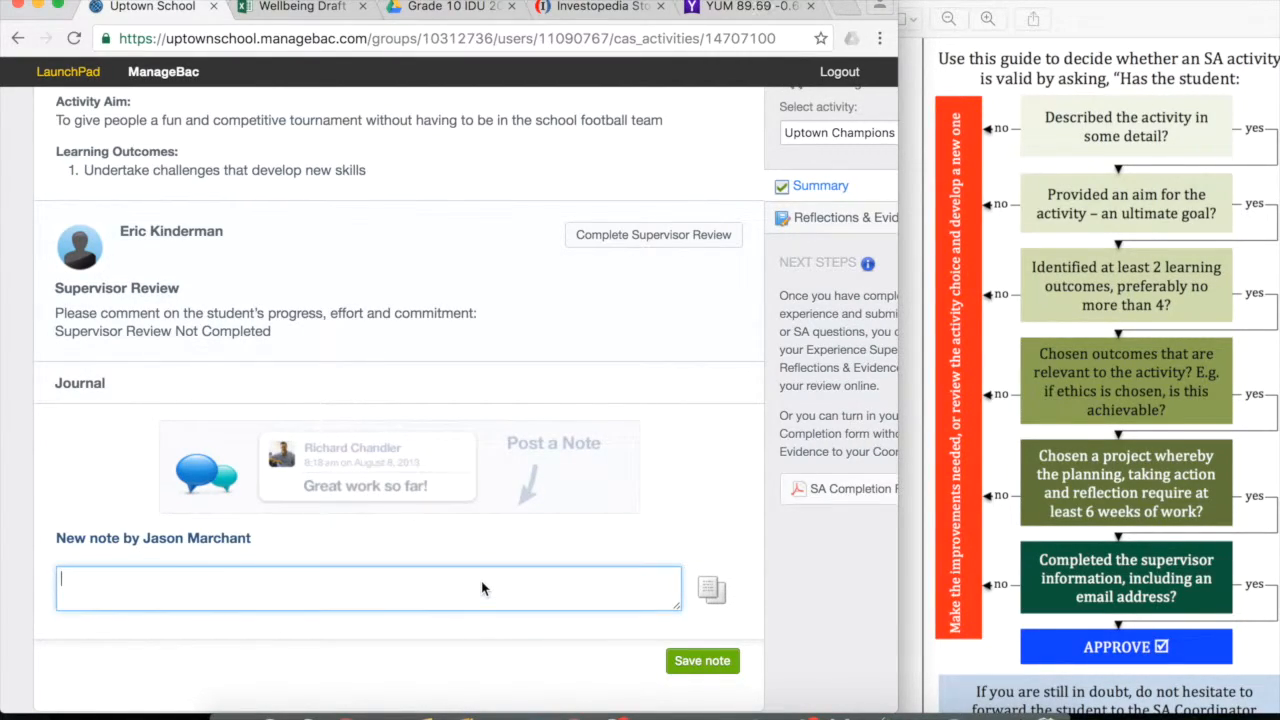
pyautogui.moveTo(712, 590)
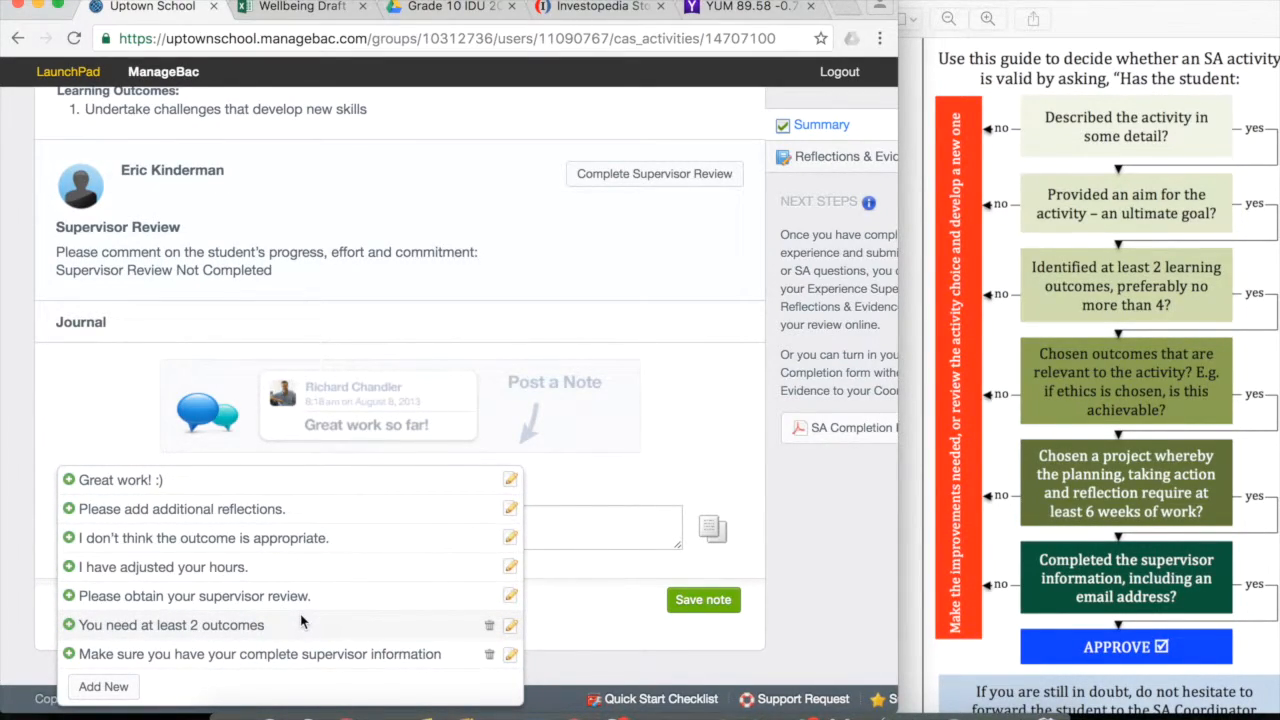
pyautogui.moveTo(244, 636)
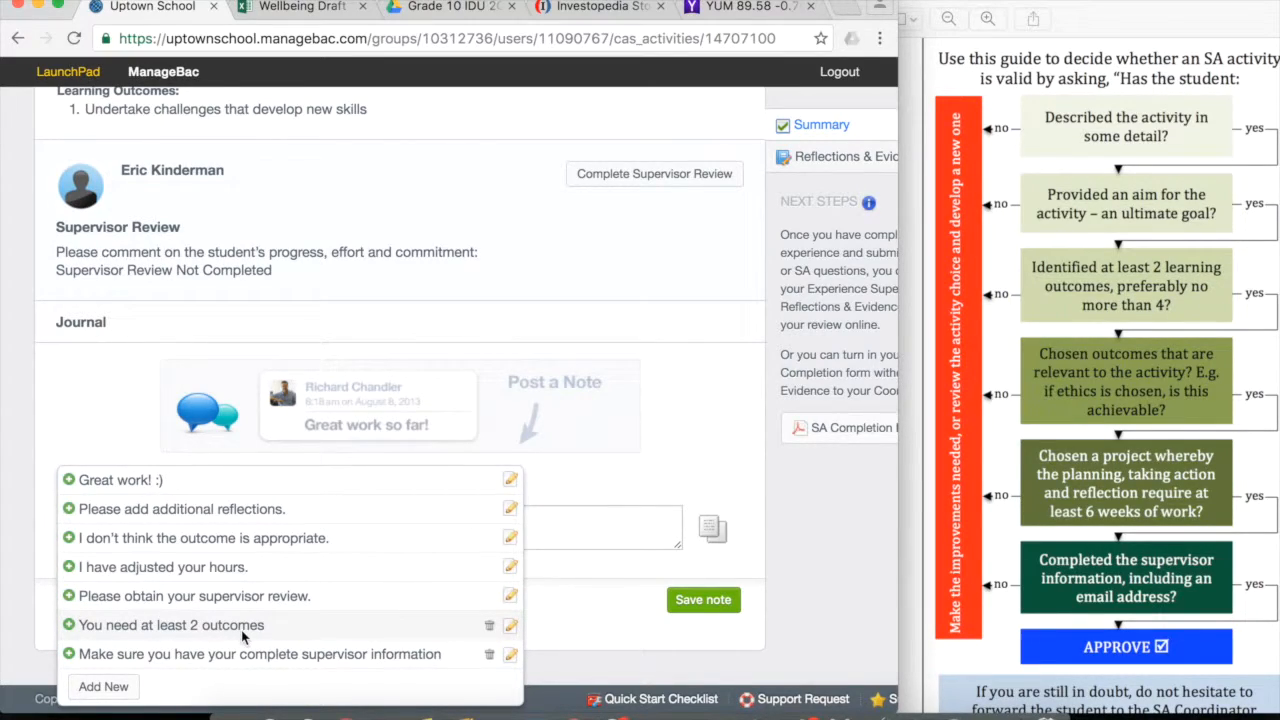
pyautogui.click(170, 624)
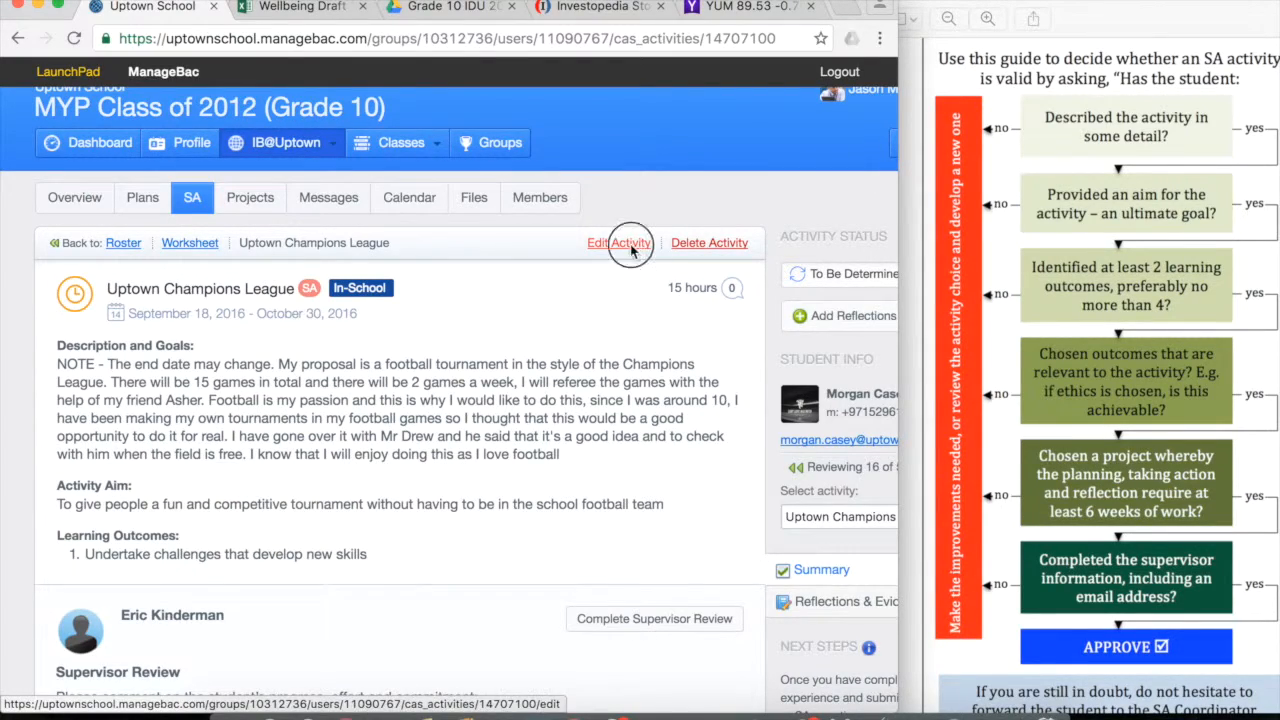
# - Review the Edit SA Activity form for Uptown Champions League, then head back to the activity
pyautogui.click(618, 244)
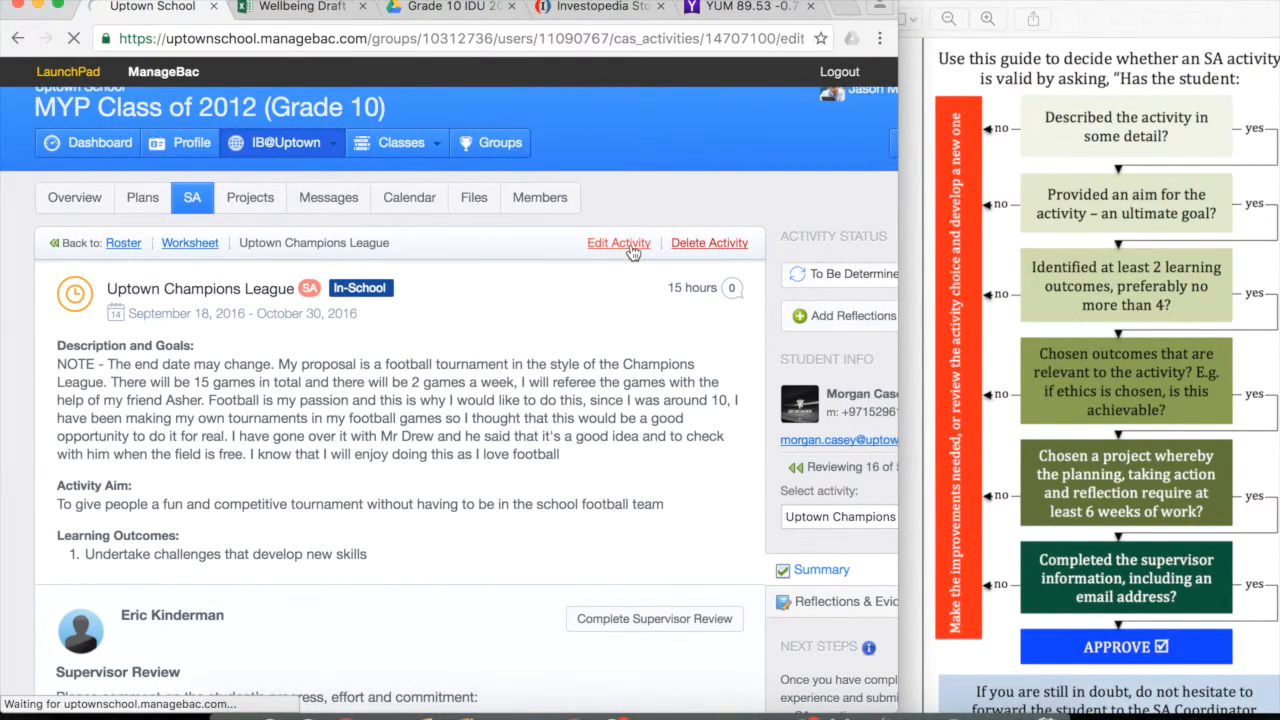
pyautogui.click(618, 242)
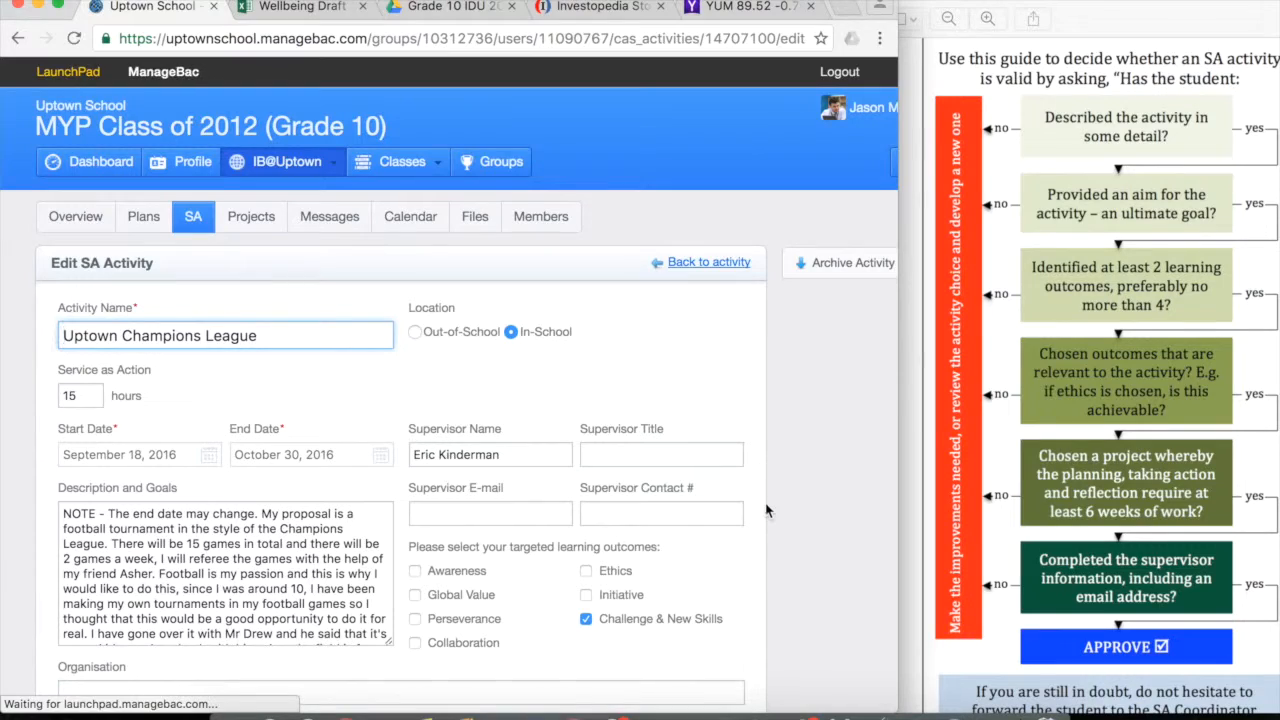
pyautogui.scroll(-3)
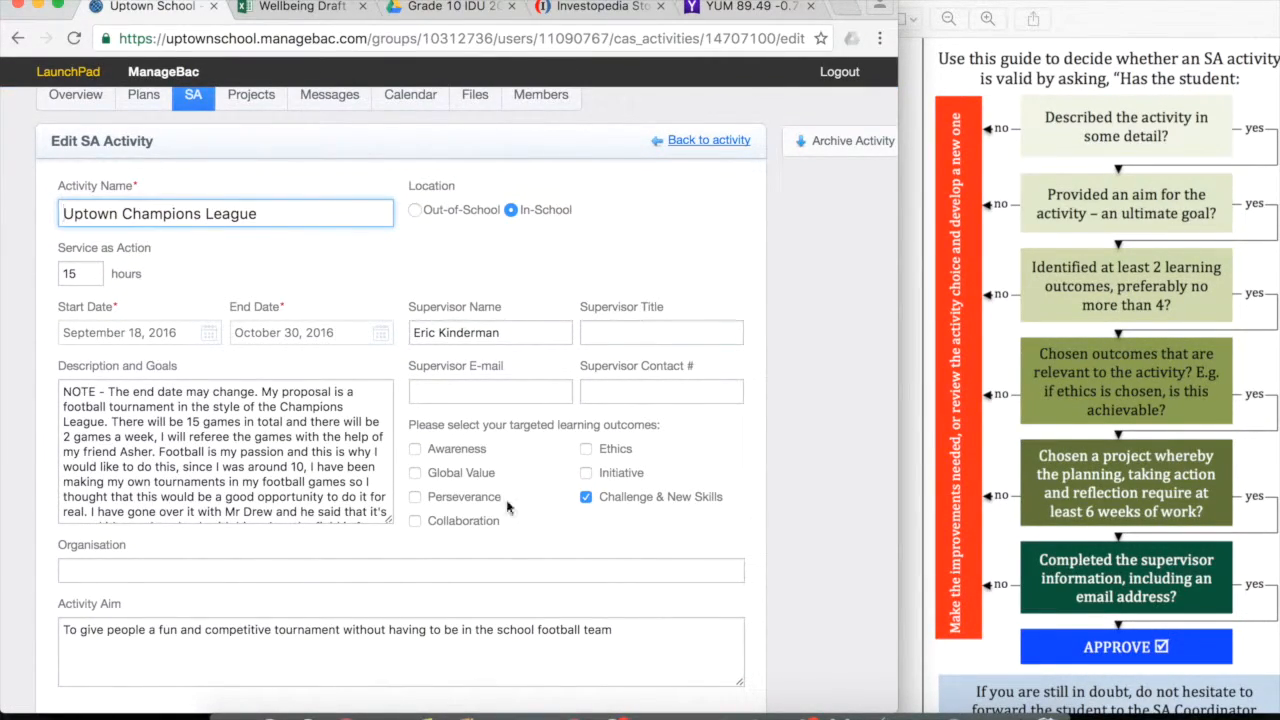
pyautogui.moveTo(648, 468)
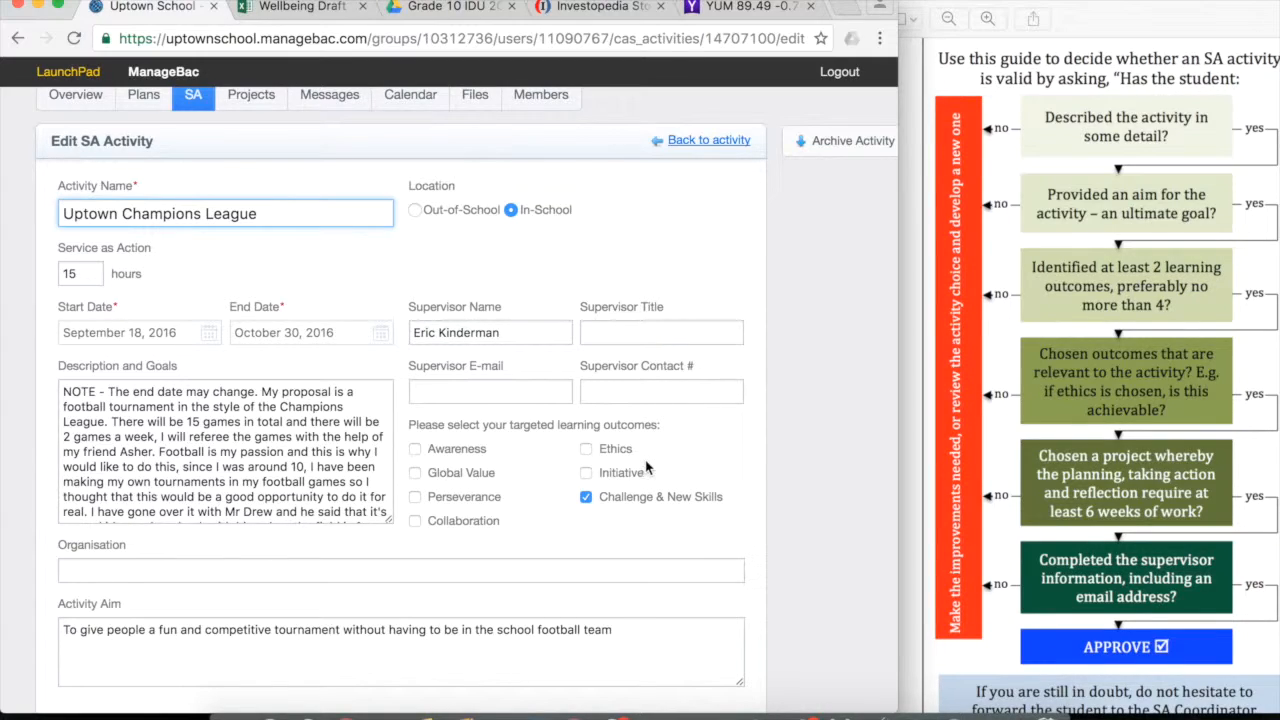
pyautogui.moveTo(622, 524)
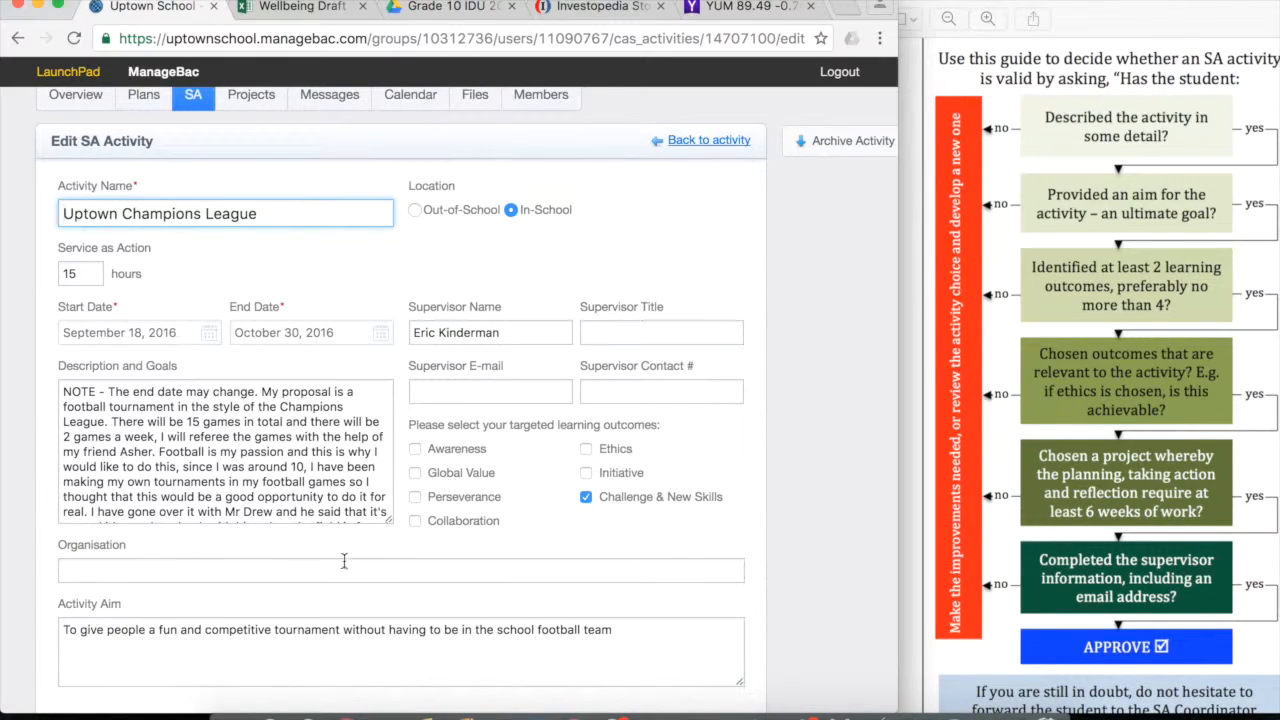
pyautogui.moveTo(340, 570)
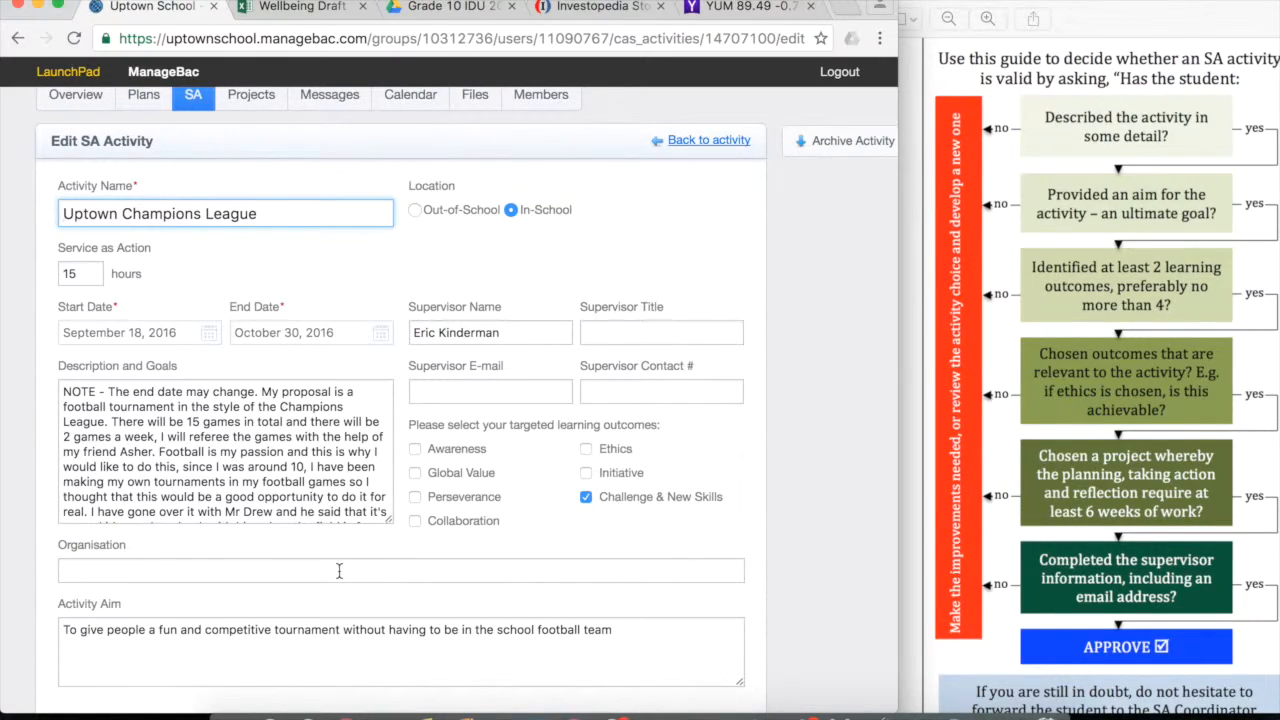
pyautogui.moveTo(456, 280)
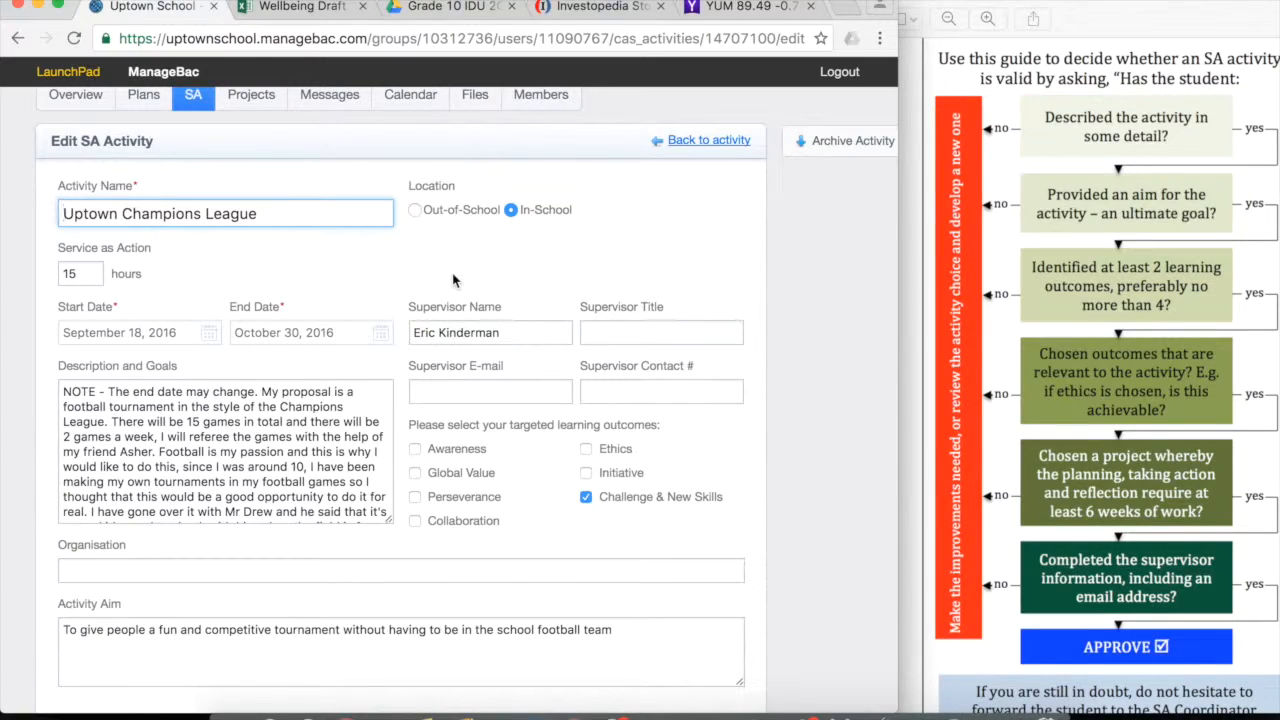
pyautogui.moveTo(448, 232)
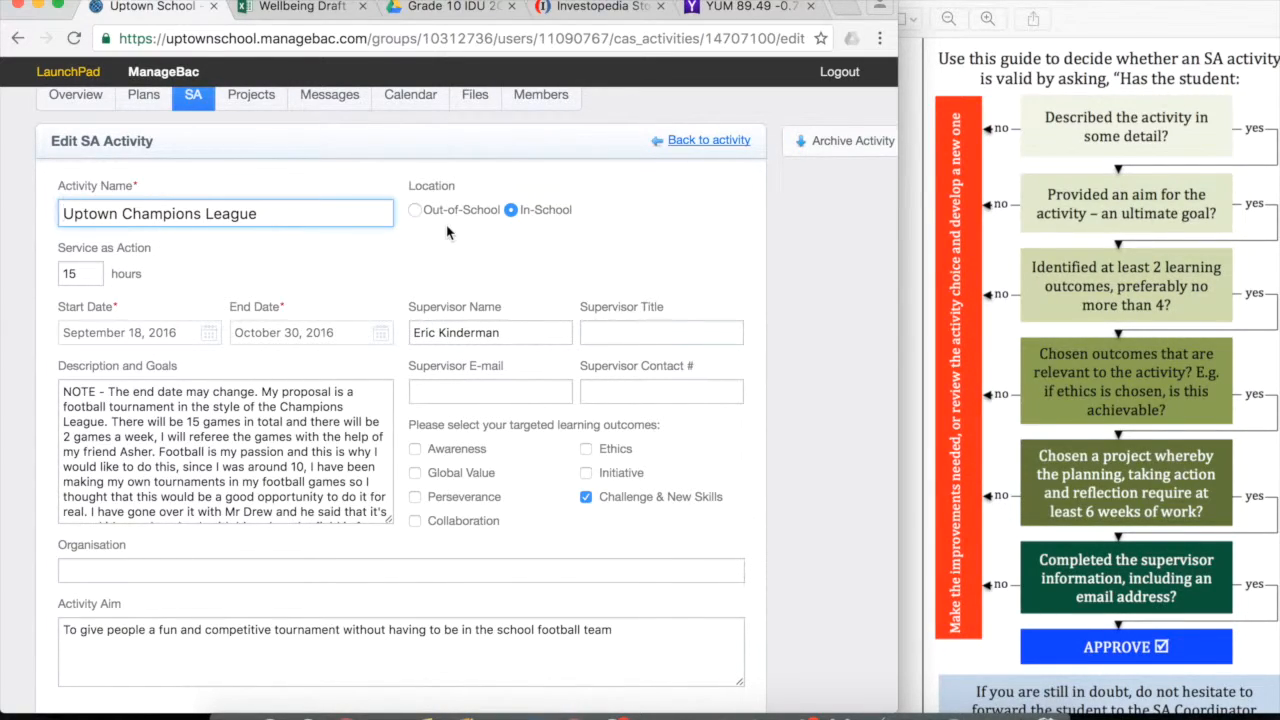
pyautogui.click(708, 140)
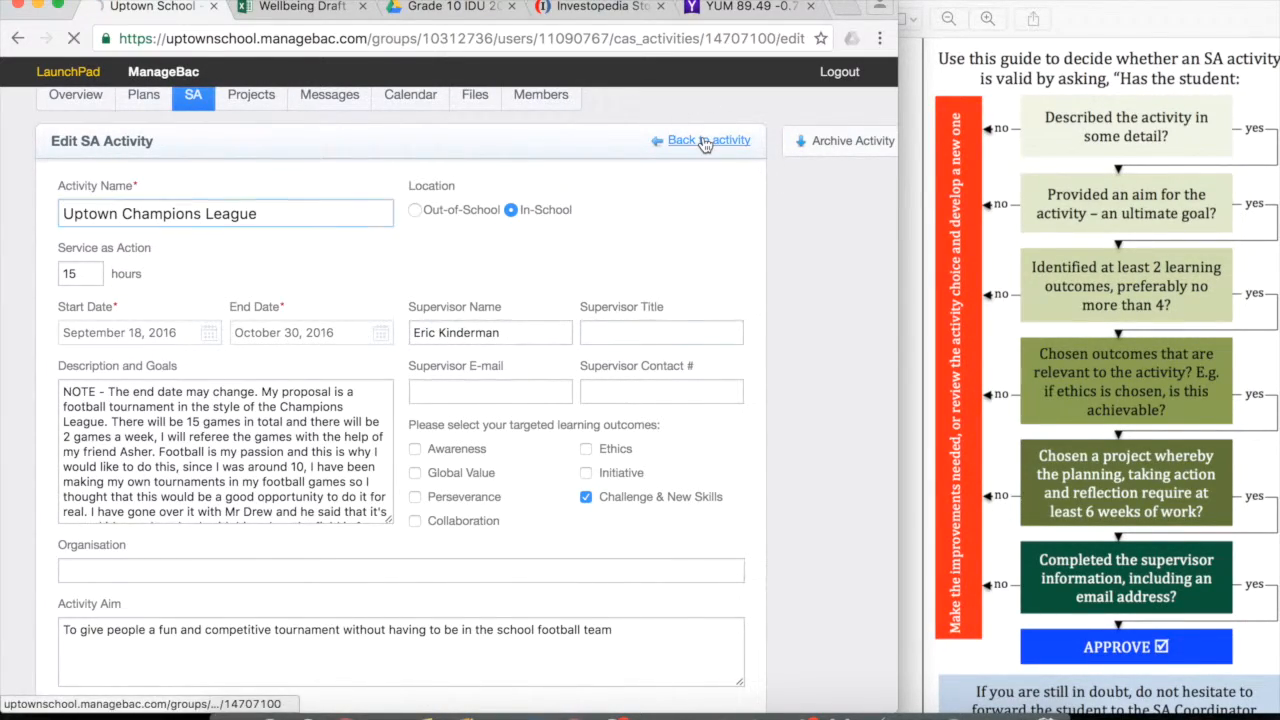
# - Return to the Uptown Champions League page and expand its To Be Determined status choices
pyautogui.click(708, 140)
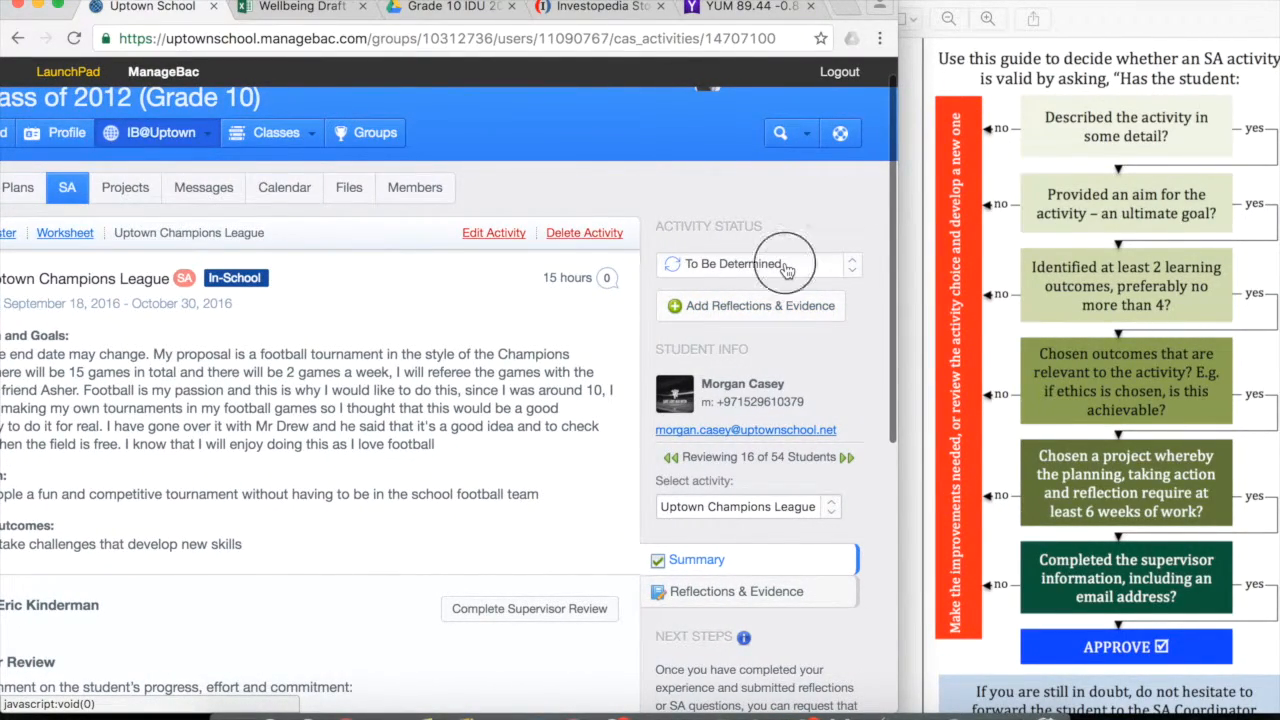
pyautogui.click(756, 264)
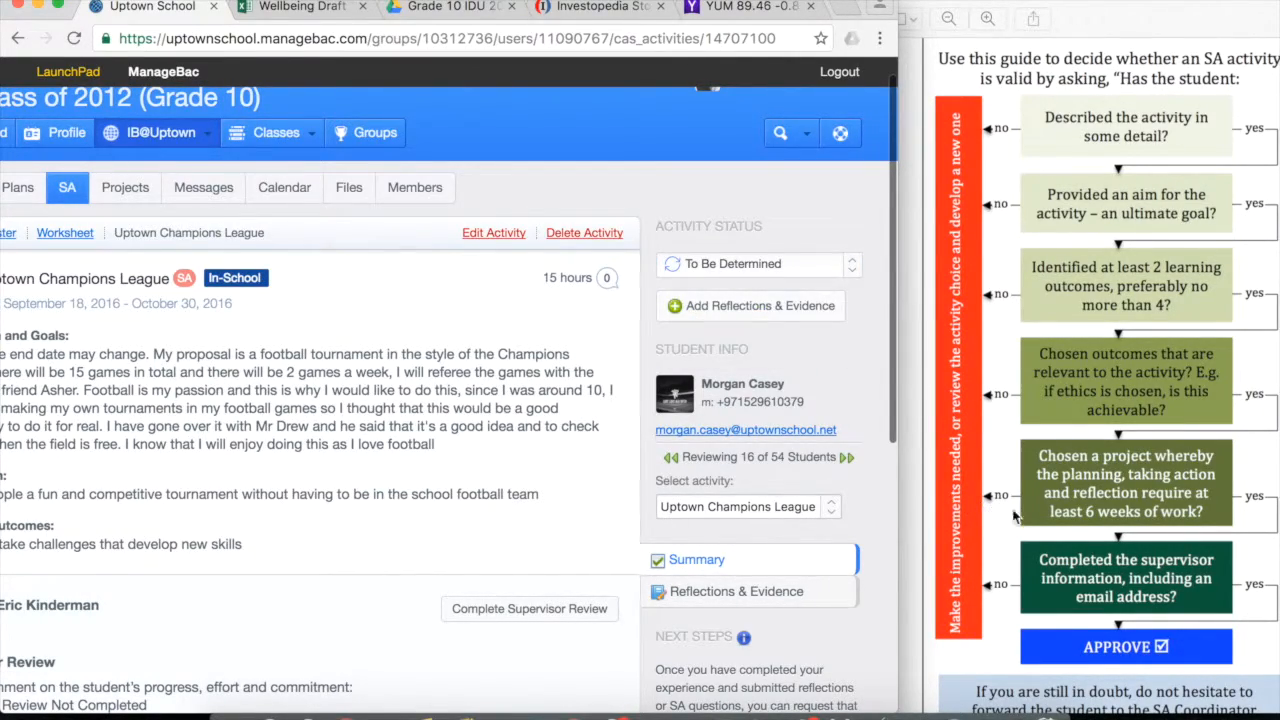
pyautogui.moveTo(1032, 524)
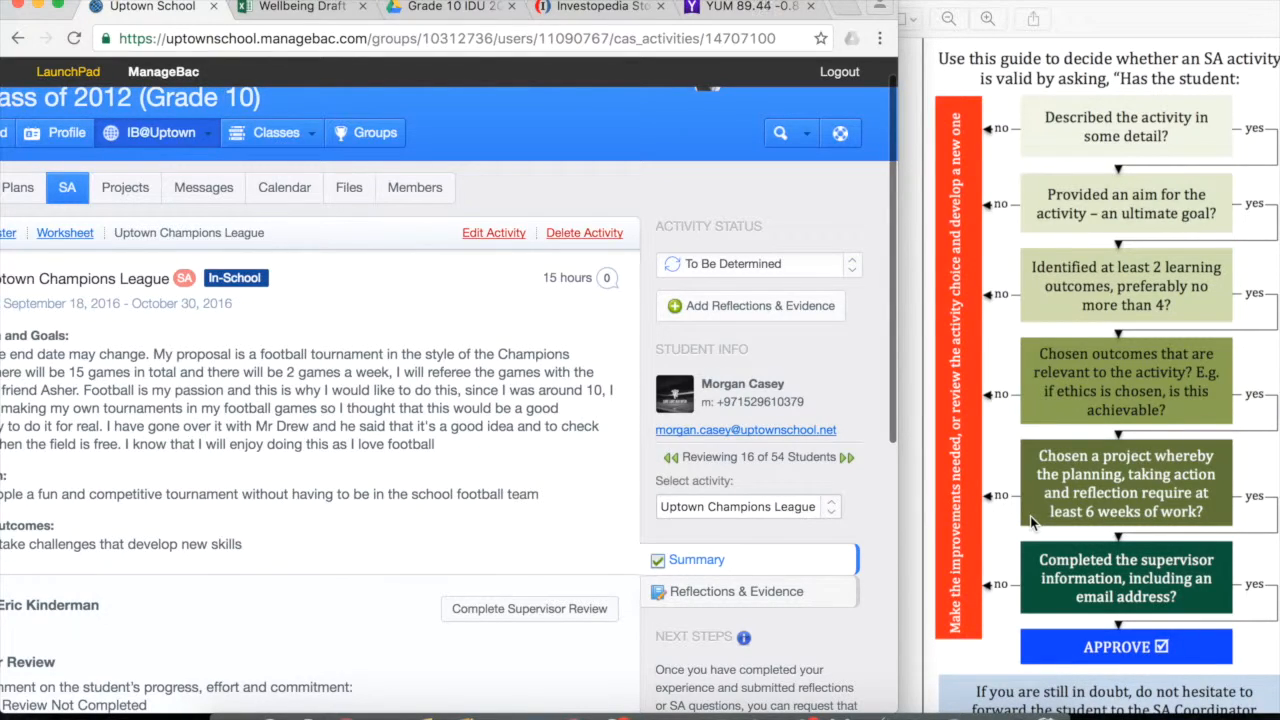
pyautogui.scroll(-3)
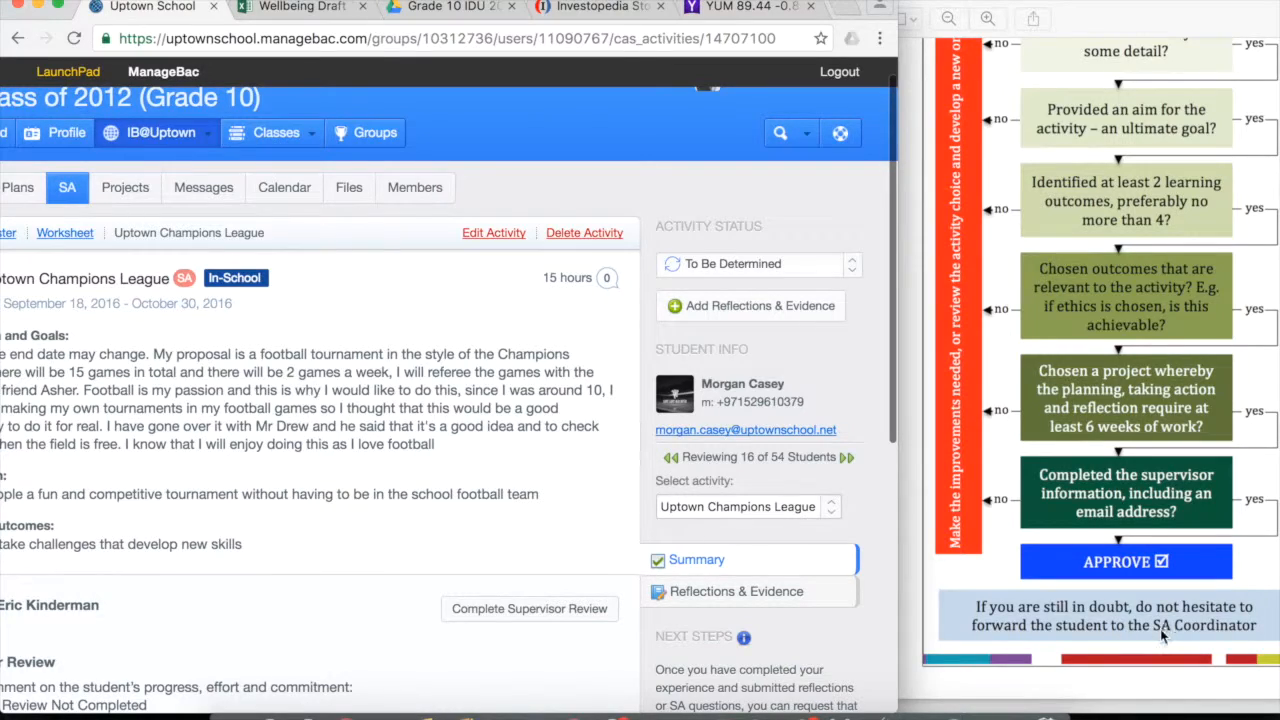
pyautogui.moveTo(1118, 652)
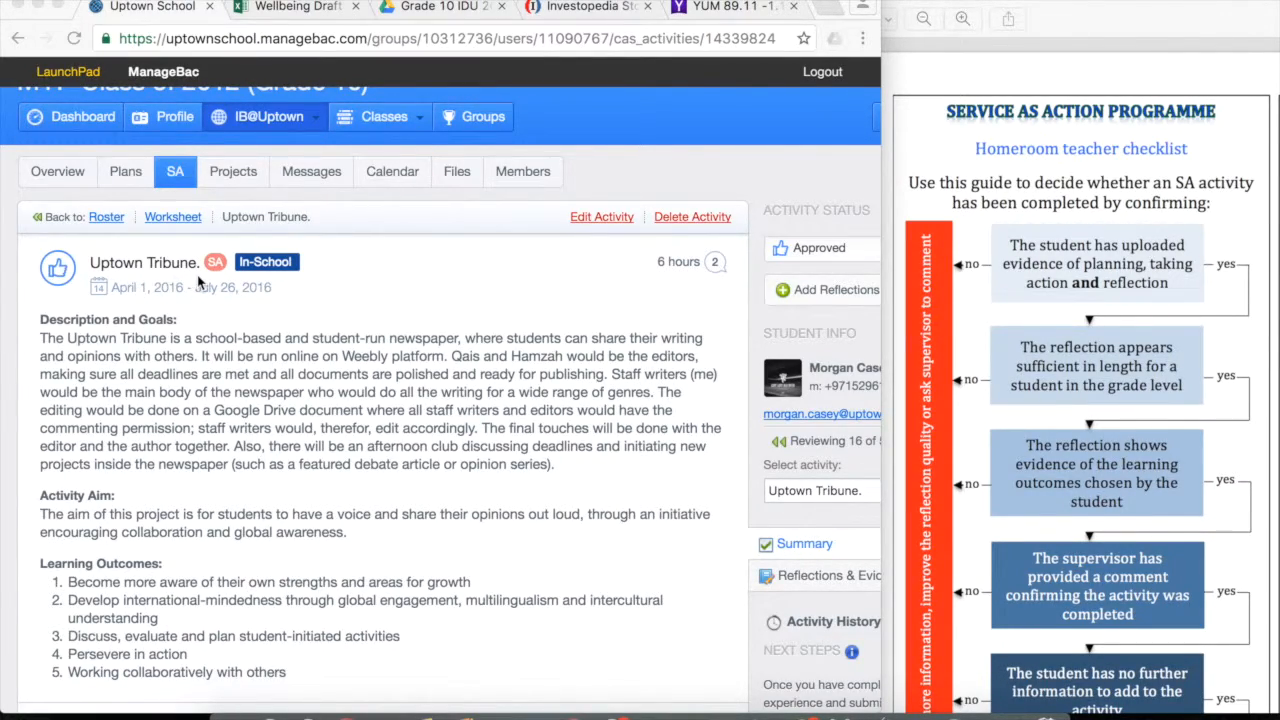
pyautogui.moveTo(406, 320)
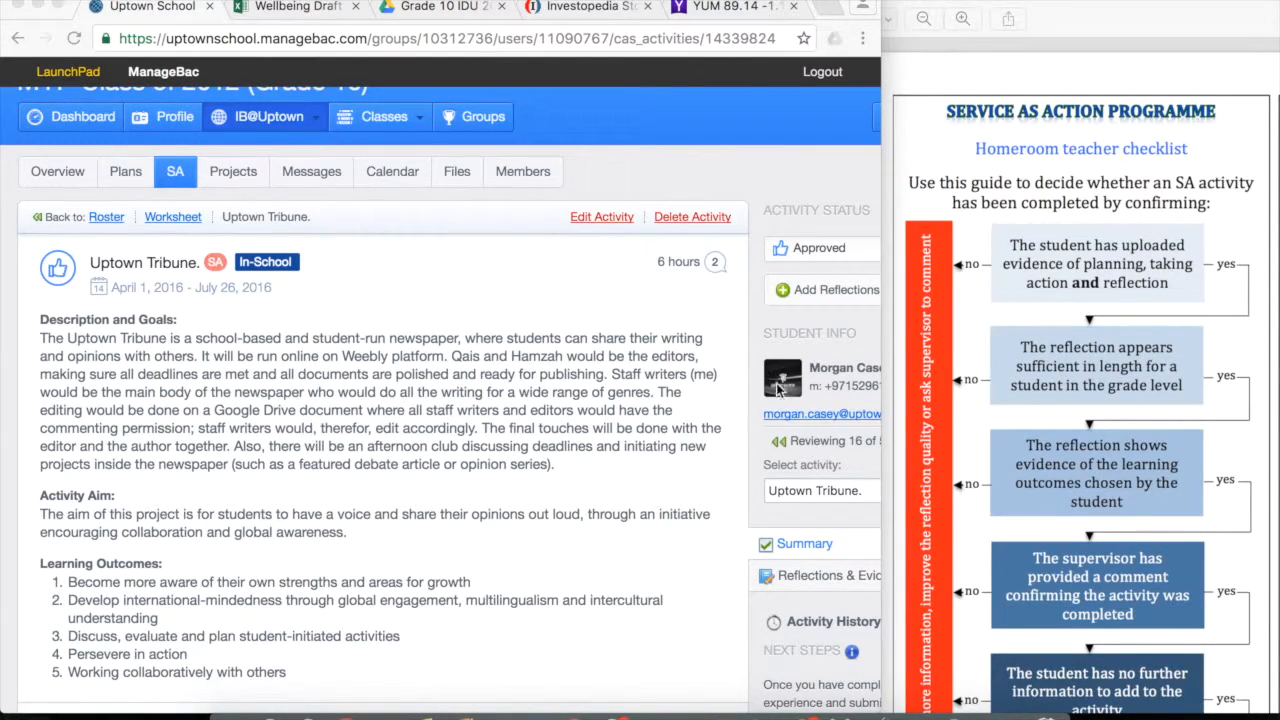
pyautogui.moveTo(778, 436)
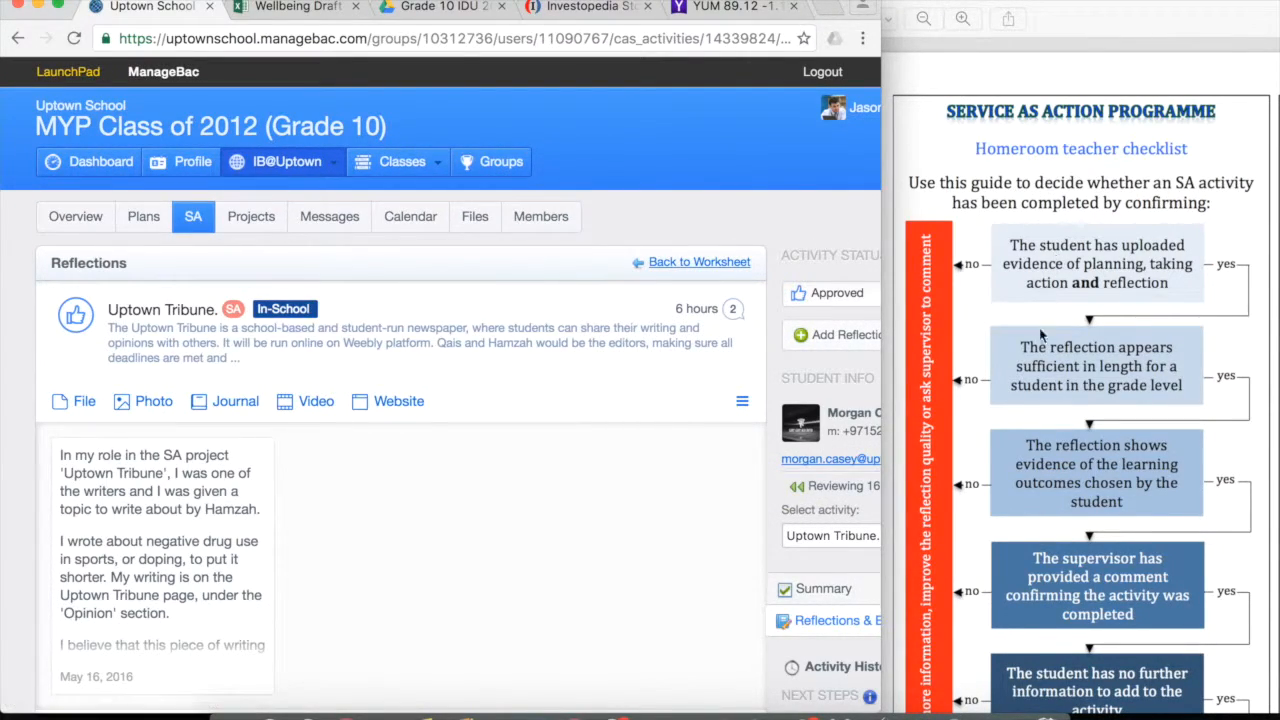
pyautogui.moveTo(1038, 282)
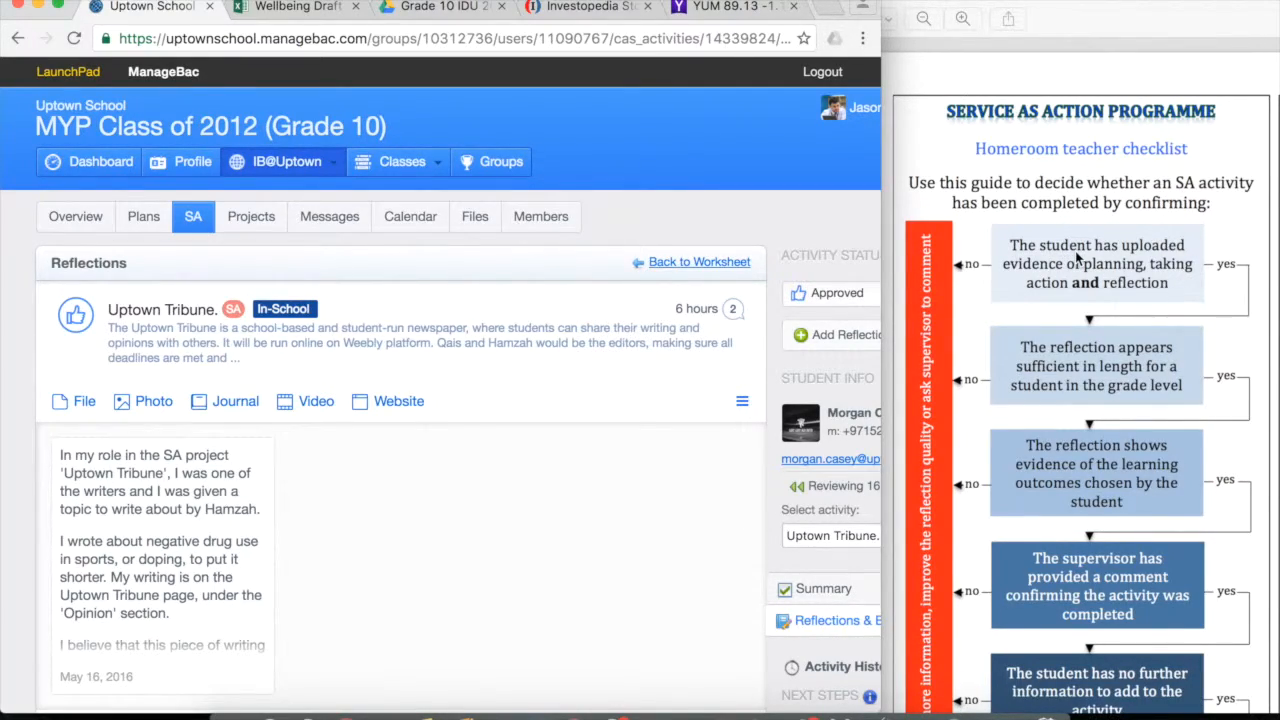
pyautogui.moveTo(1112, 290)
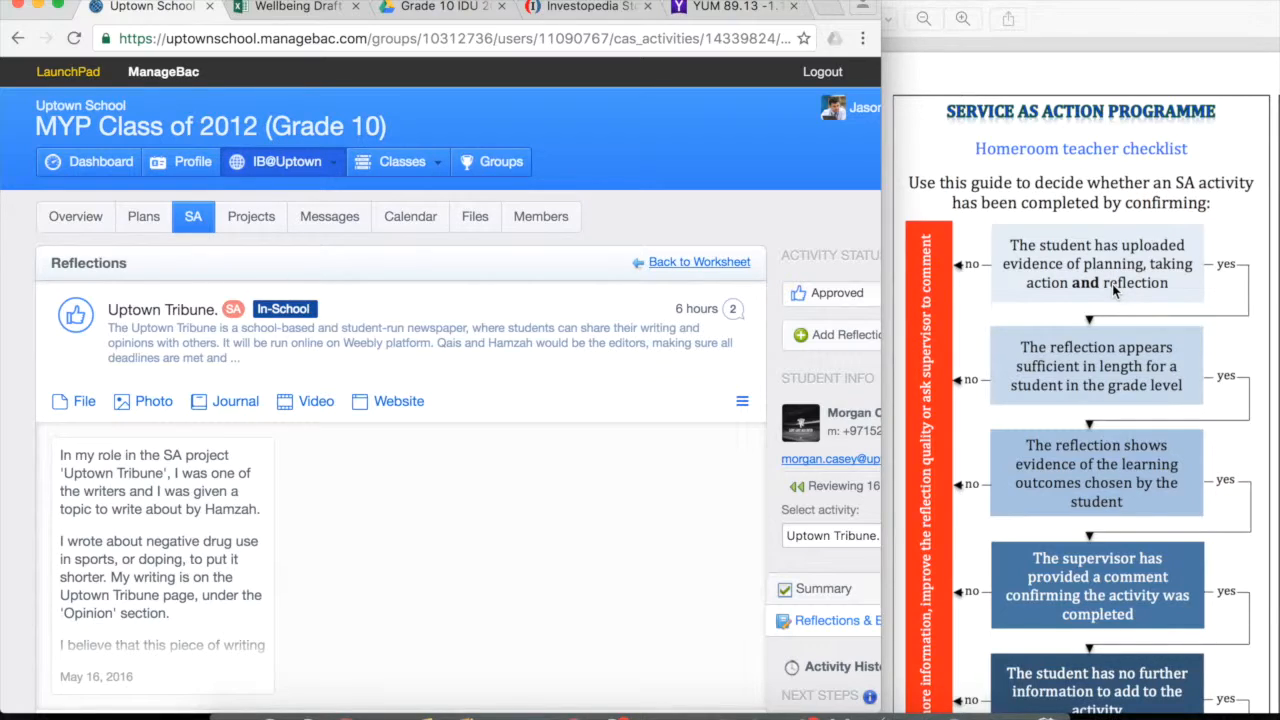
# - Show the Uptown Tribune reflections as a full-width list and read through the Awareness-tagged reflection
pyautogui.scroll(-3)
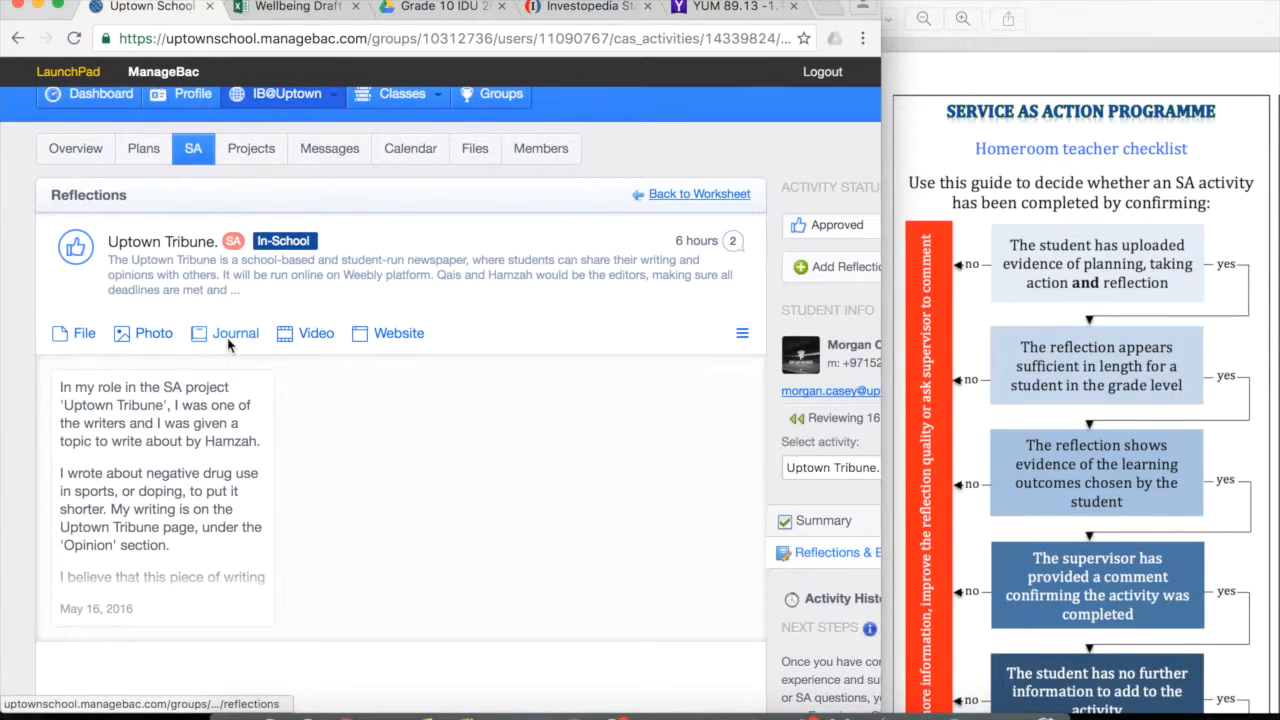
pyautogui.click(316, 332)
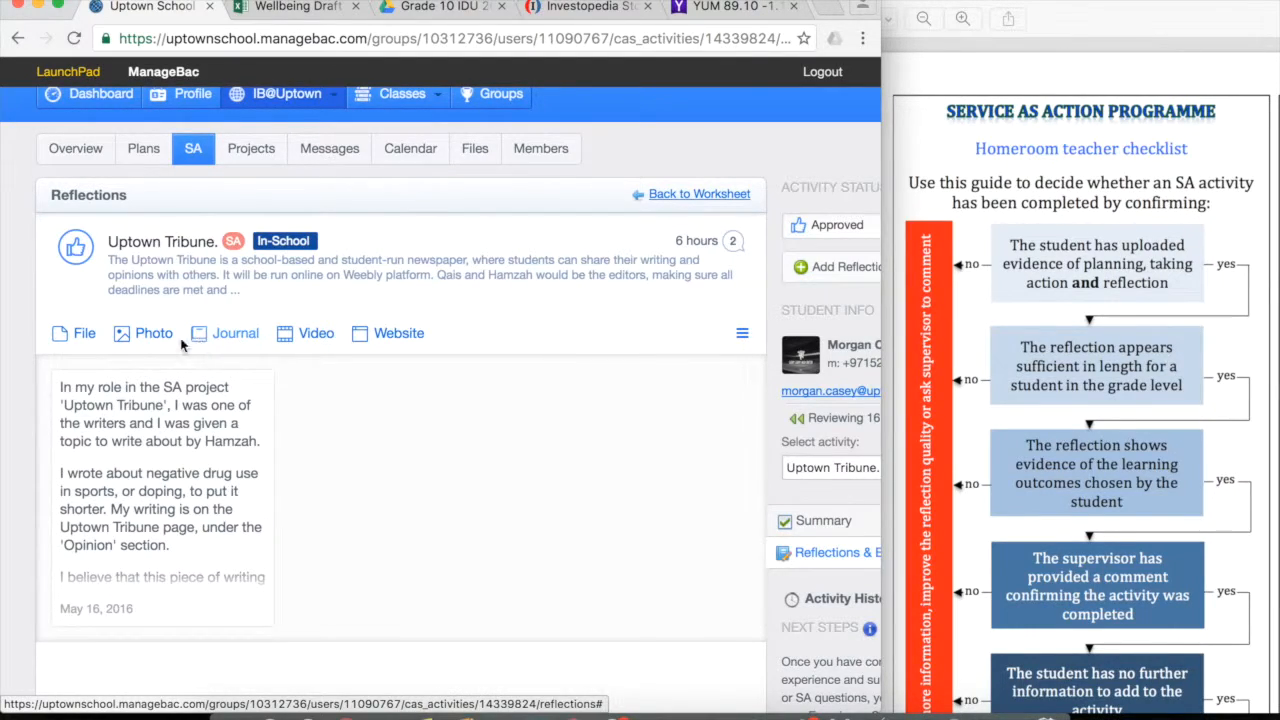
pyautogui.moveTo(640, 332)
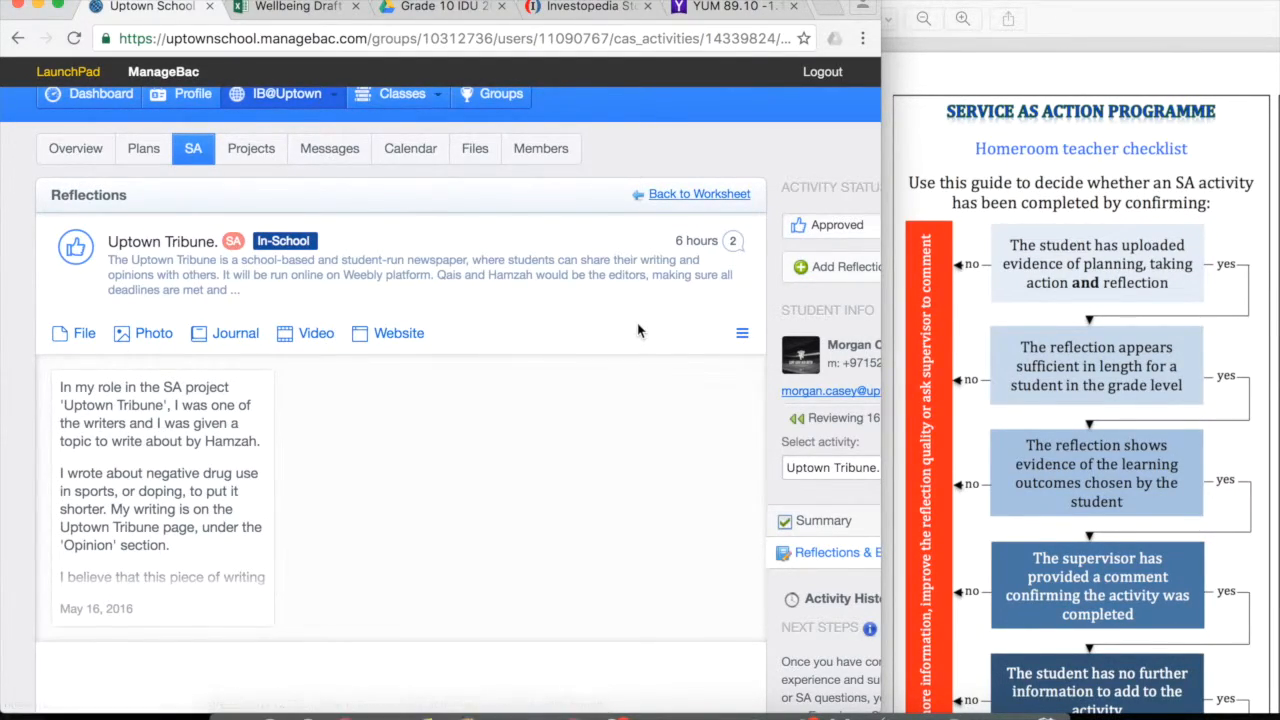
pyautogui.moveTo(718, 362)
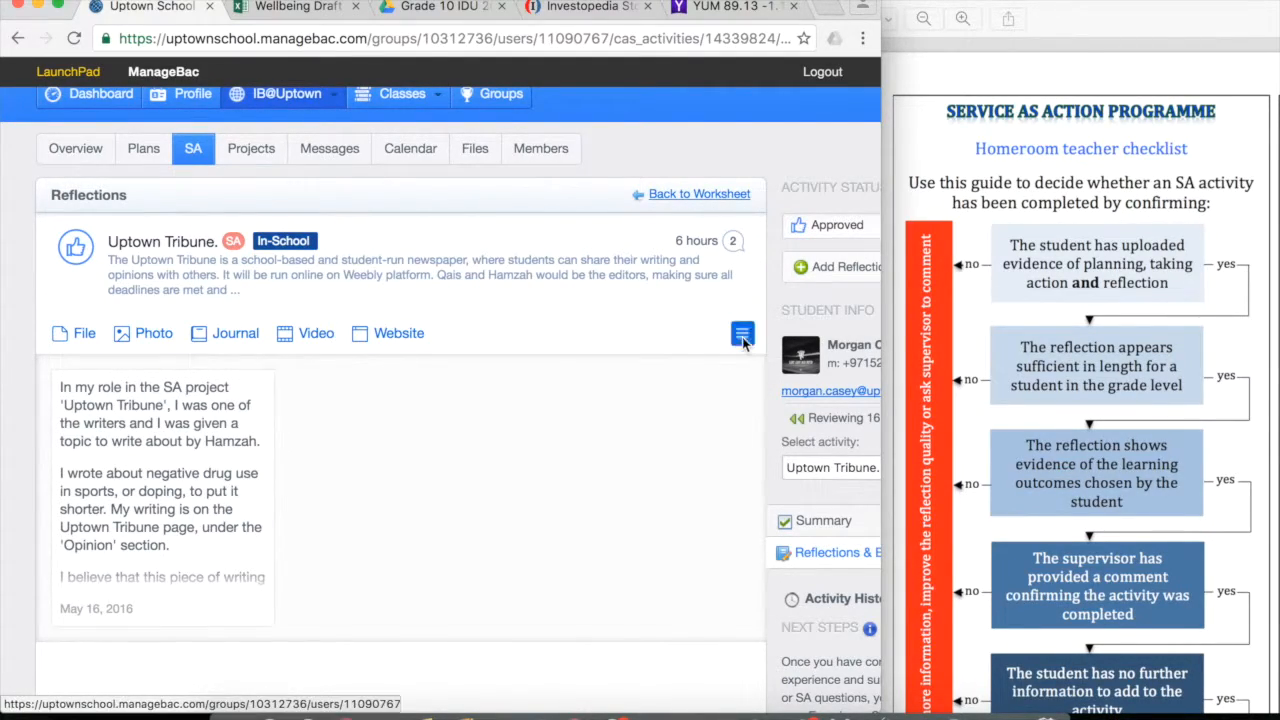
pyautogui.click(742, 332)
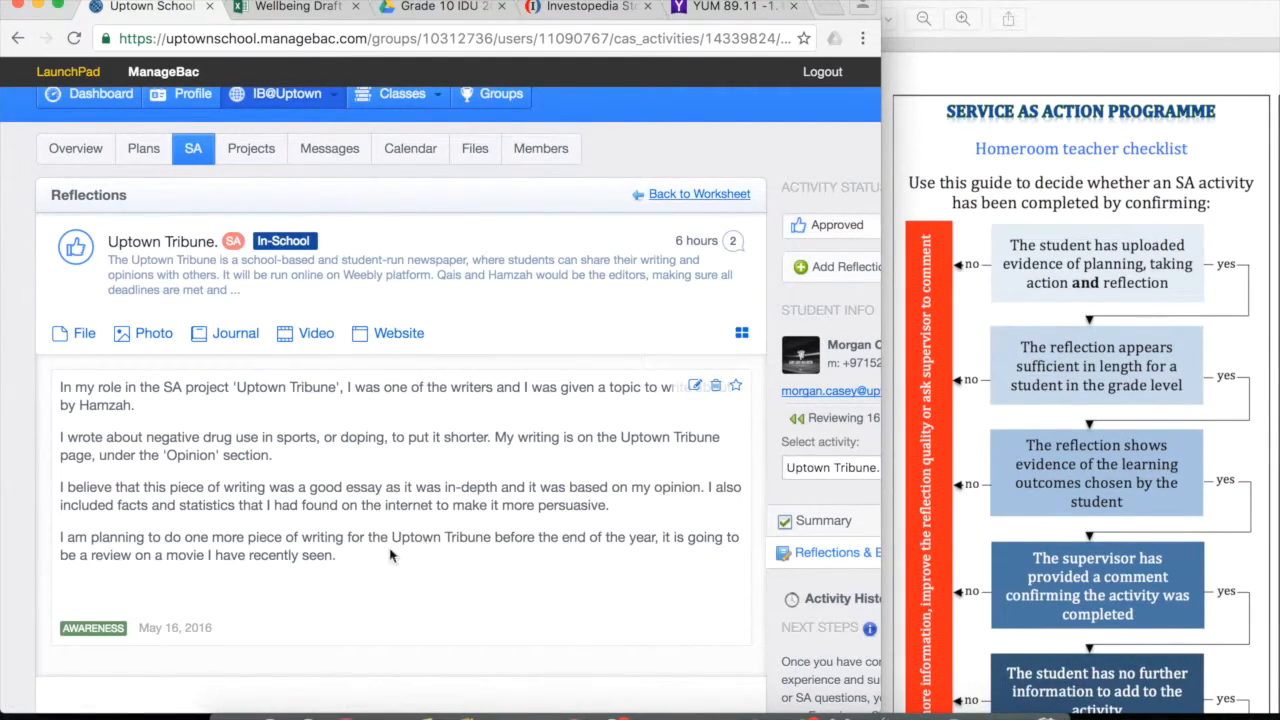
pyautogui.moveTo(108, 636)
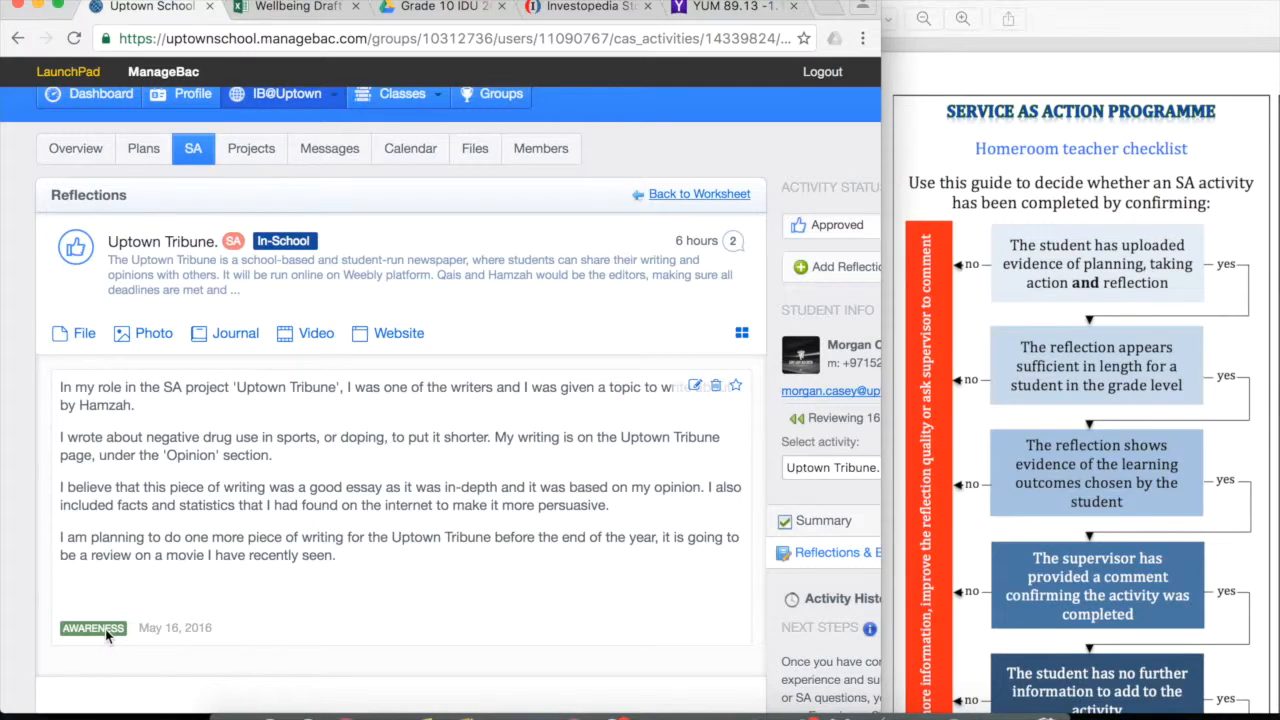
pyautogui.moveTo(600, 482)
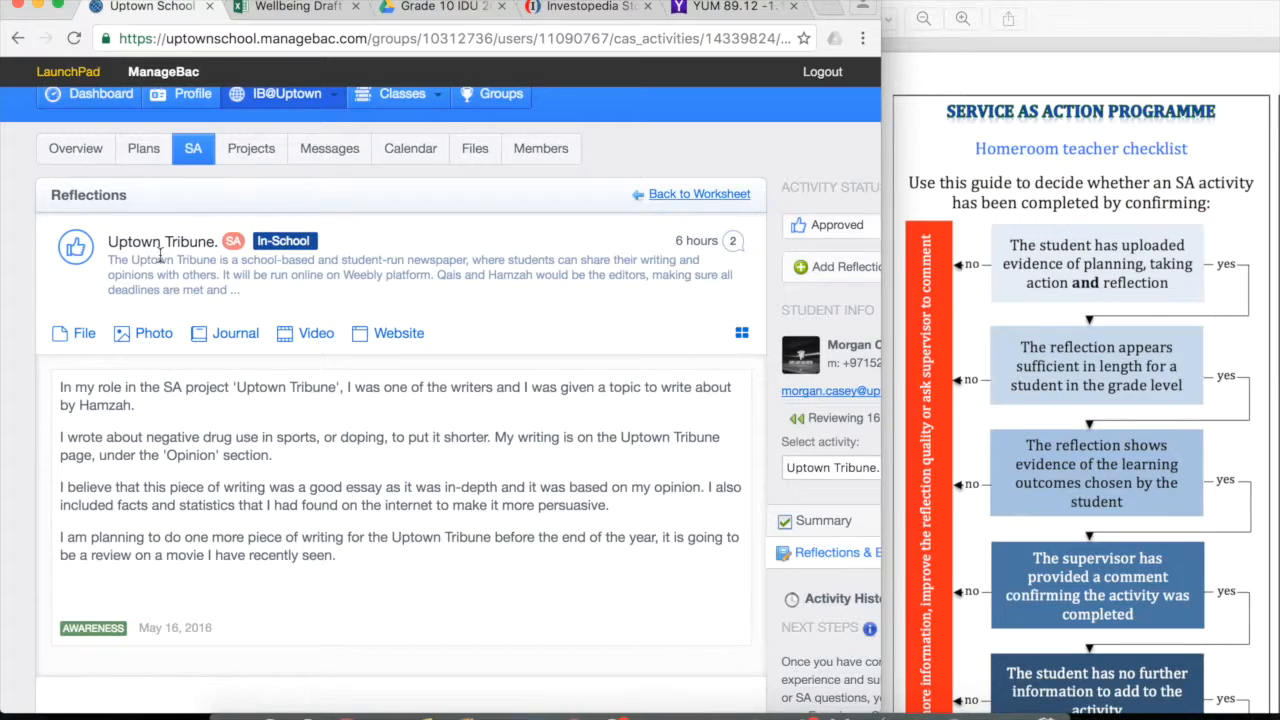
pyautogui.moveTo(176, 260)
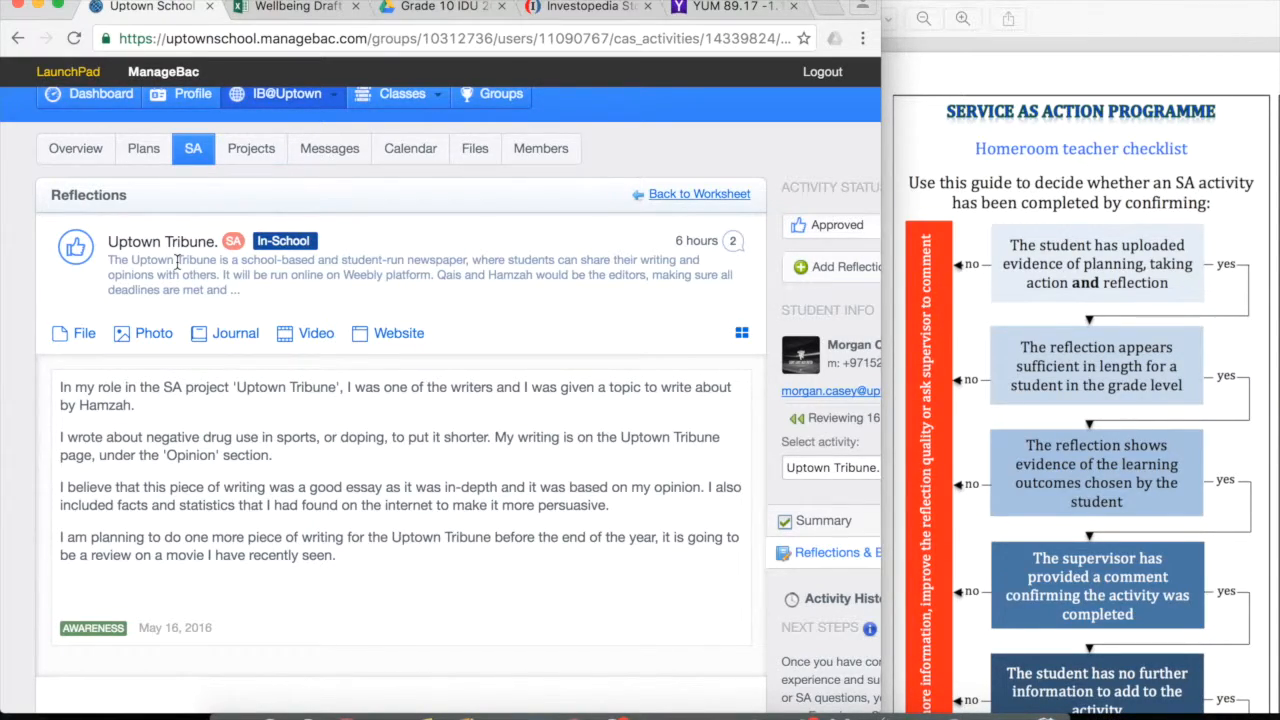
pyautogui.moveTo(180, 268)
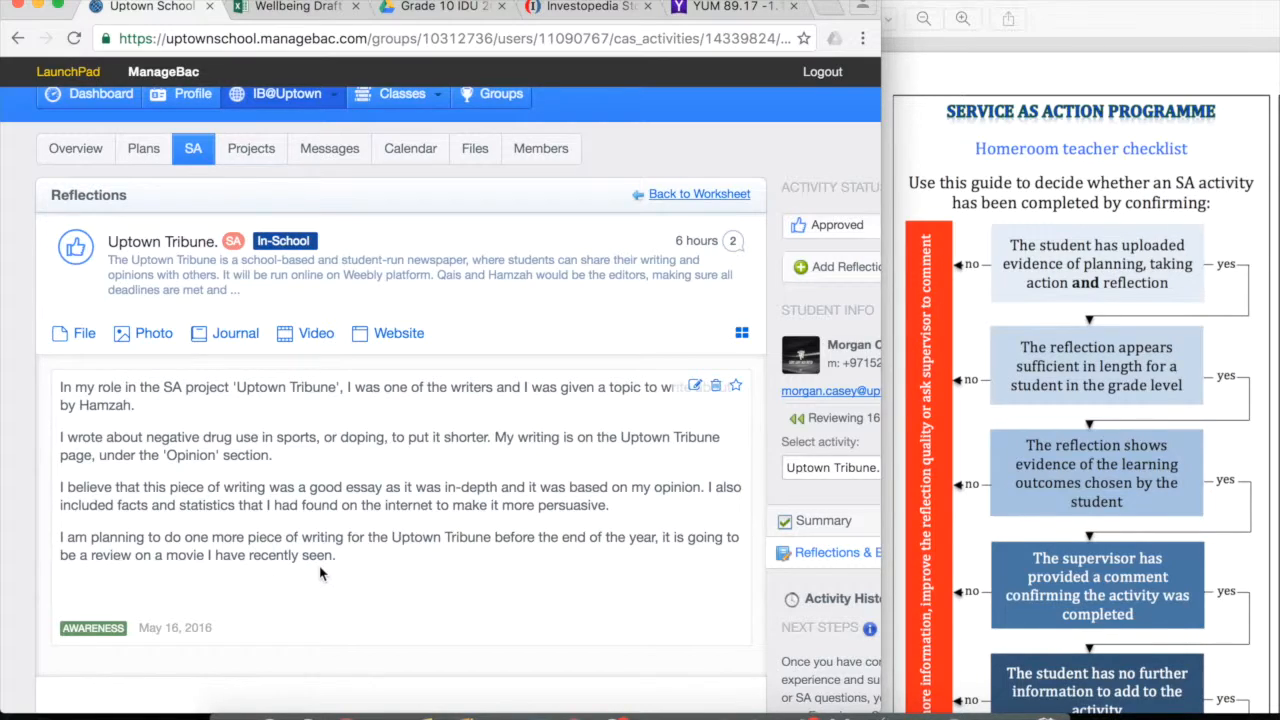
pyautogui.moveTo(364, 576)
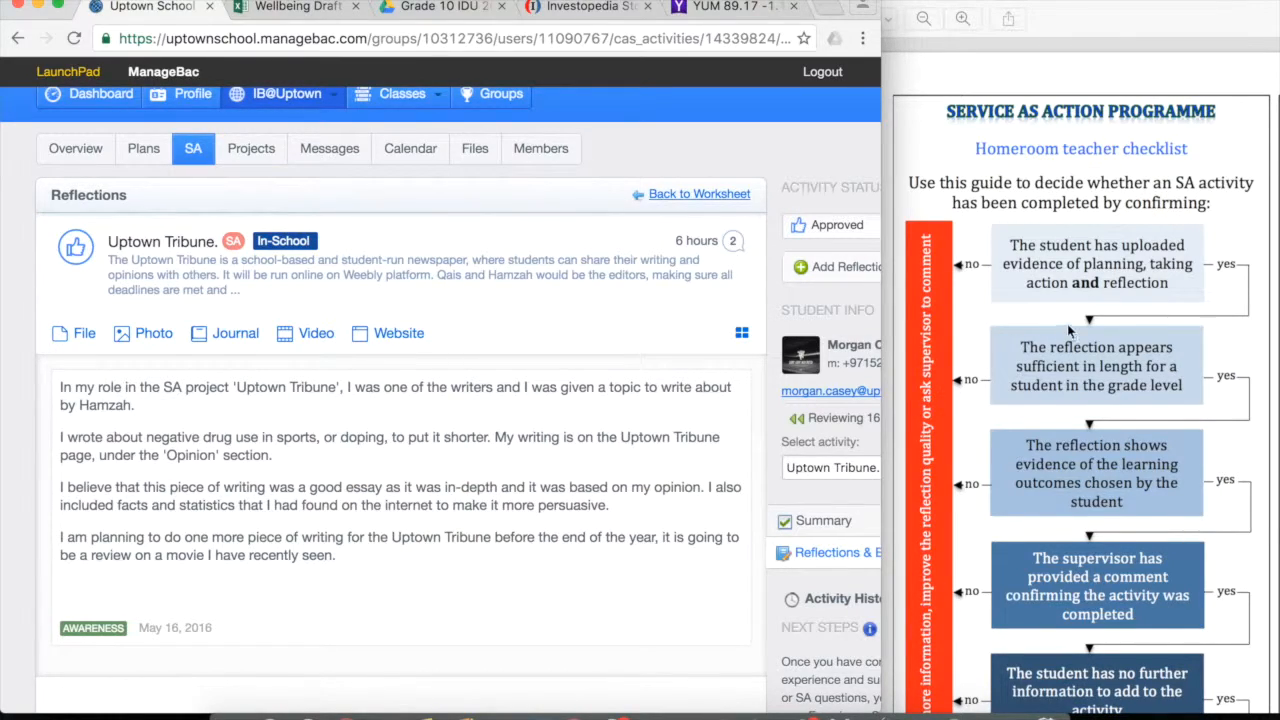
pyautogui.moveTo(1184, 380)
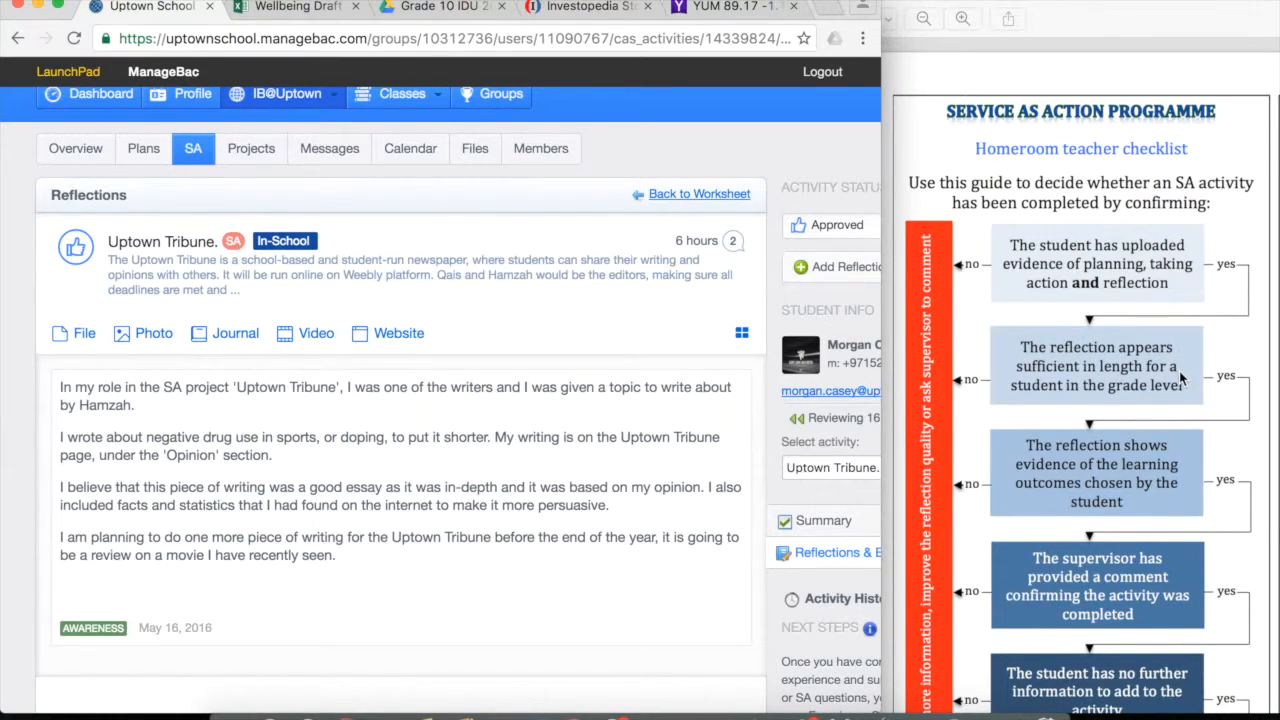
pyautogui.moveTo(1190, 396)
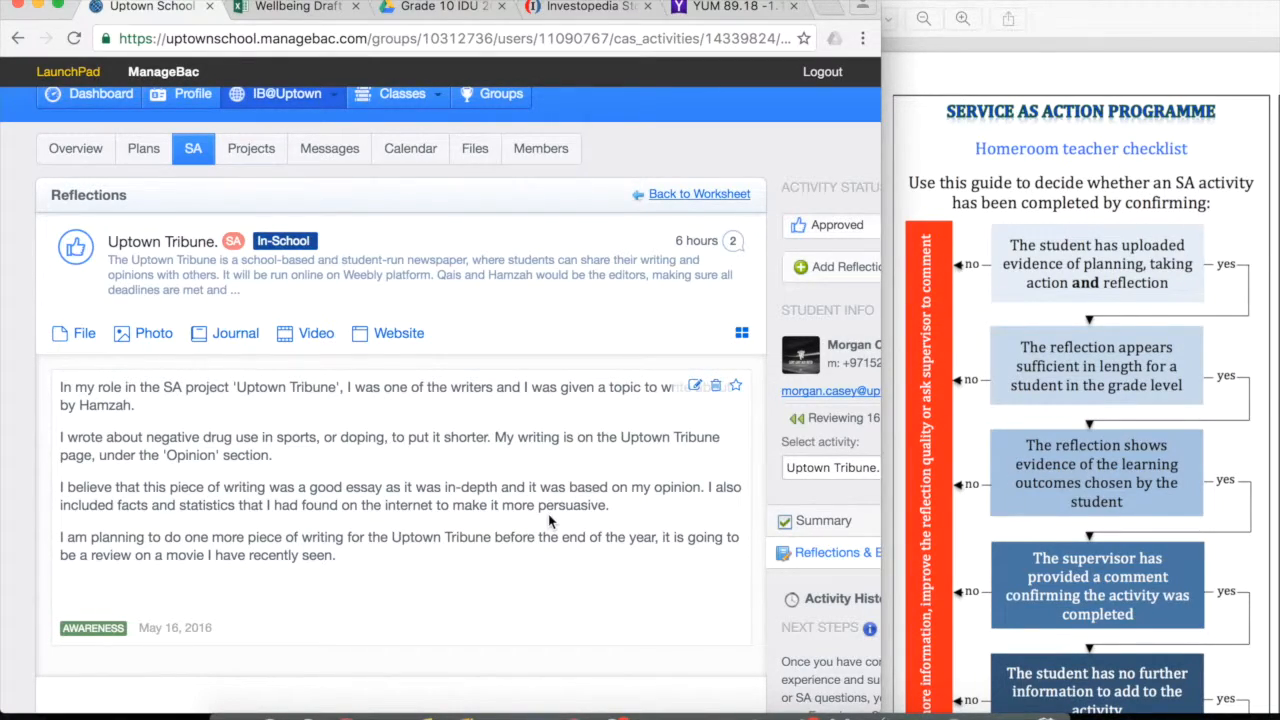
pyautogui.scroll(-3)
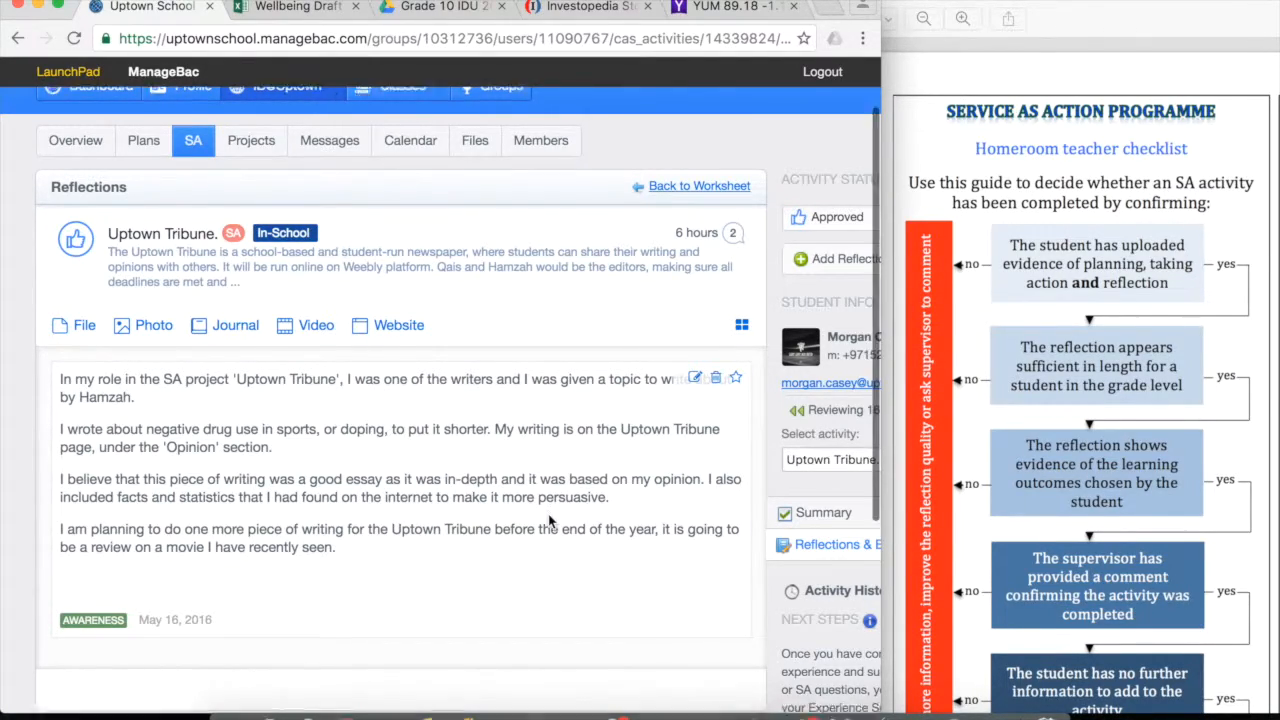
pyautogui.scroll(-3)
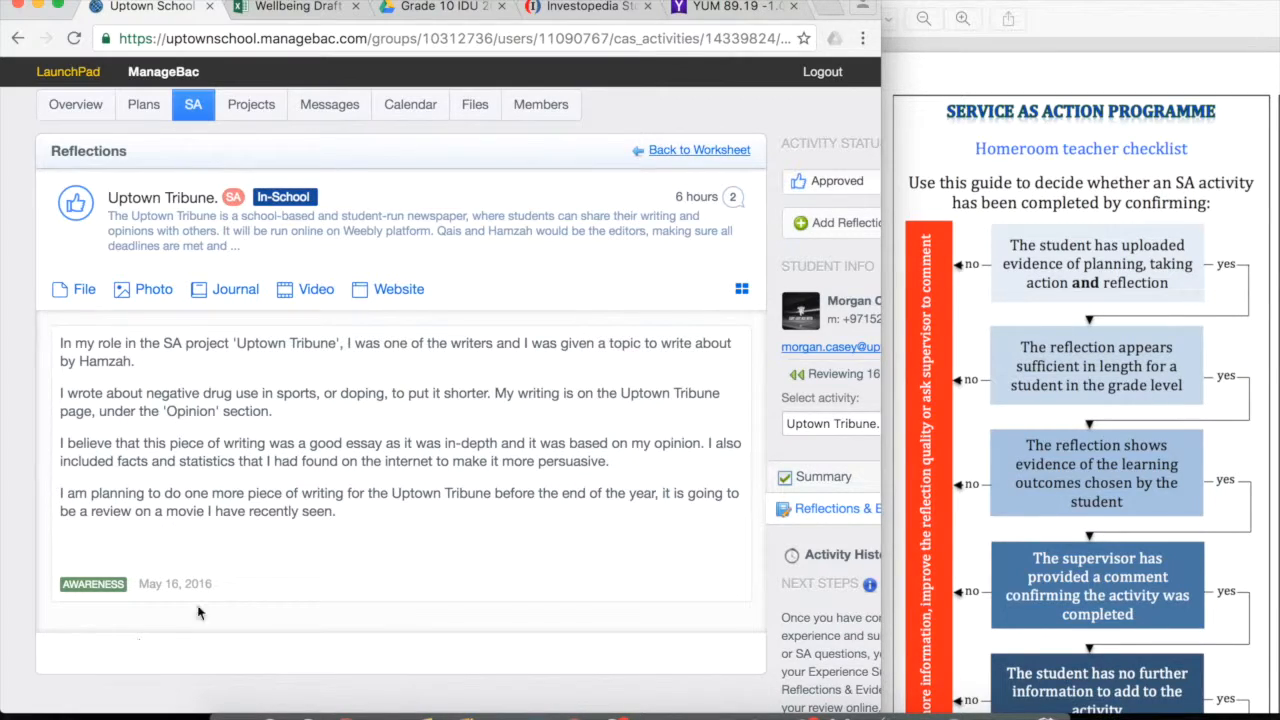
pyautogui.moveTo(1090, 476)
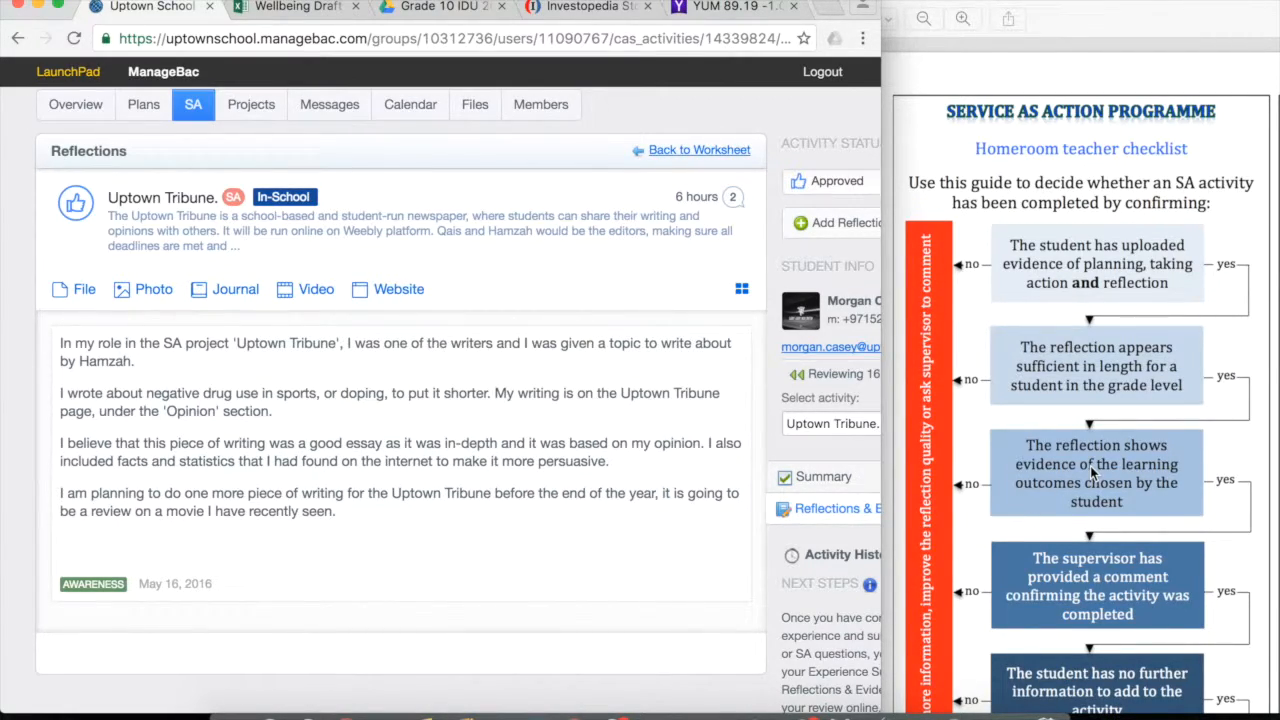
pyautogui.moveTo(1140, 482)
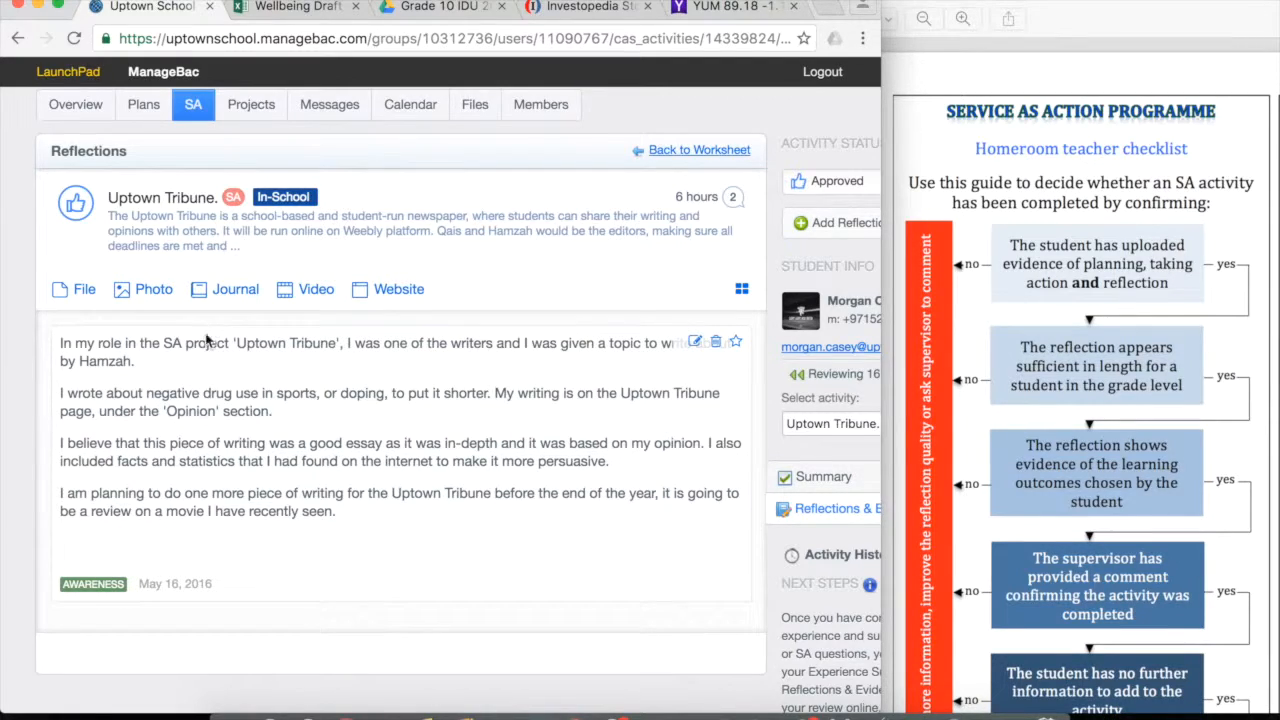
pyautogui.moveTo(130, 596)
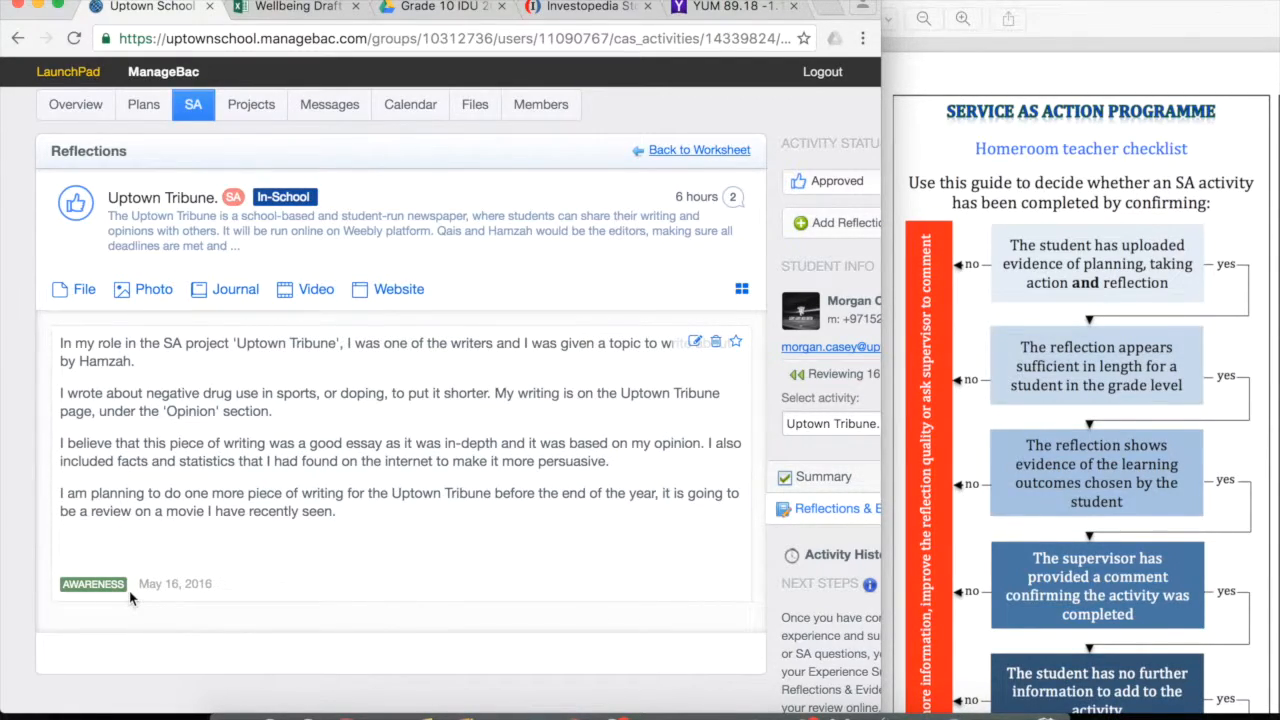
pyautogui.moveTo(260, 554)
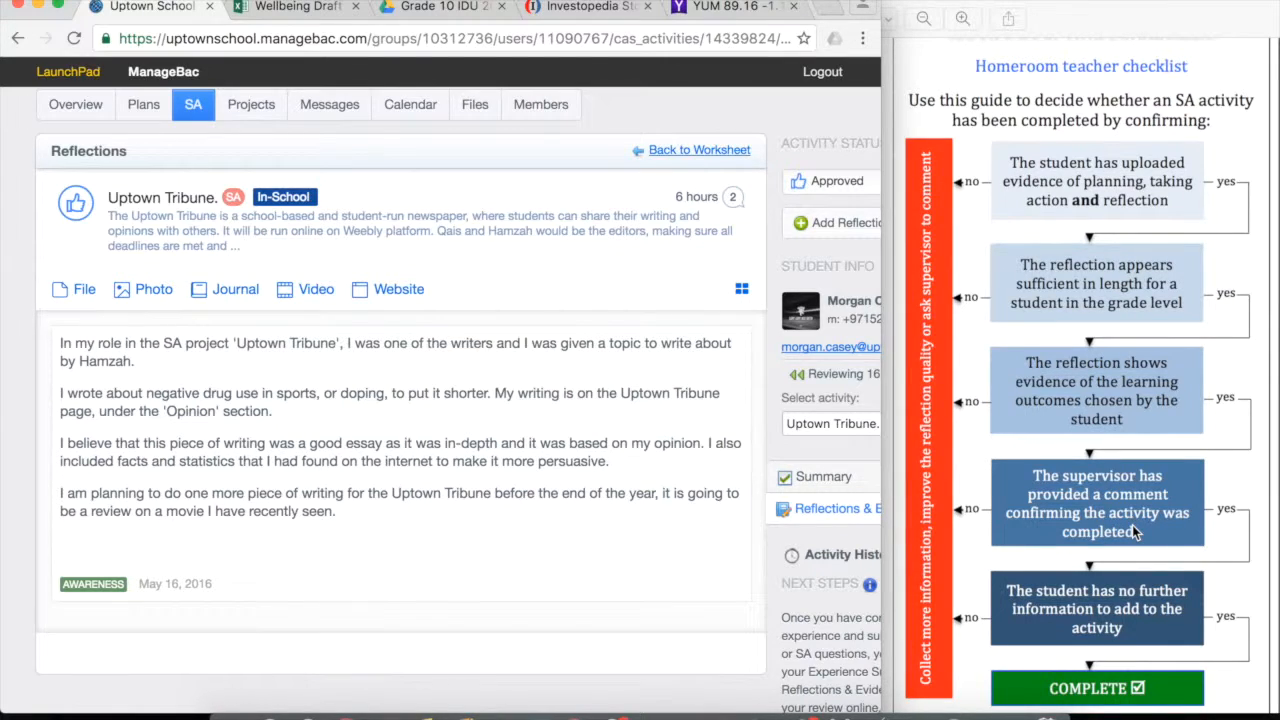
pyautogui.scroll(-3)
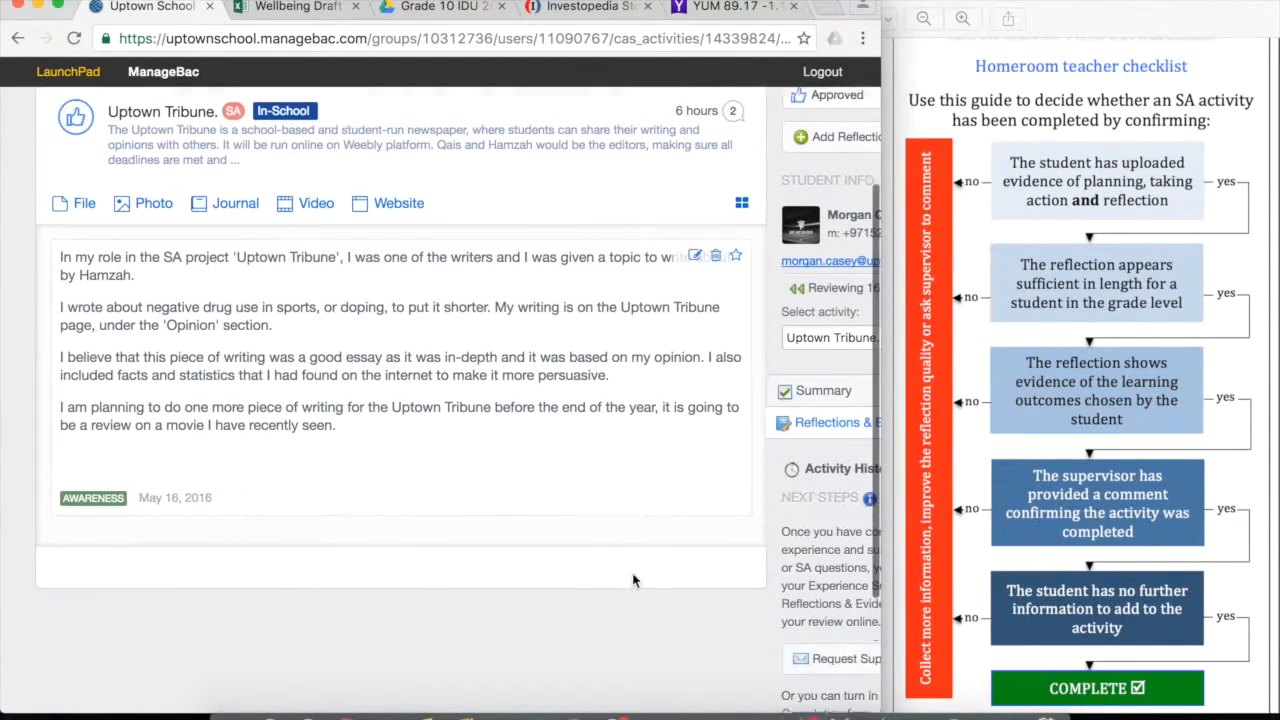
pyautogui.click(832, 422)
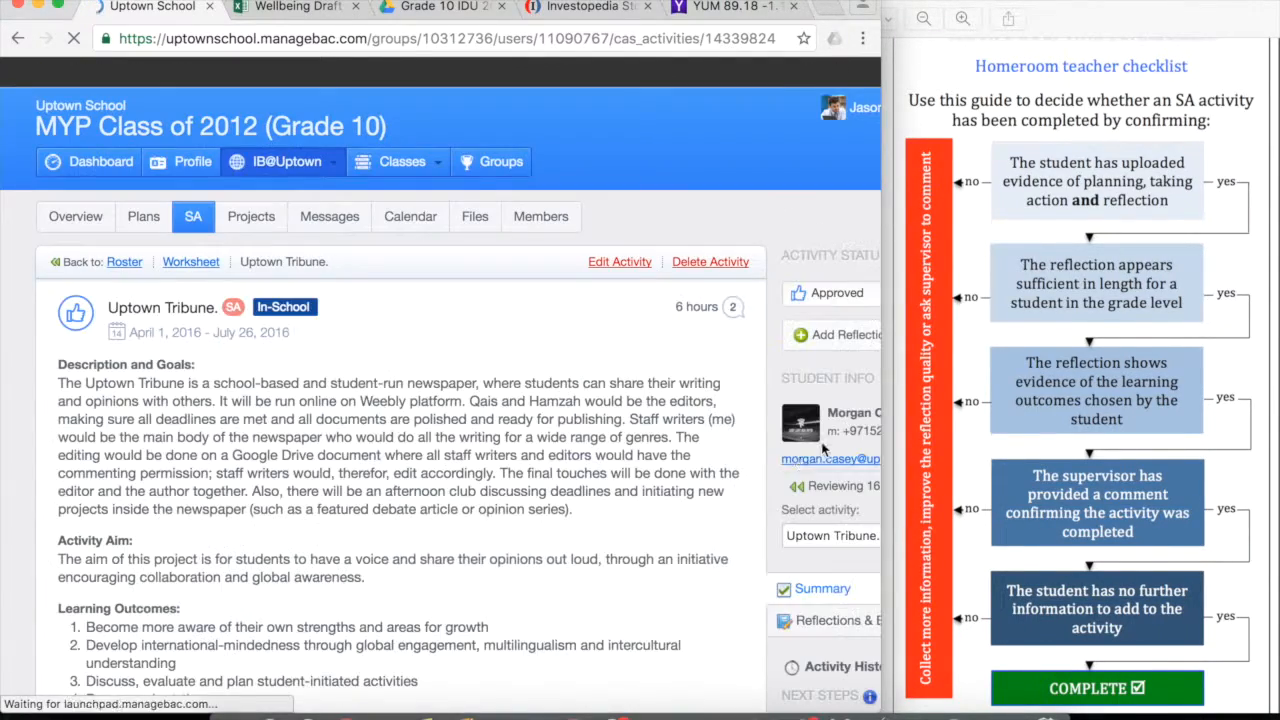
pyautogui.scroll(-3)
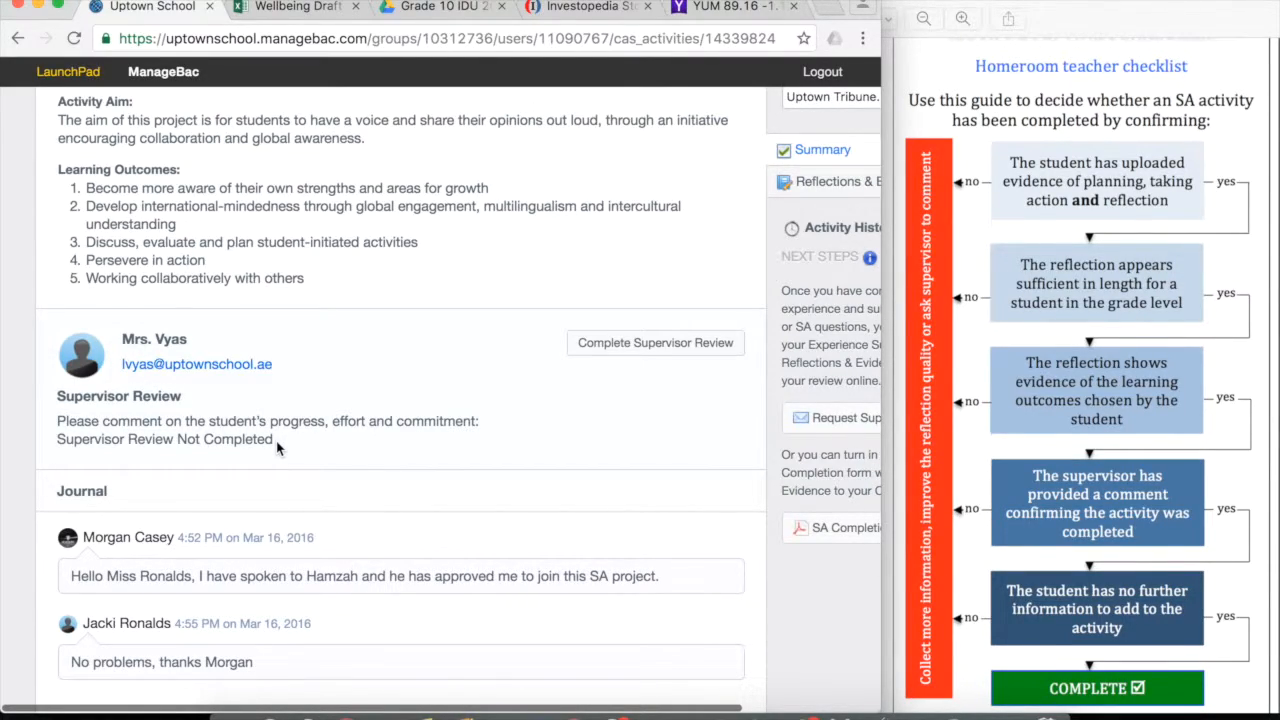
pyautogui.moveTo(588, 380)
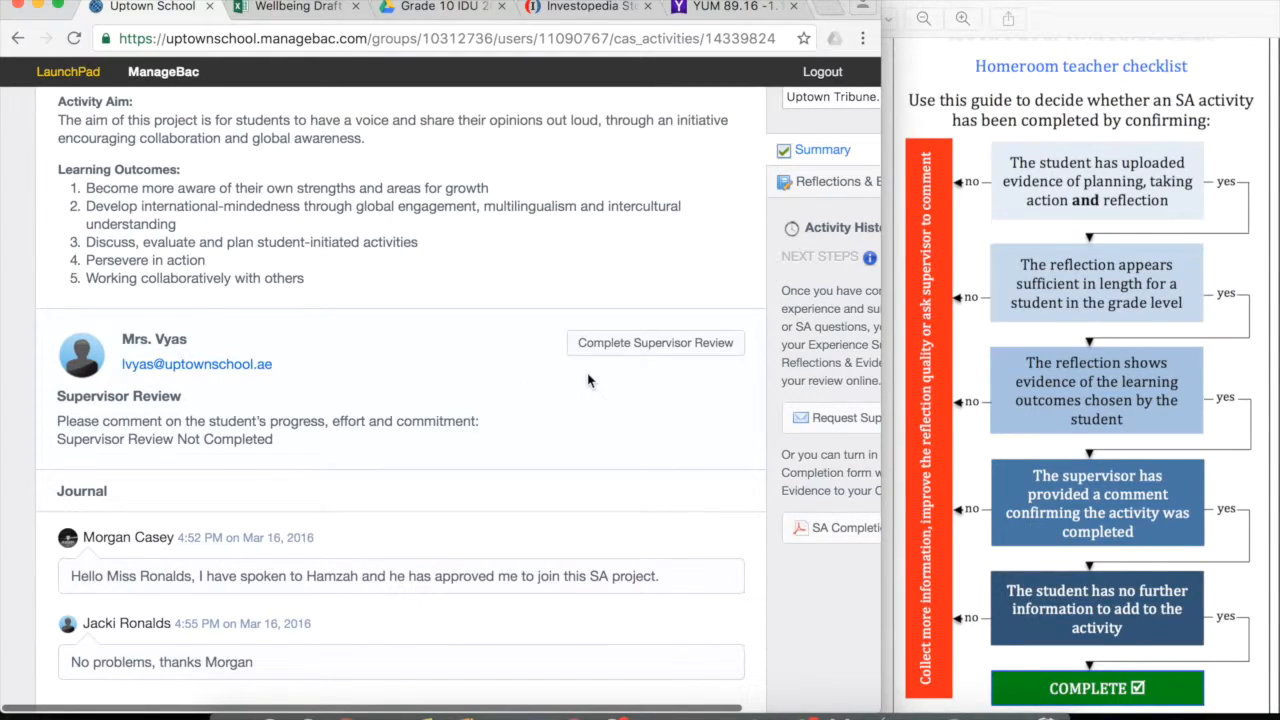
pyautogui.moveTo(968, 520)
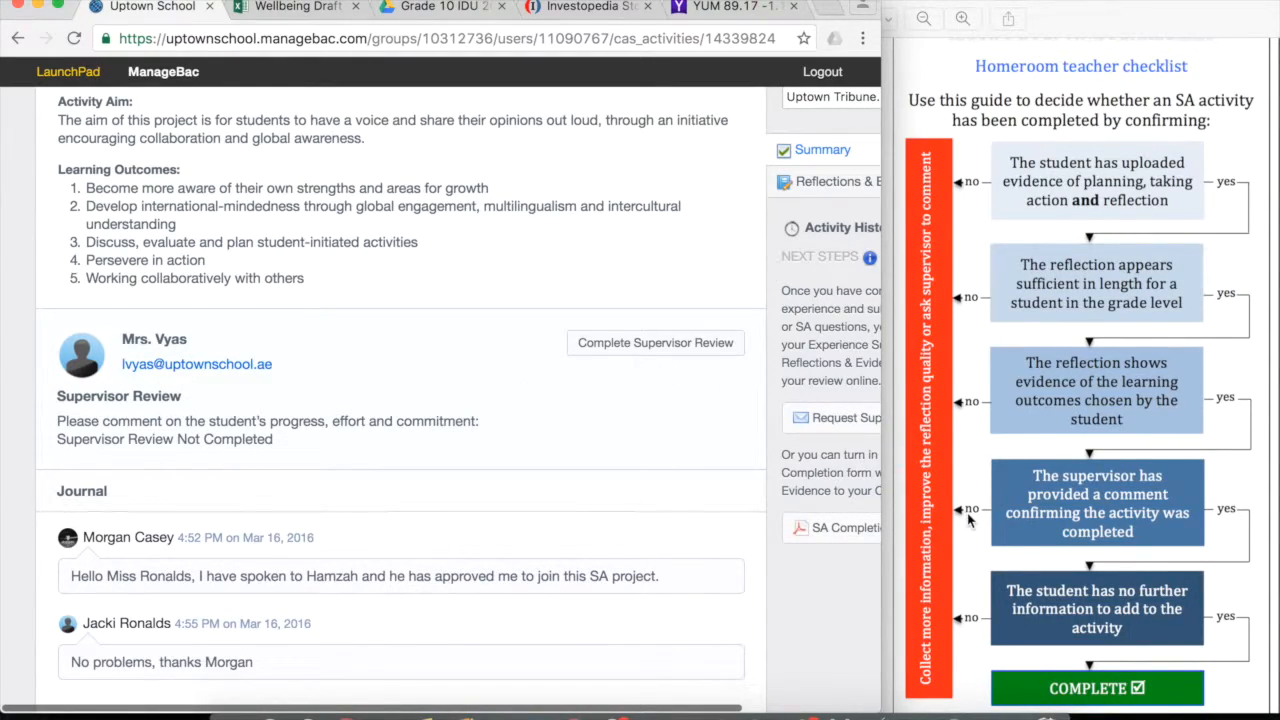
pyautogui.moveTo(1204, 472)
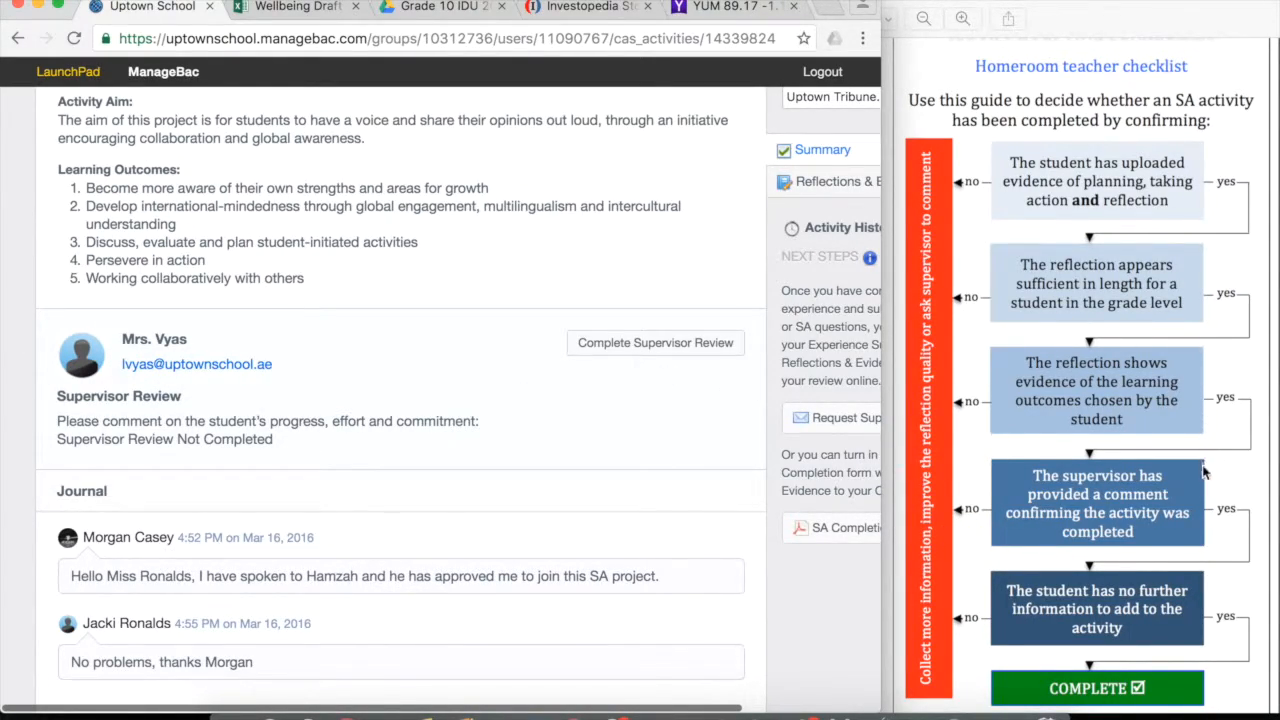
pyautogui.moveTo(1096, 624)
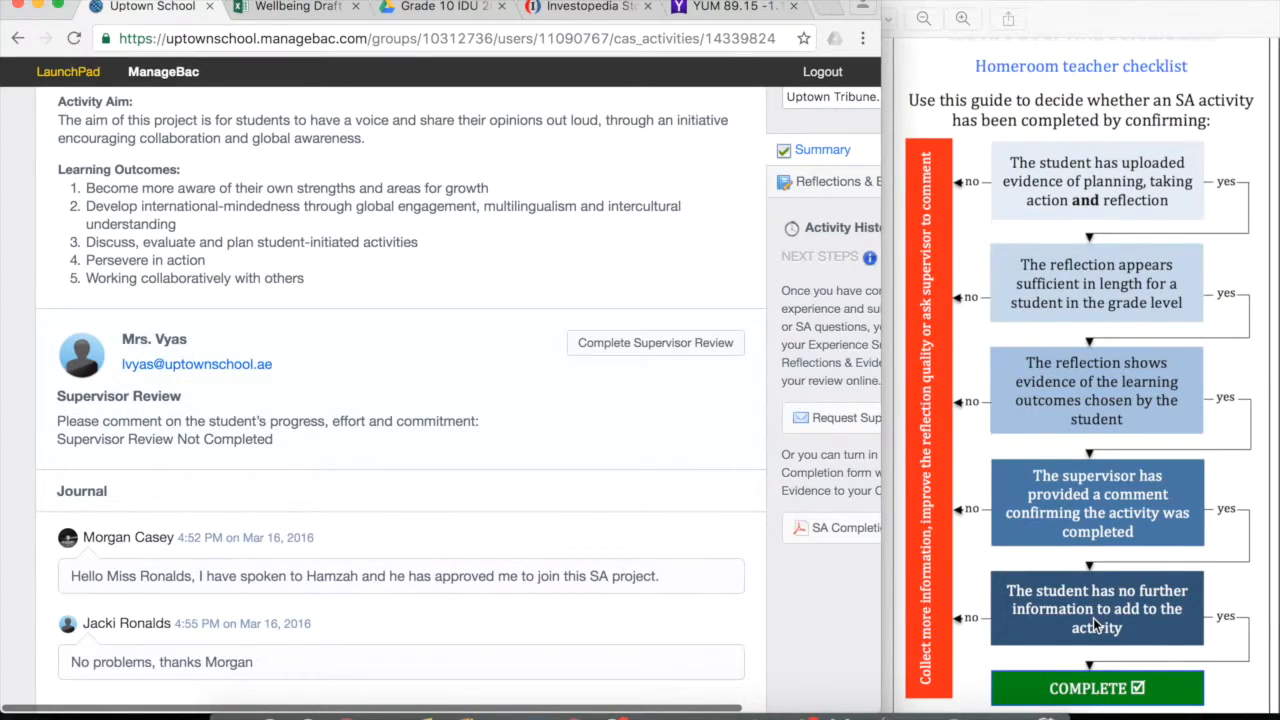
pyautogui.moveTo(1180, 636)
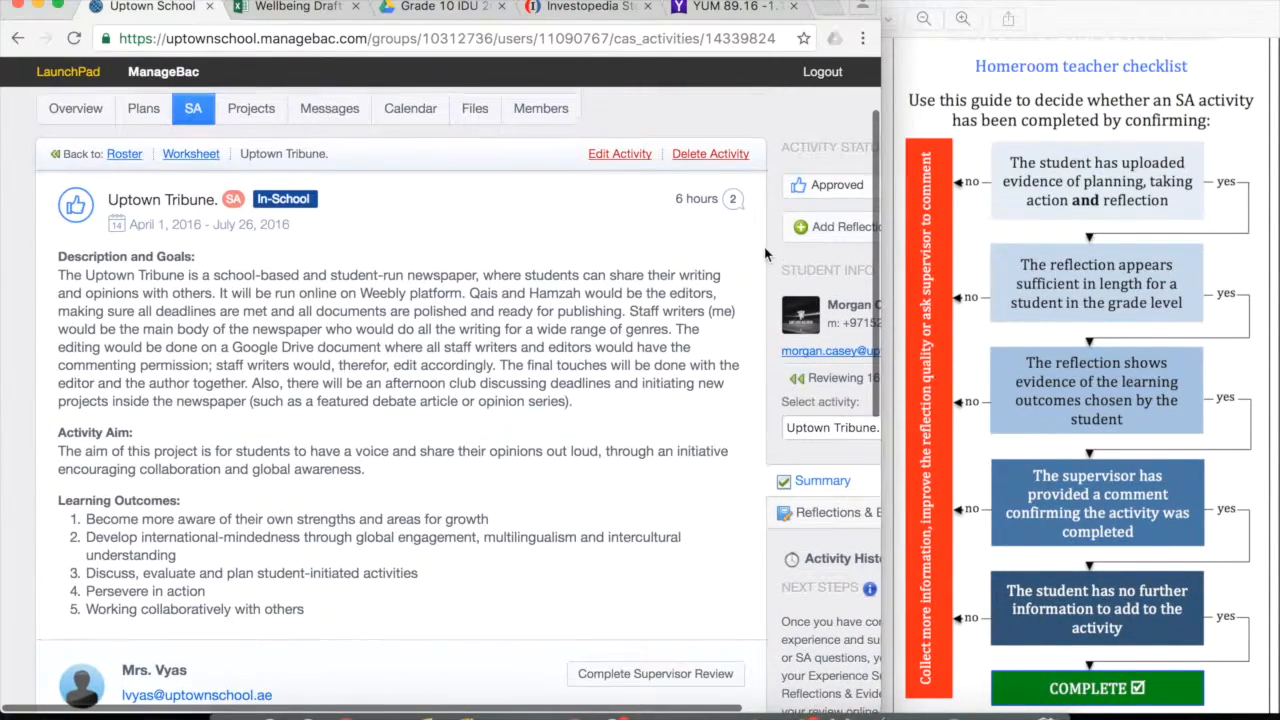
pyautogui.click(836, 184)
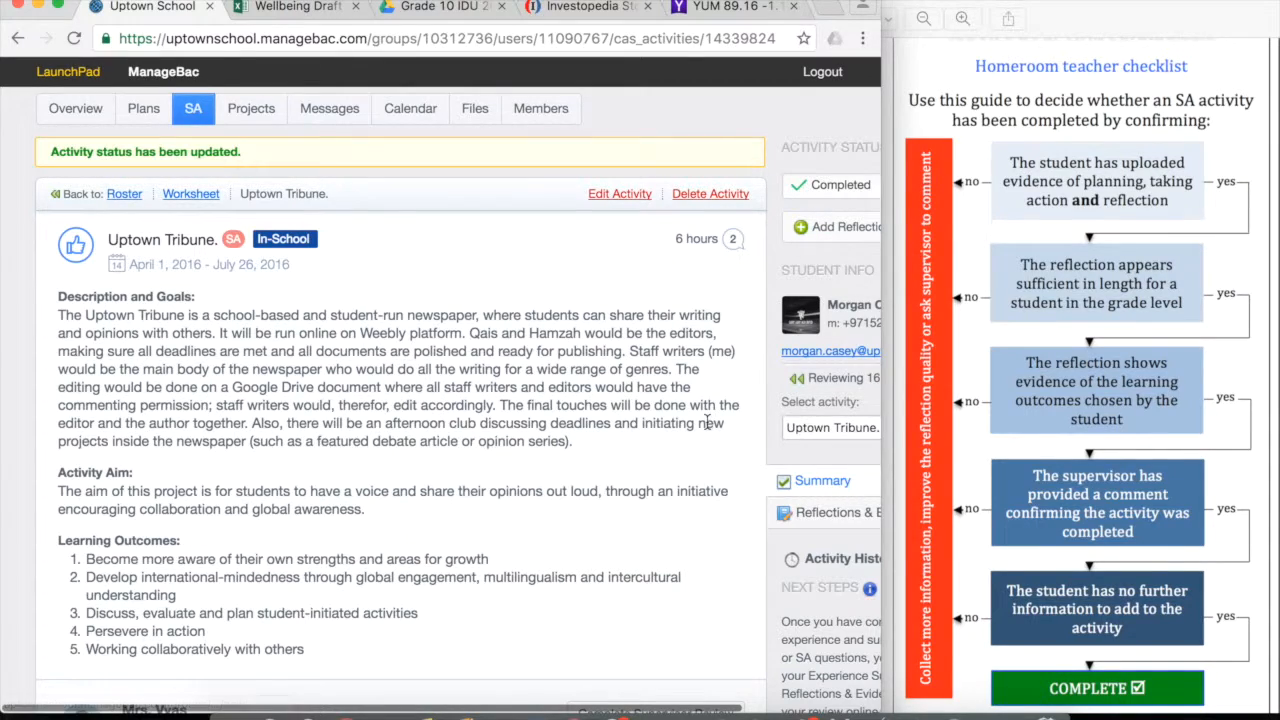
# - Scroll down to review the Uptown Tribune journal after marking the activity Completed
pyautogui.scroll(-3)
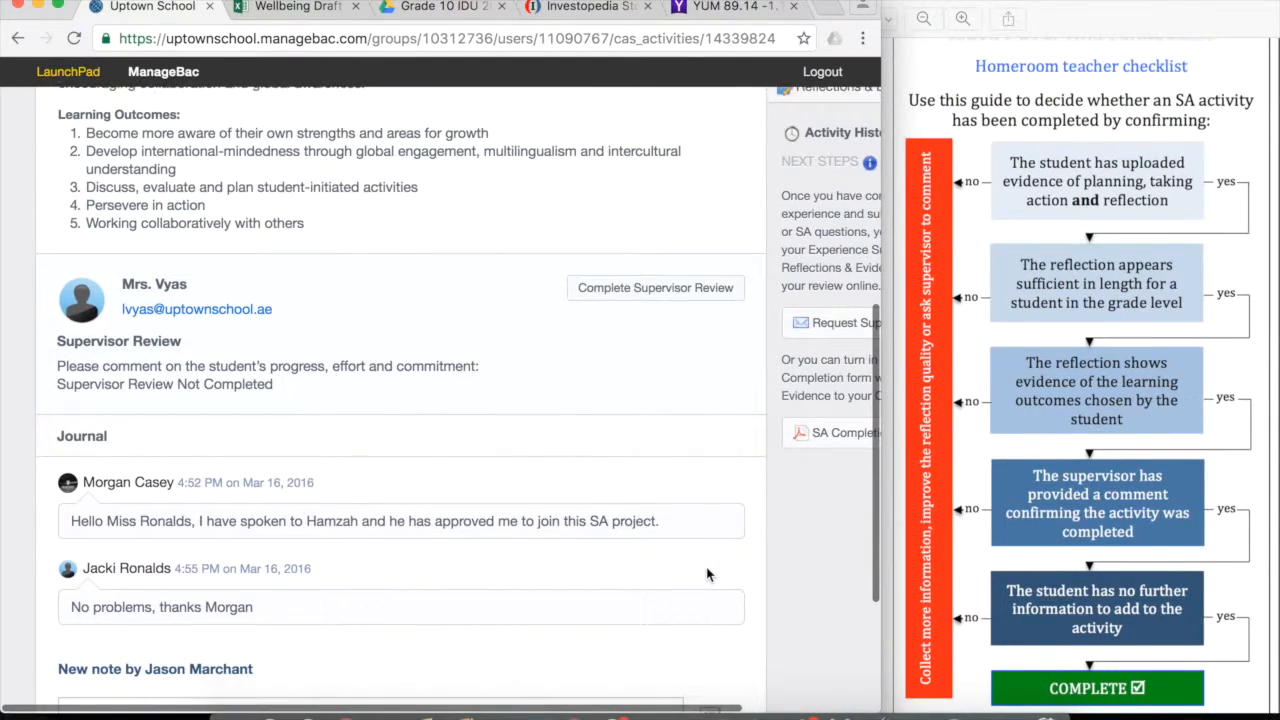
pyautogui.scroll(-3)
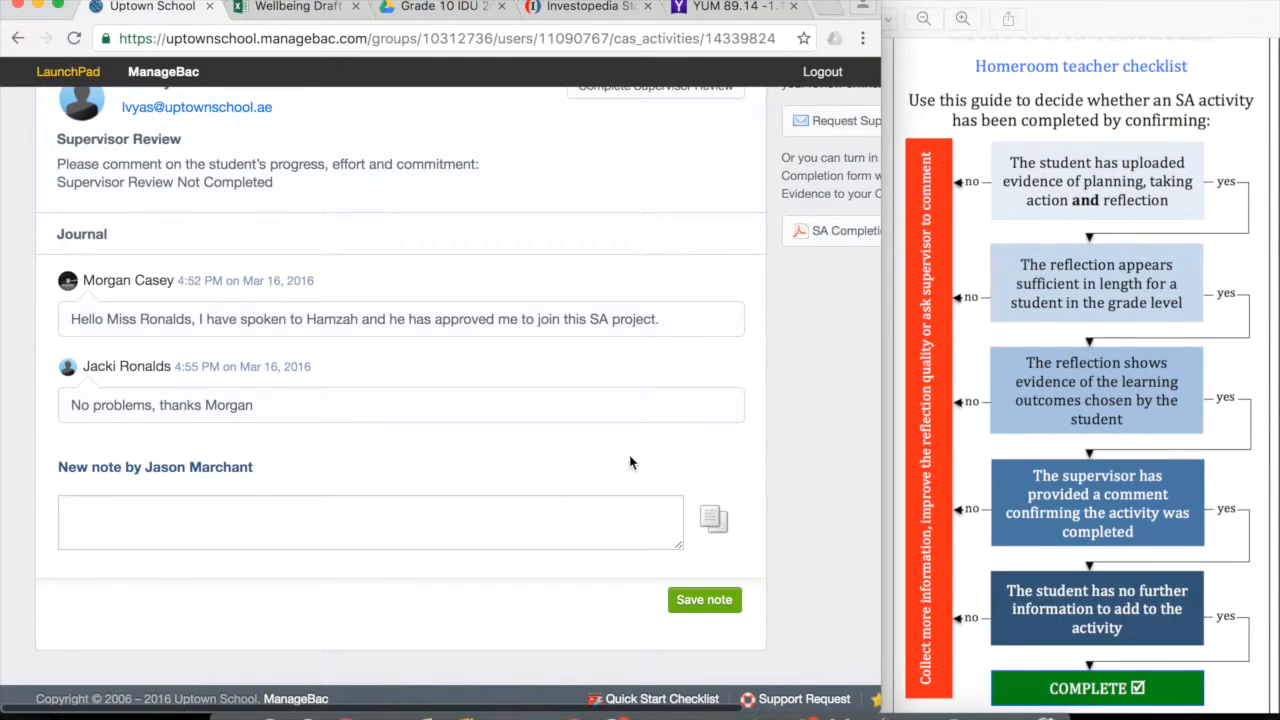
pyautogui.moveTo(660, 456)
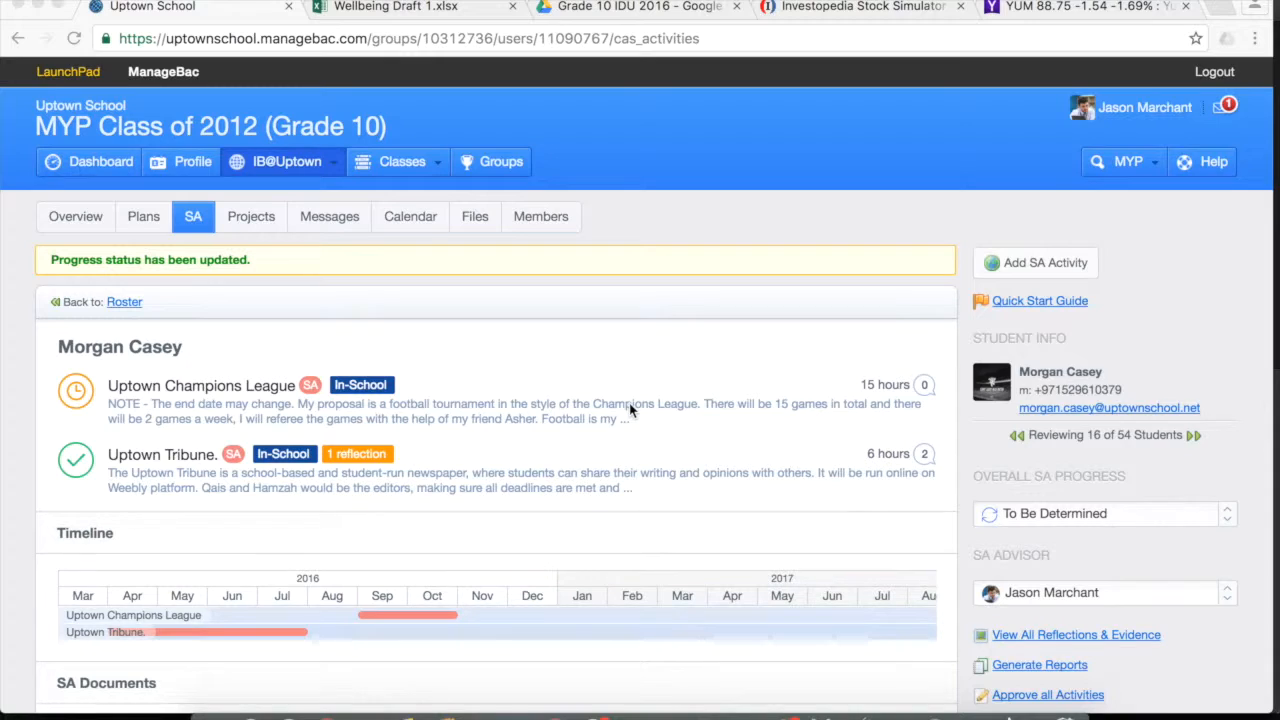
pyautogui.moveTo(530, 528)
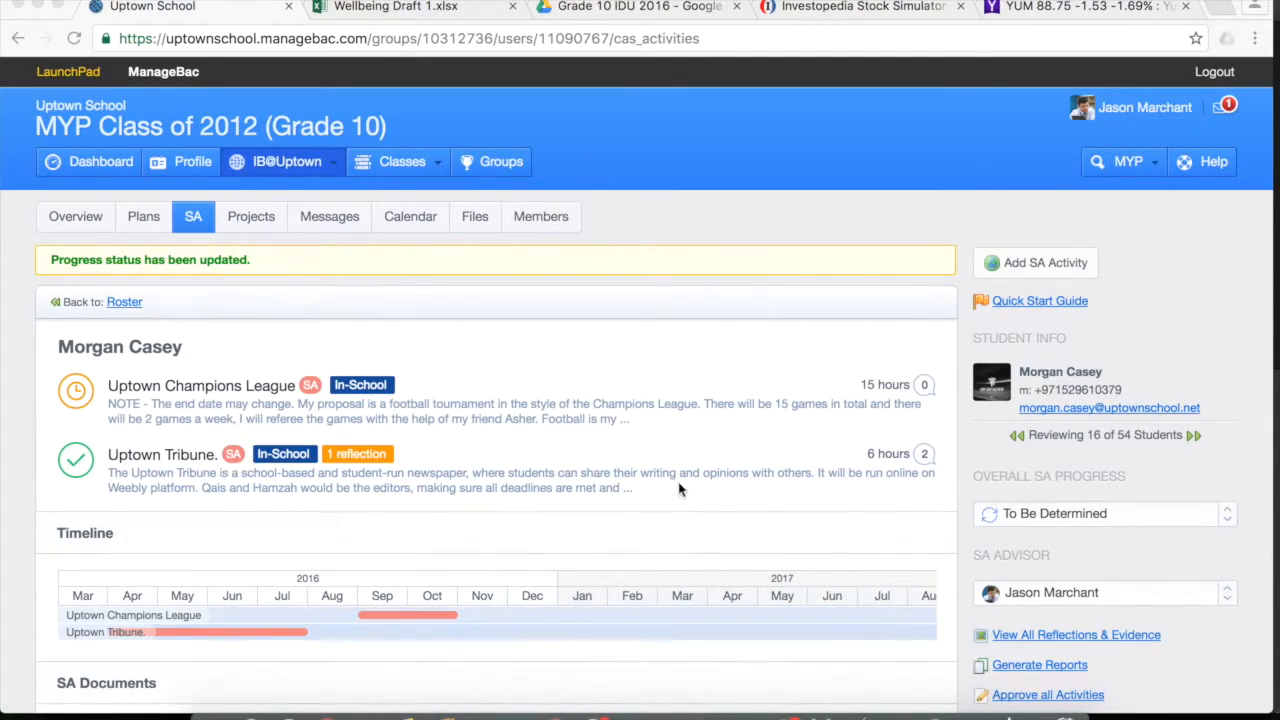
pyautogui.moveTo(884, 490)
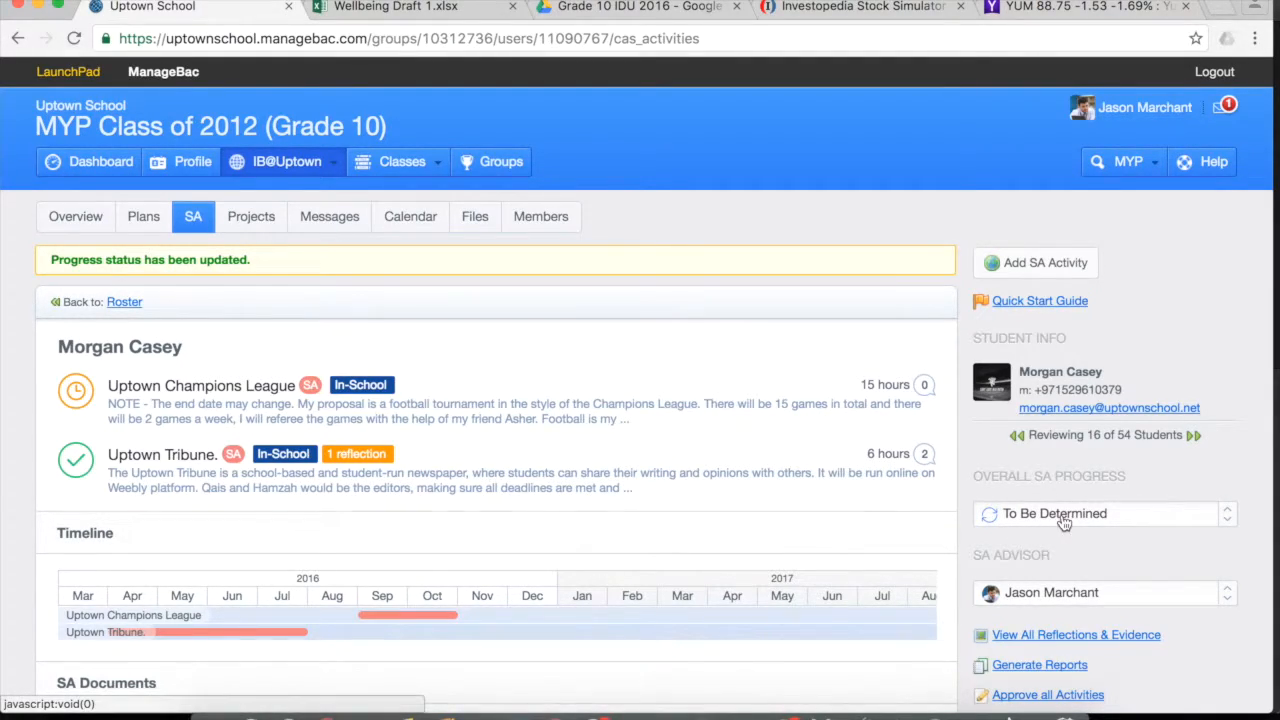
pyautogui.click(1104, 512)
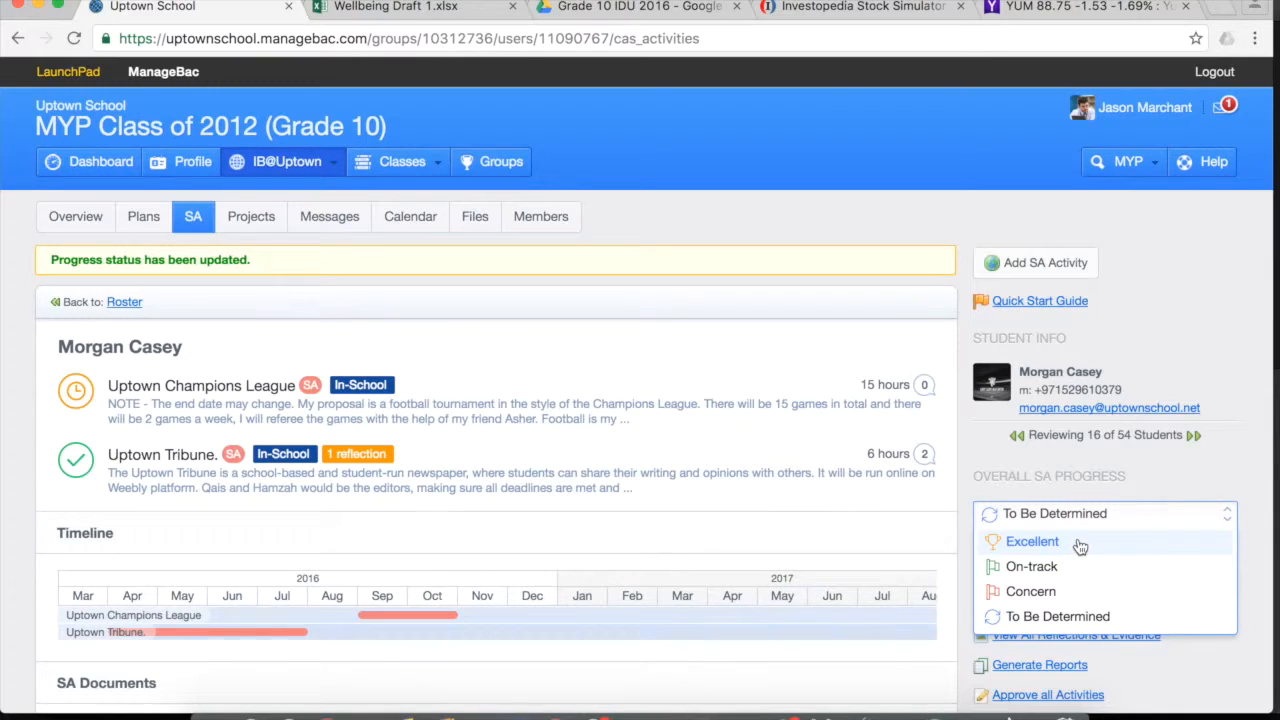
pyautogui.moveTo(1078, 544)
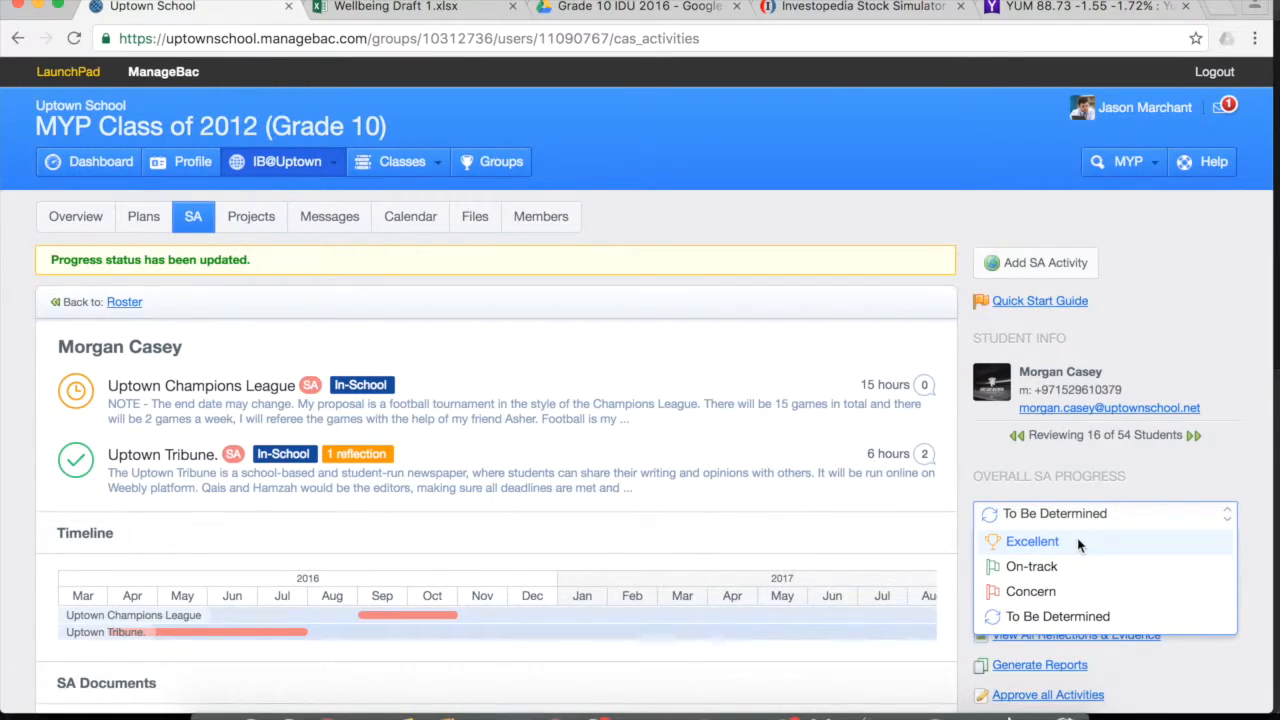
pyautogui.moveTo(1032, 564)
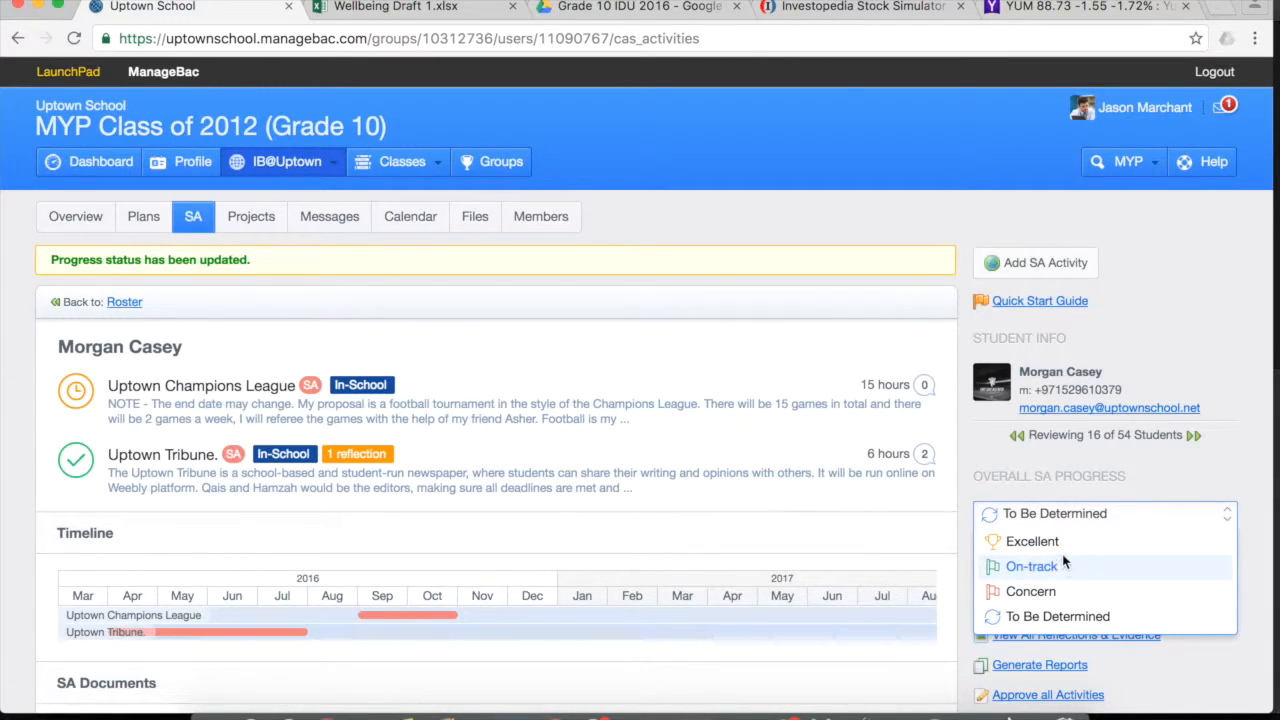
pyautogui.moveTo(1032, 540)
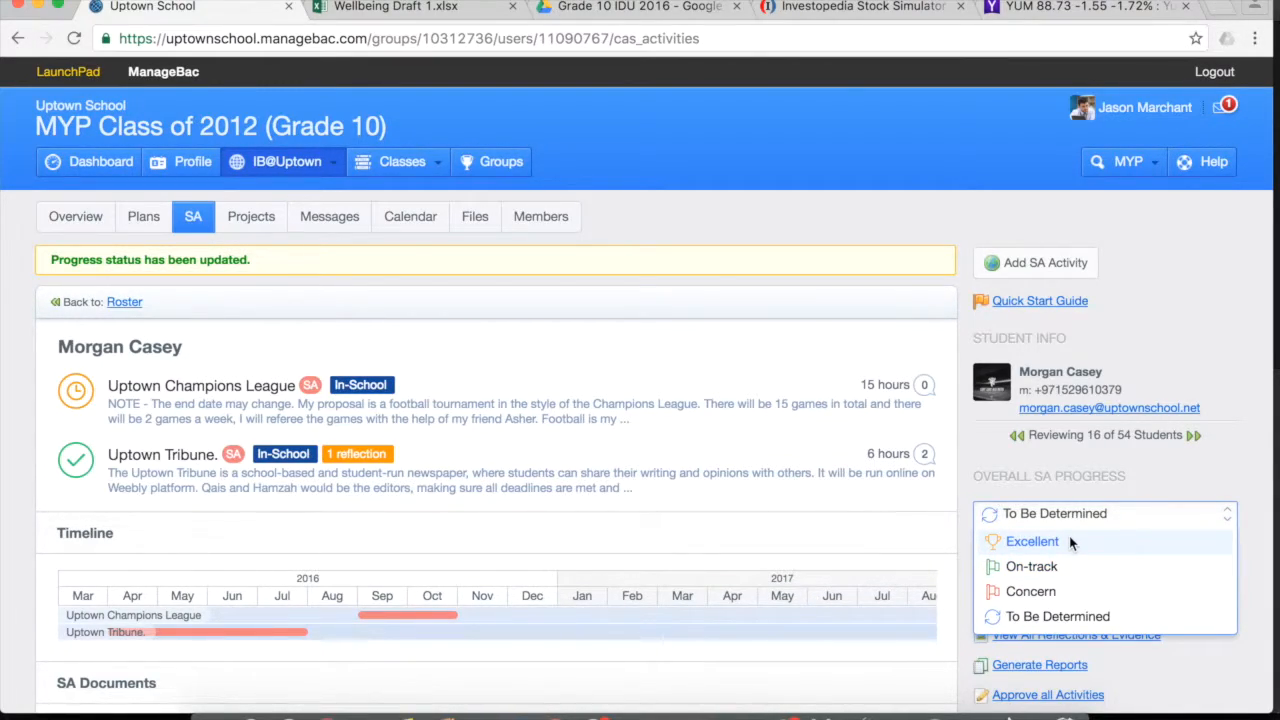
pyautogui.moveTo(1064, 566)
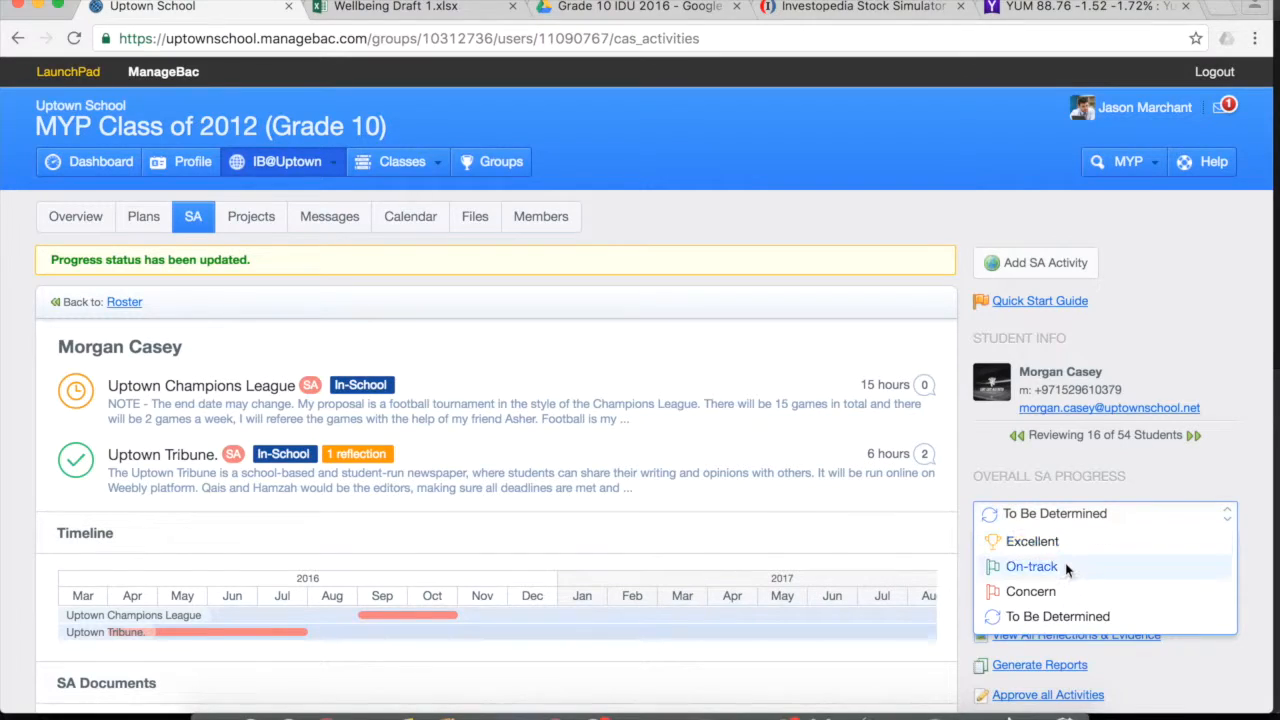
pyautogui.moveTo(1032, 540)
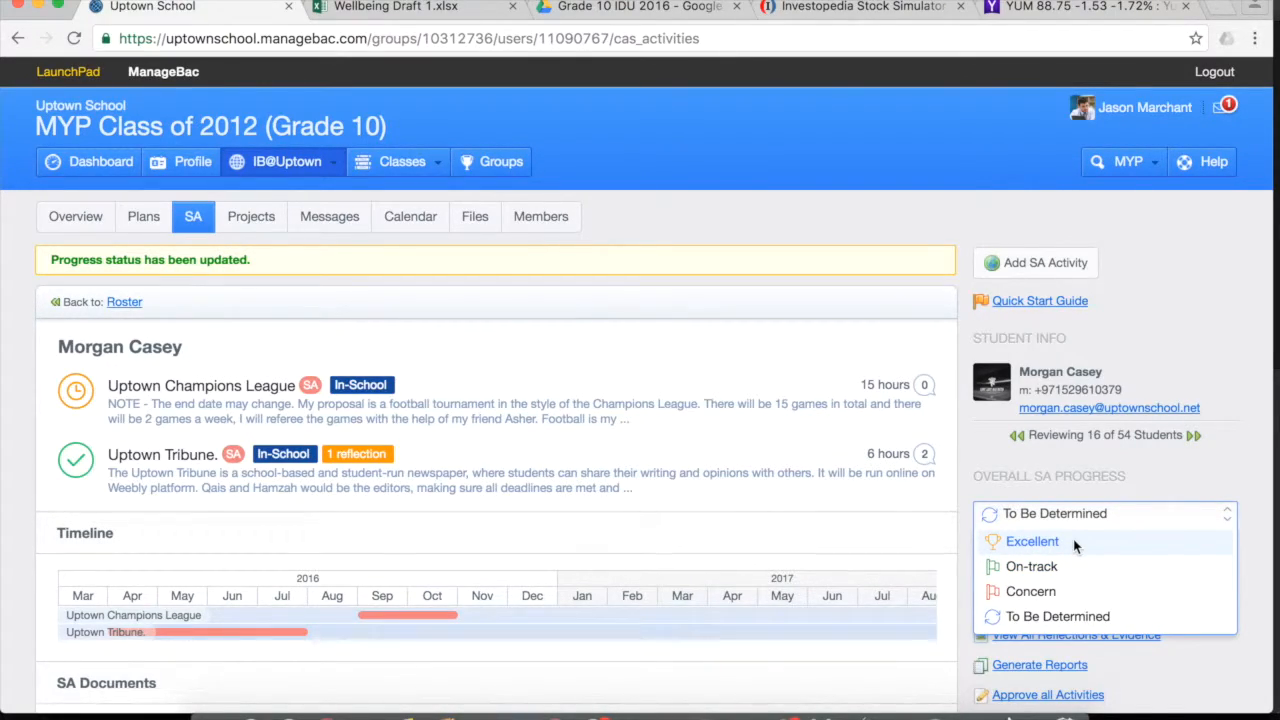
pyautogui.moveTo(1084, 512)
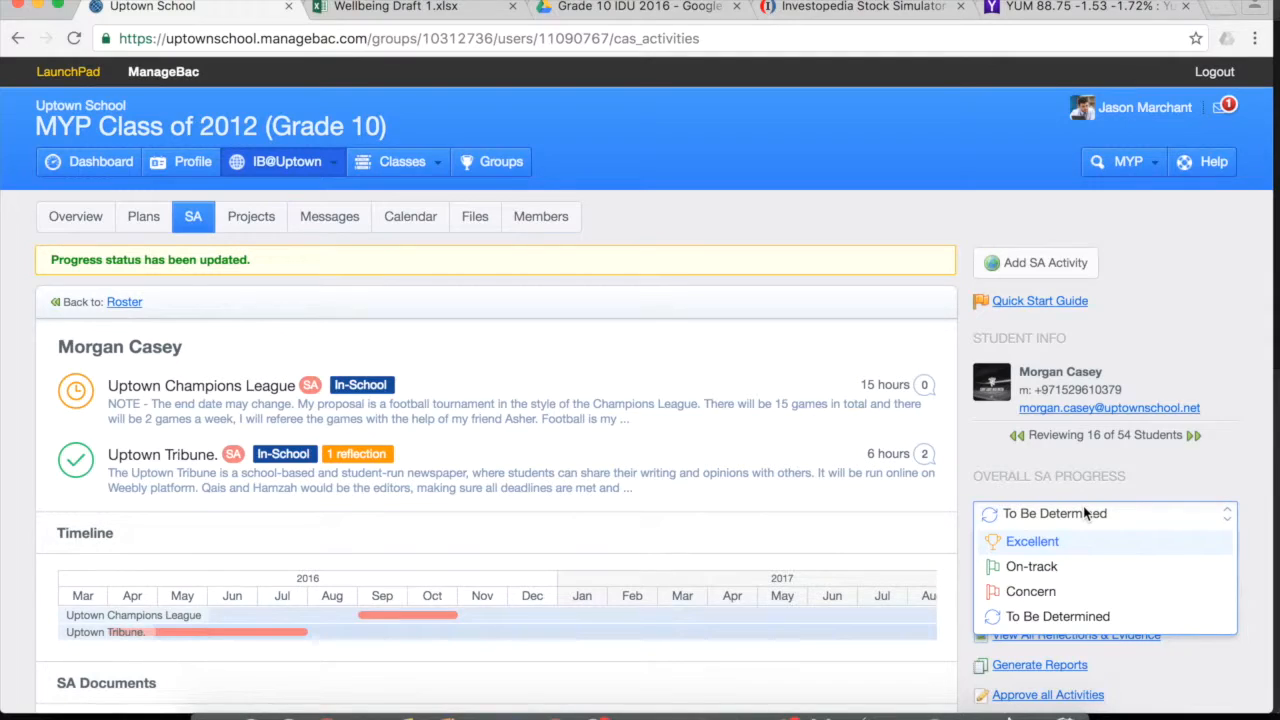
pyautogui.moveTo(1030, 592)
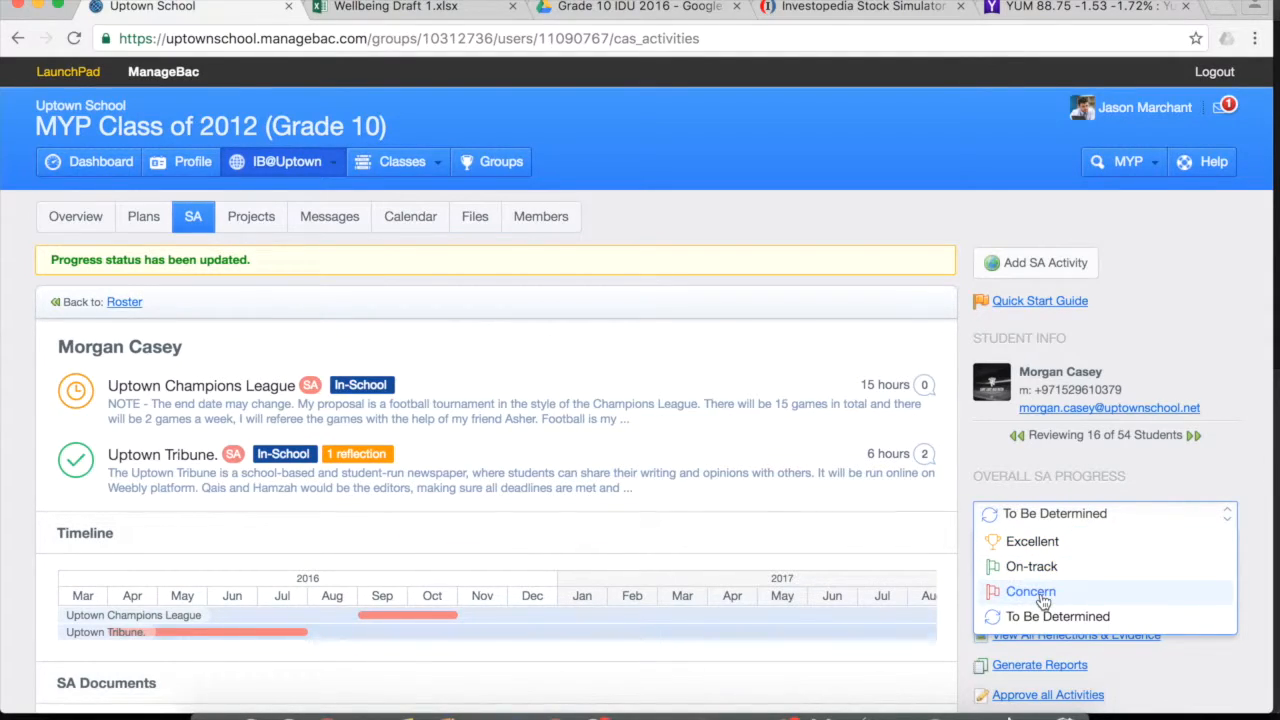
pyautogui.moveTo(1032, 566)
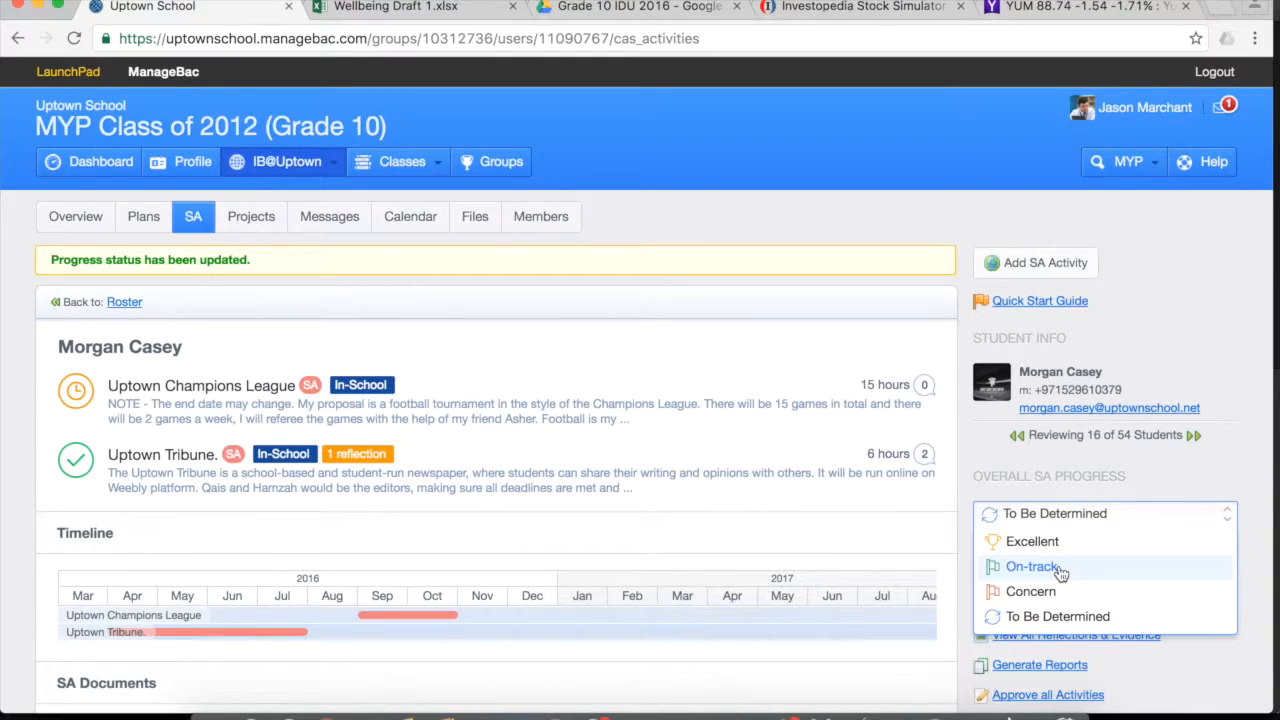
pyautogui.moveTo(1060, 568)
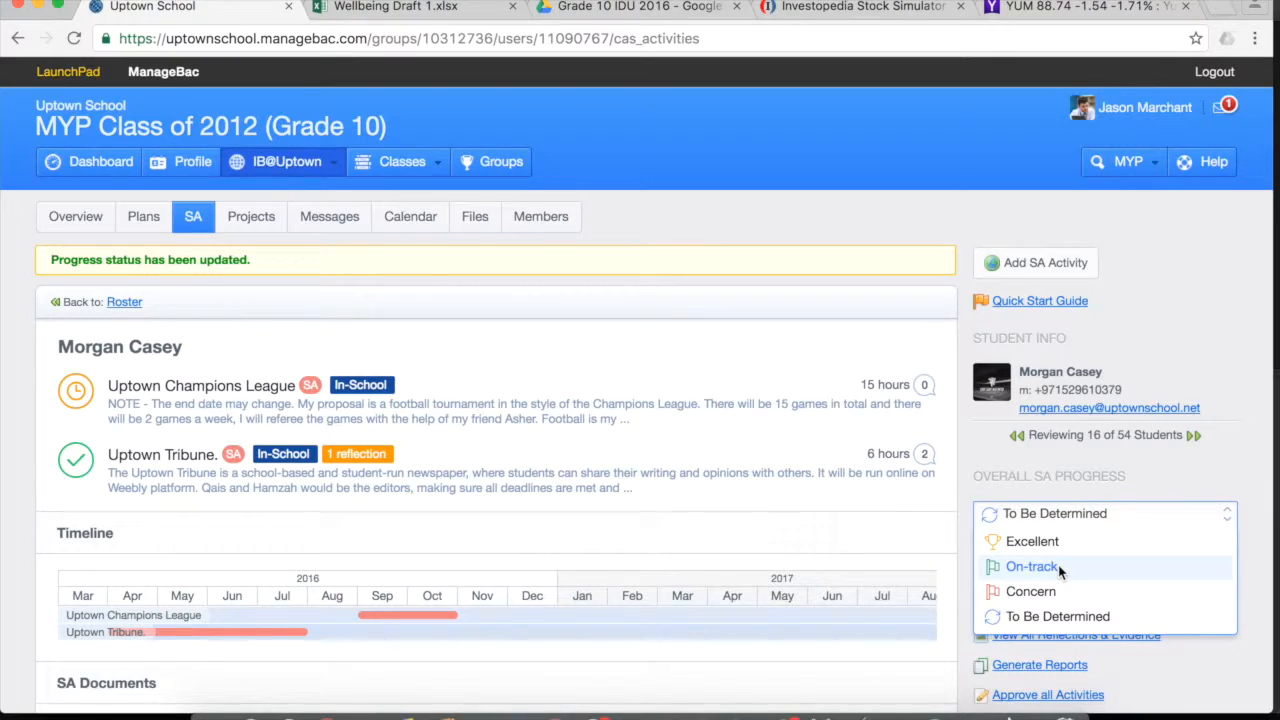
pyautogui.moveTo(1032, 540)
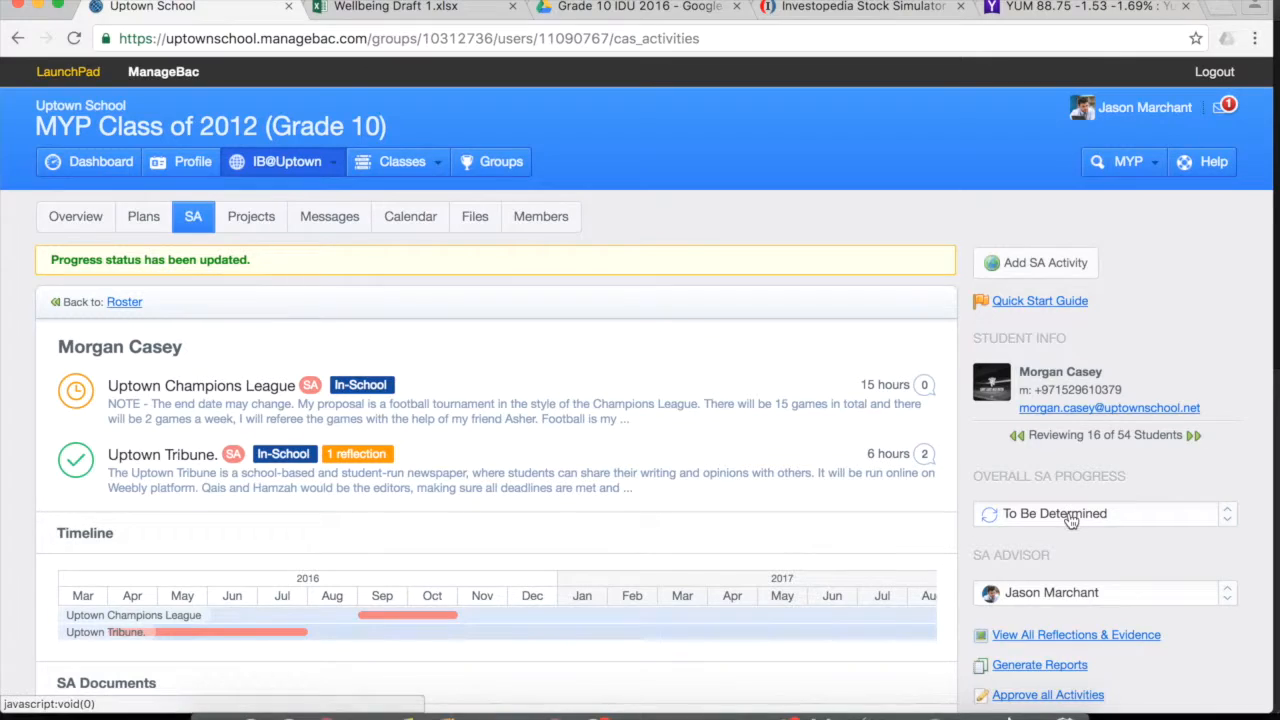
pyautogui.click(1104, 512)
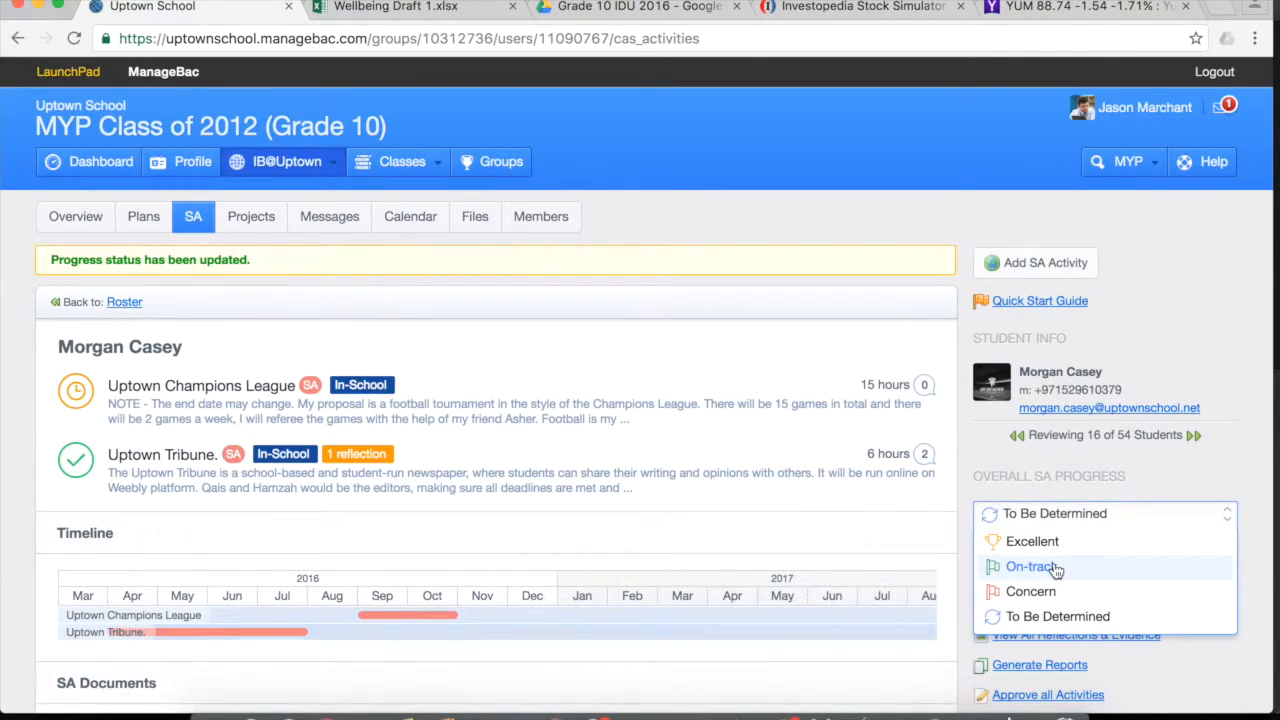
pyautogui.click(1032, 566)
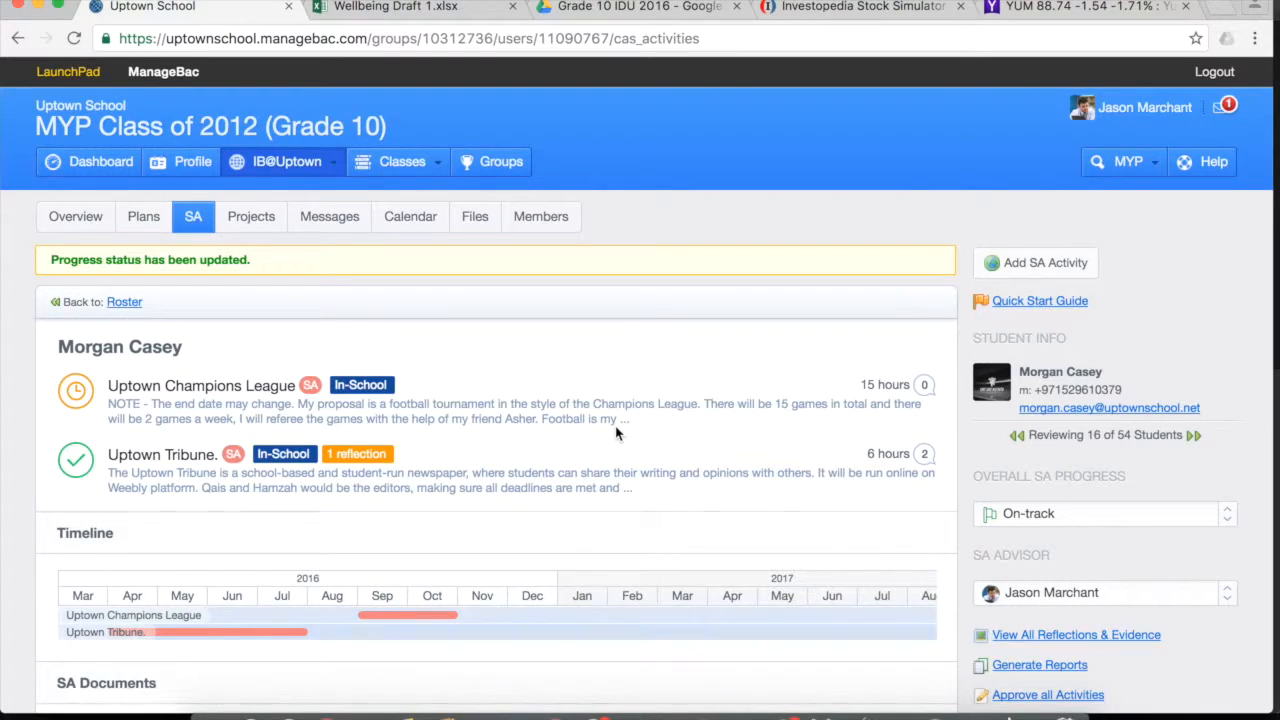
pyautogui.moveTo(124, 302)
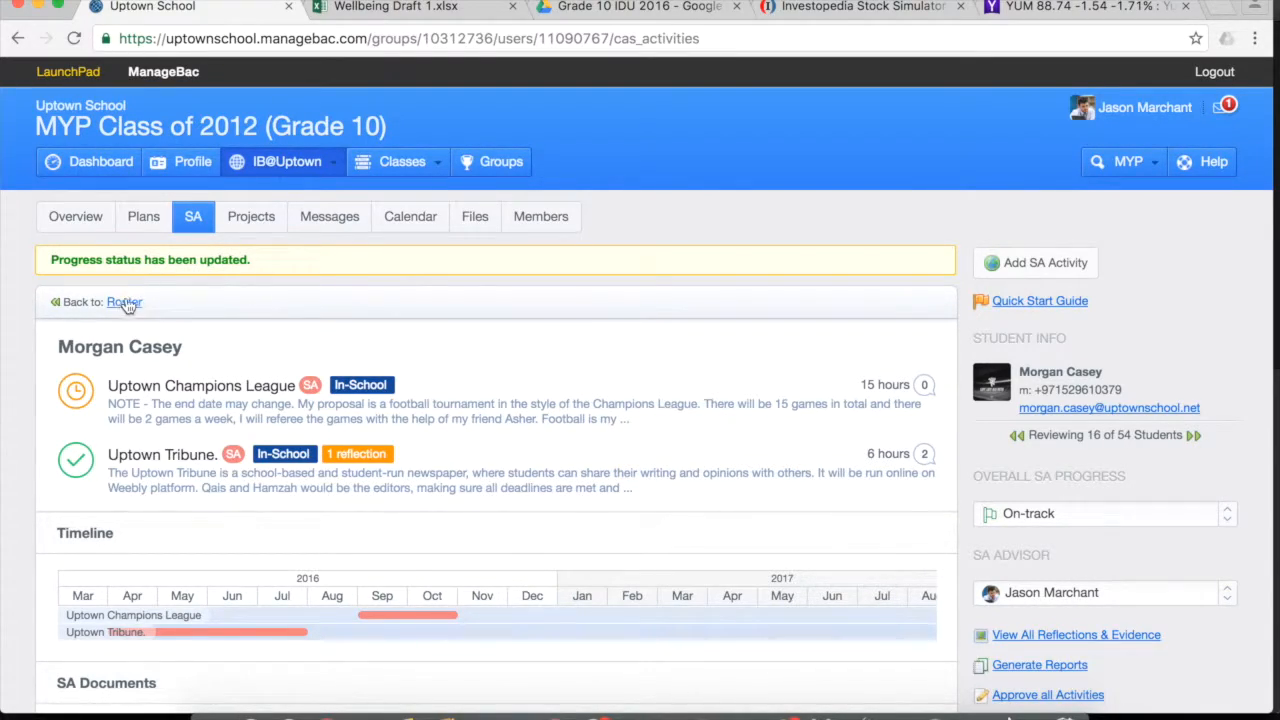
pyautogui.click(124, 300)
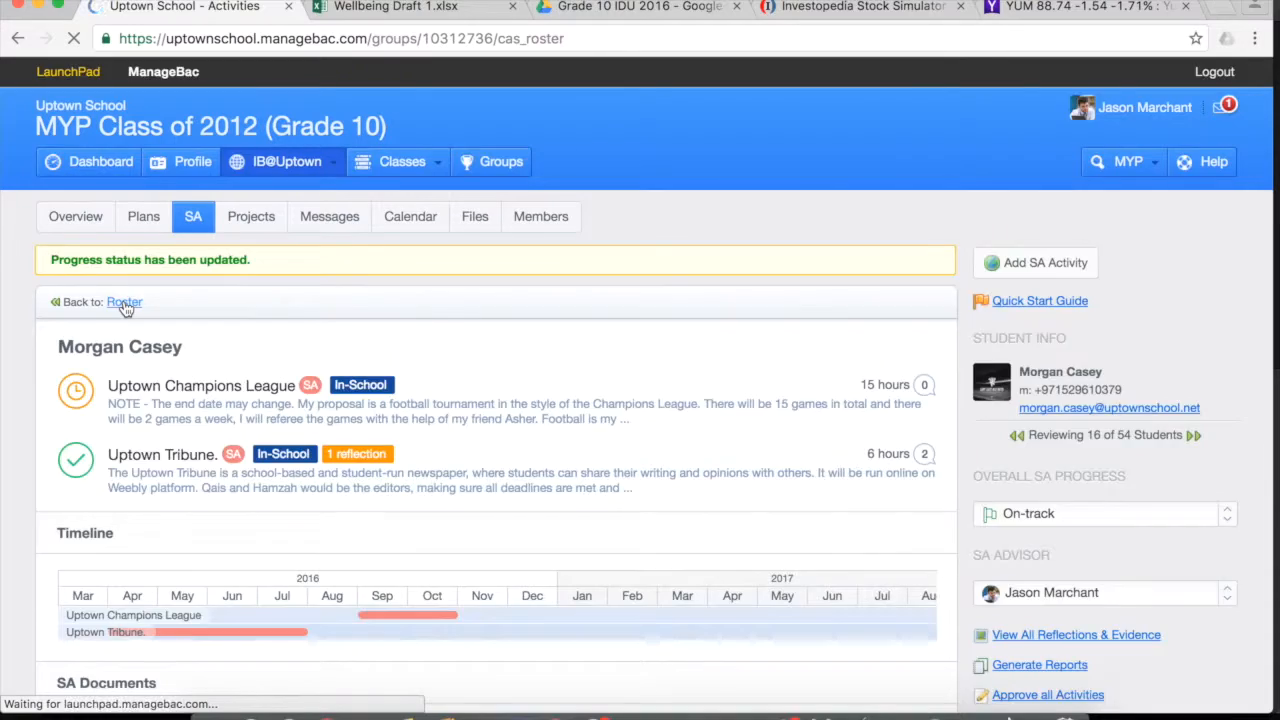
pyautogui.click(124, 300)
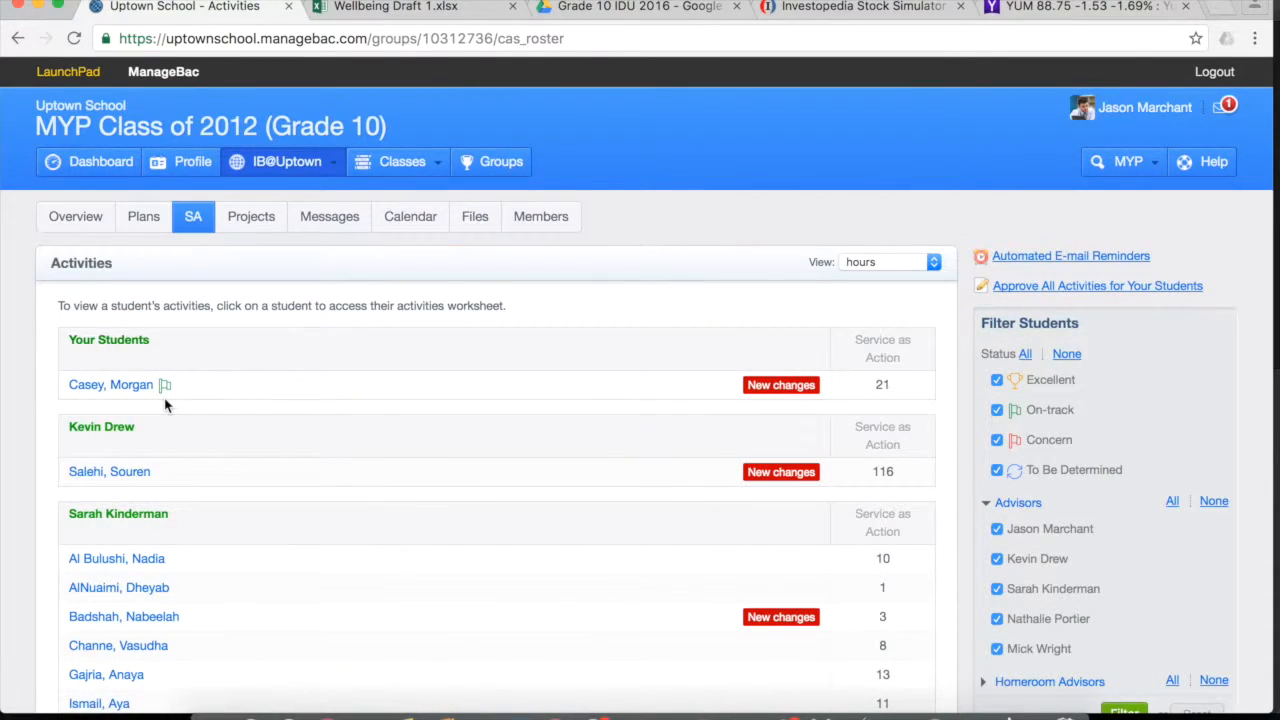
pyautogui.moveTo(208, 540)
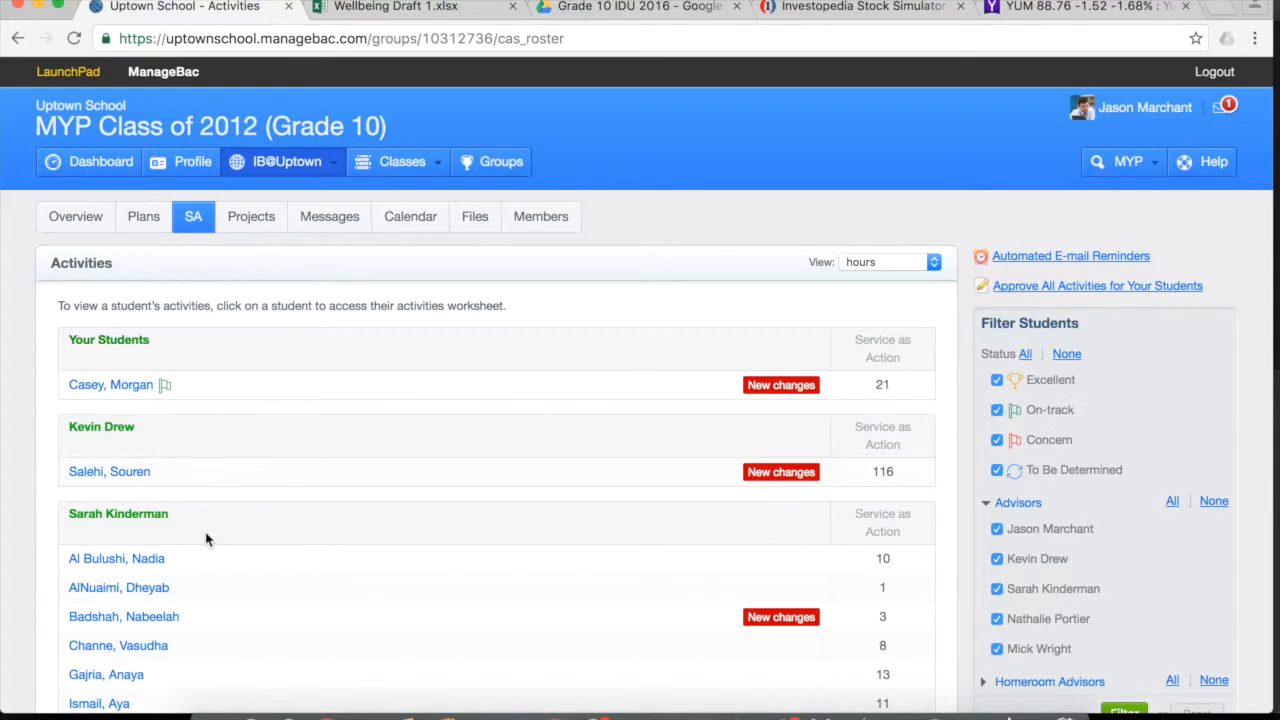
pyautogui.moveTo(200, 500)
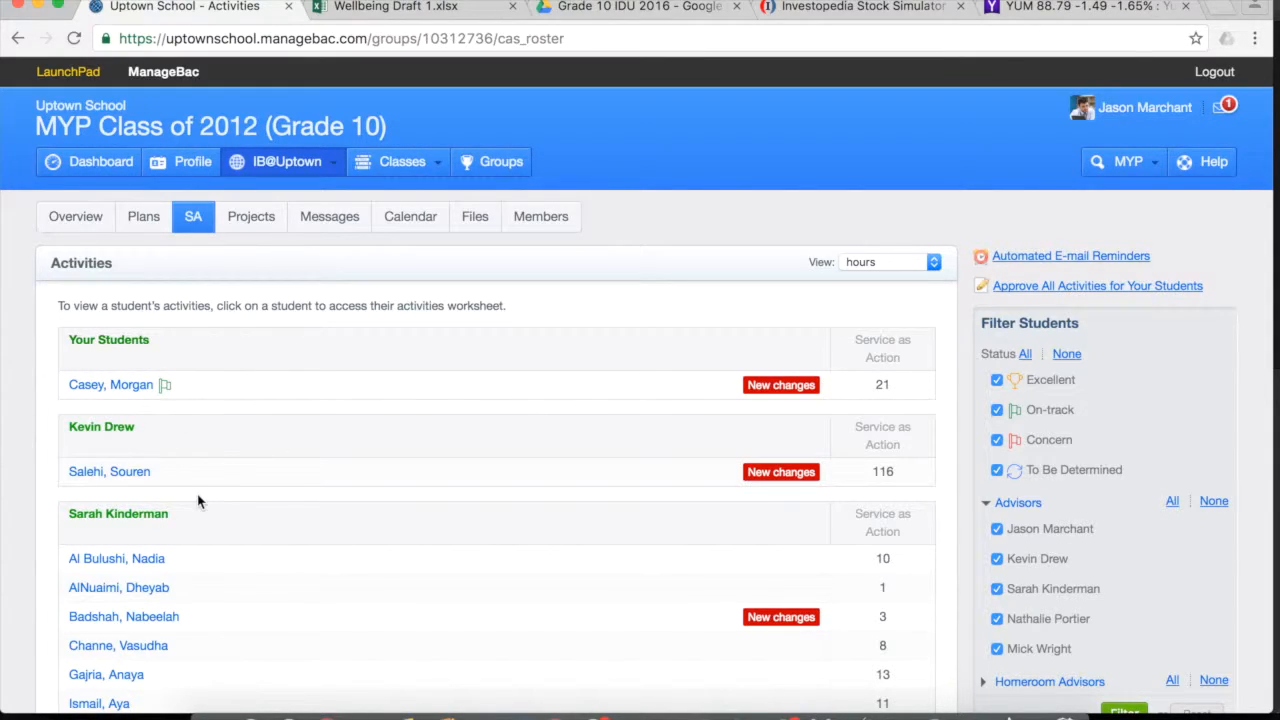